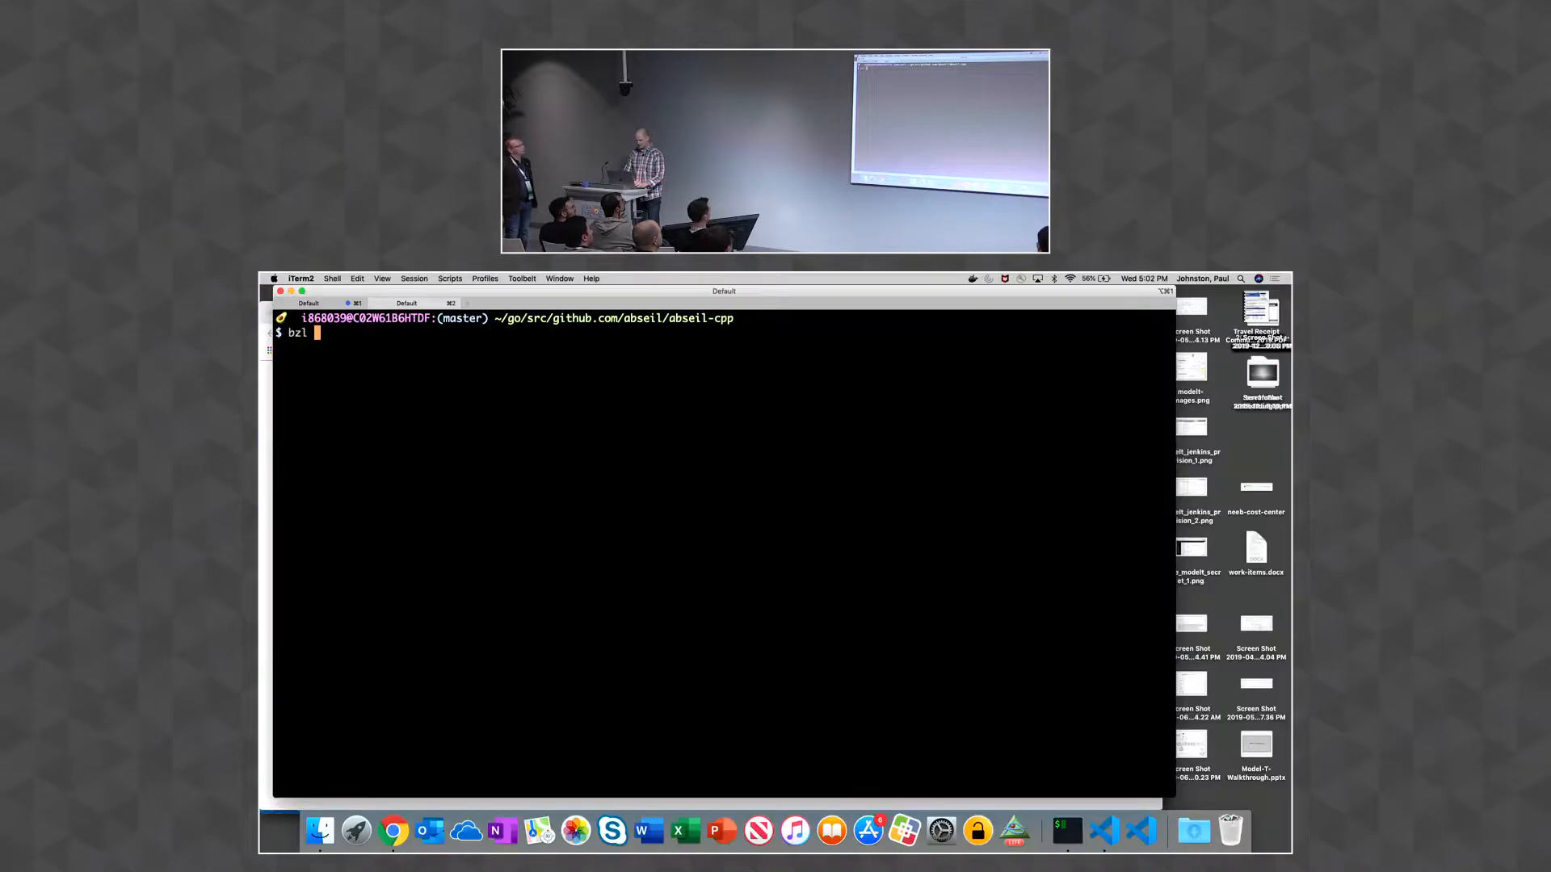
# Run 'bzl build //absl/base' in the terminal, then recall the command and add 'open'
pyautogui.write('build /./')
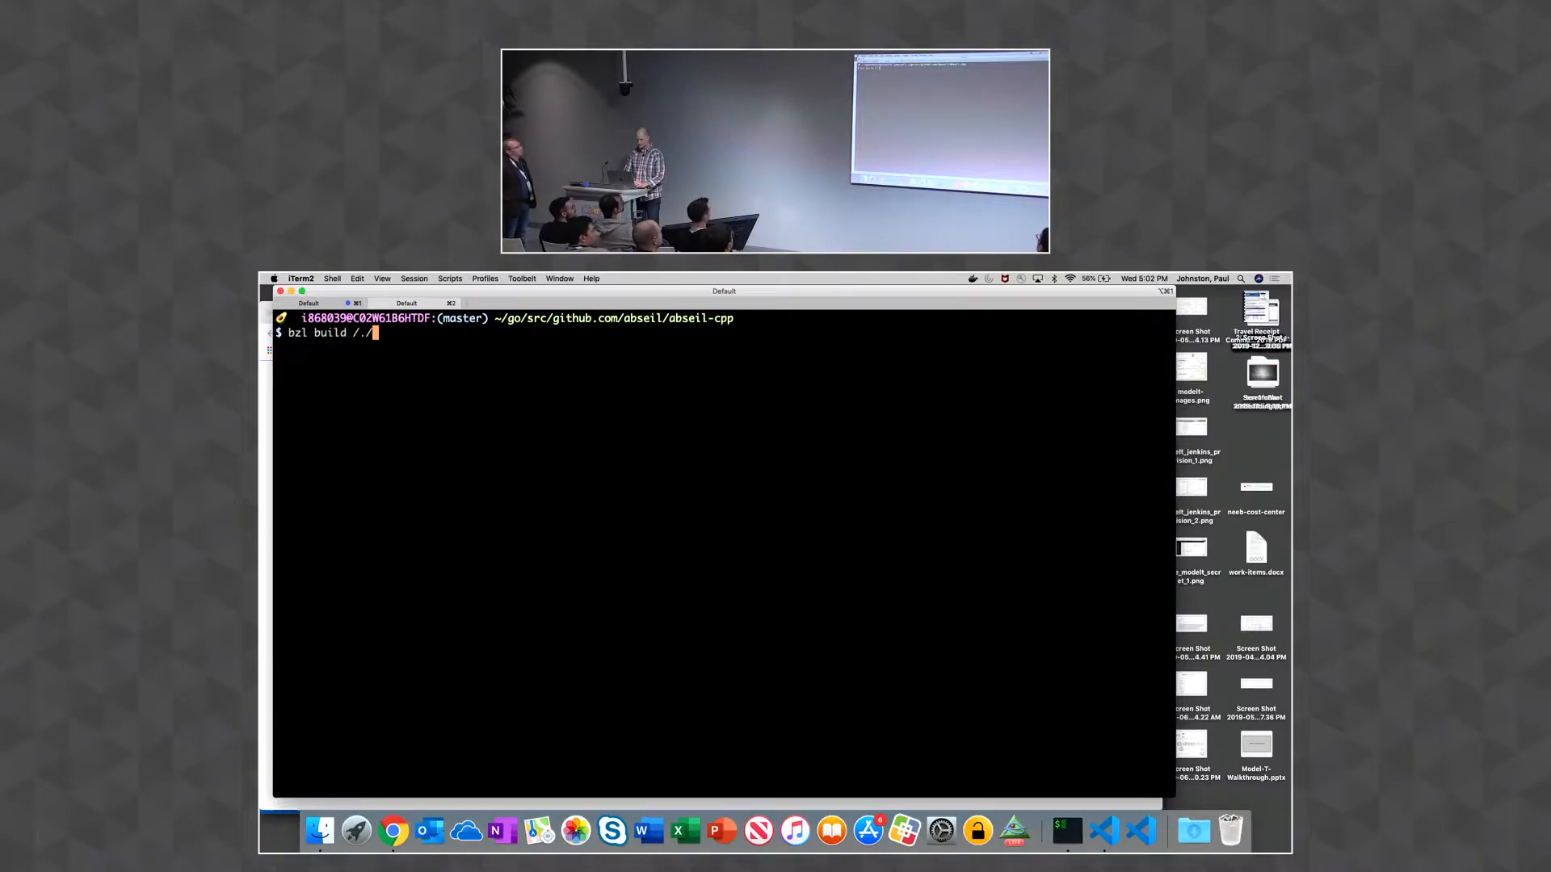
pyautogui.write('/')
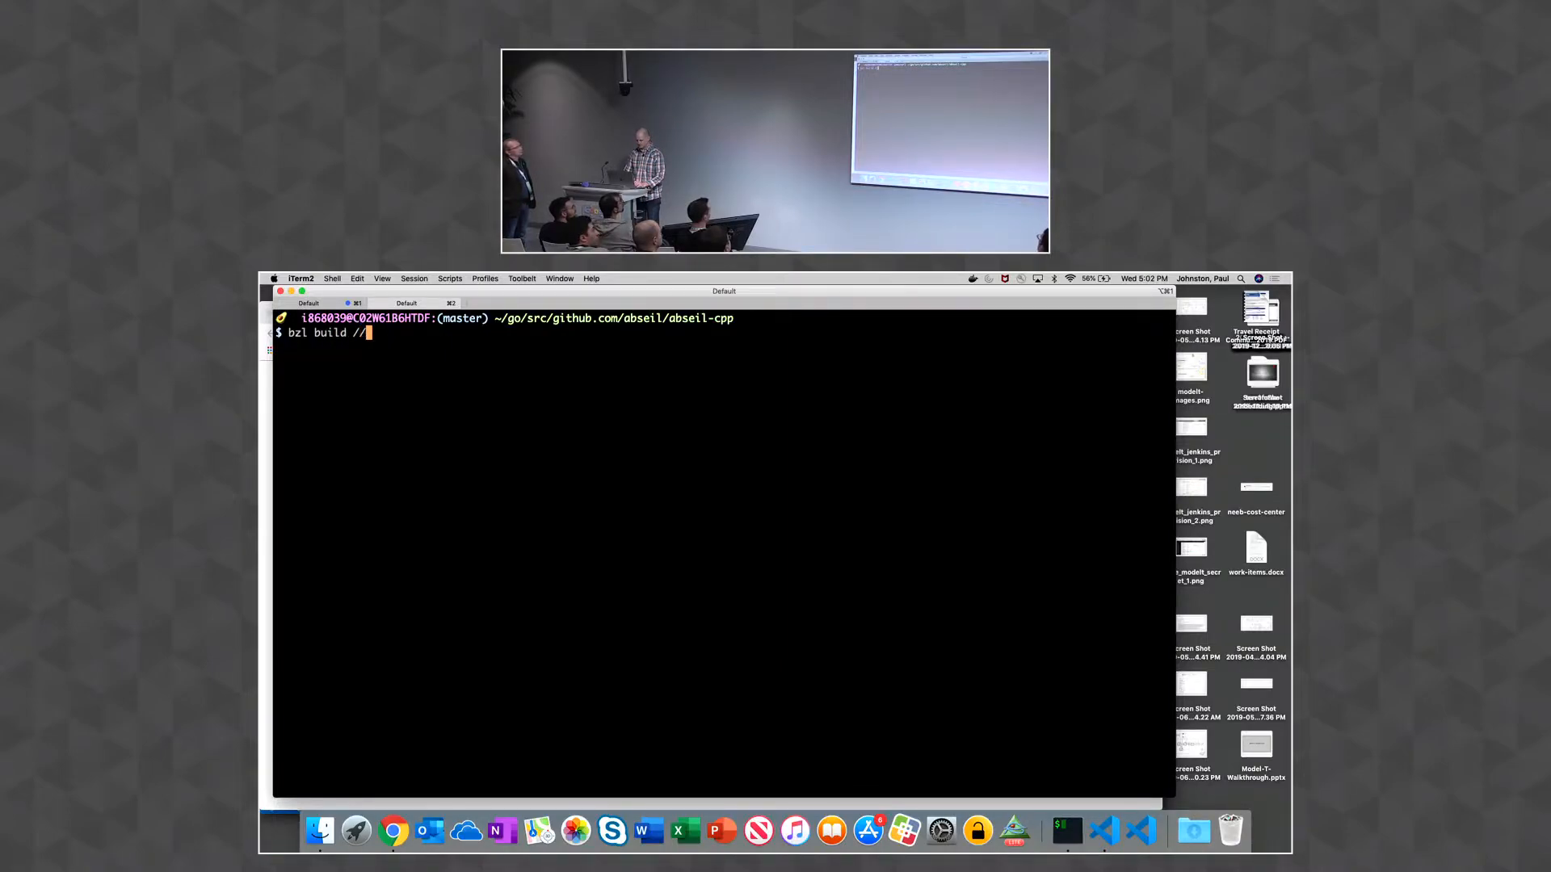
pyautogui.write('absl/')
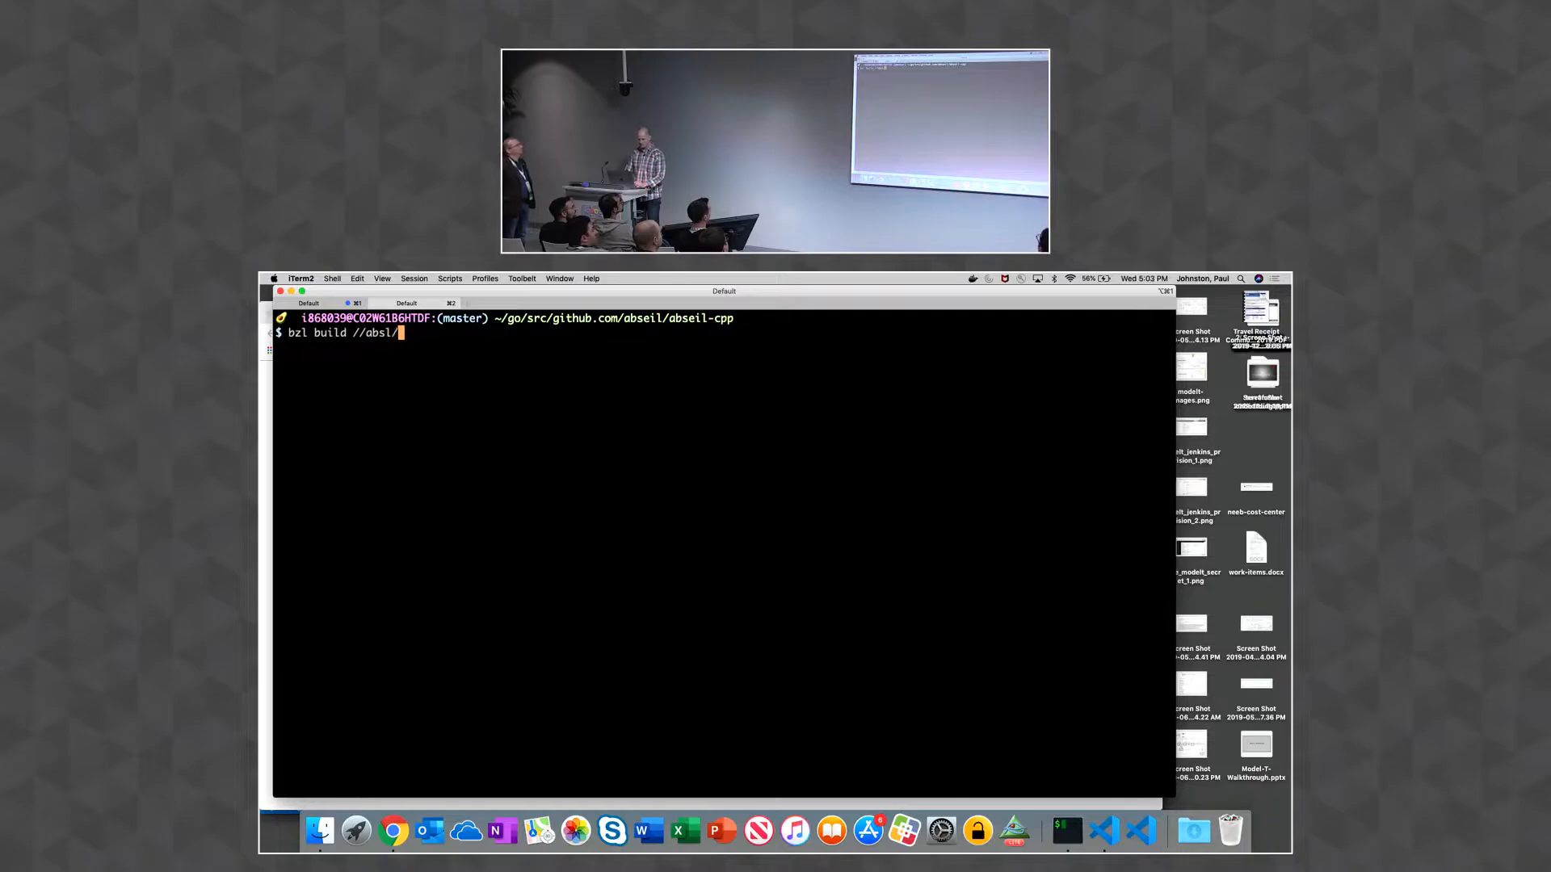
pyautogui.write('base')
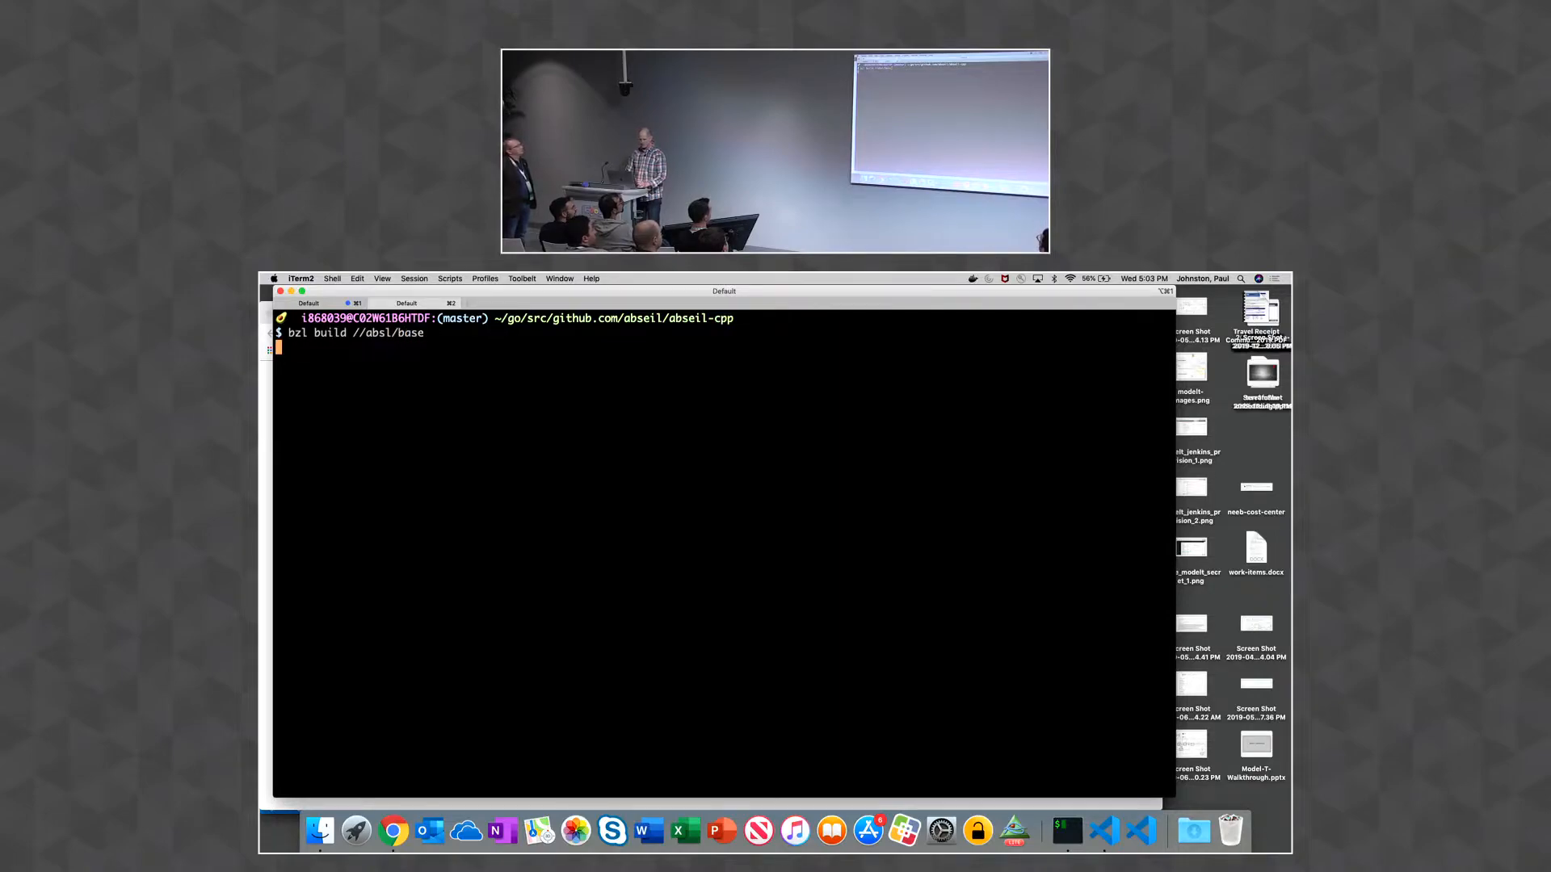
pyautogui.press('Return')
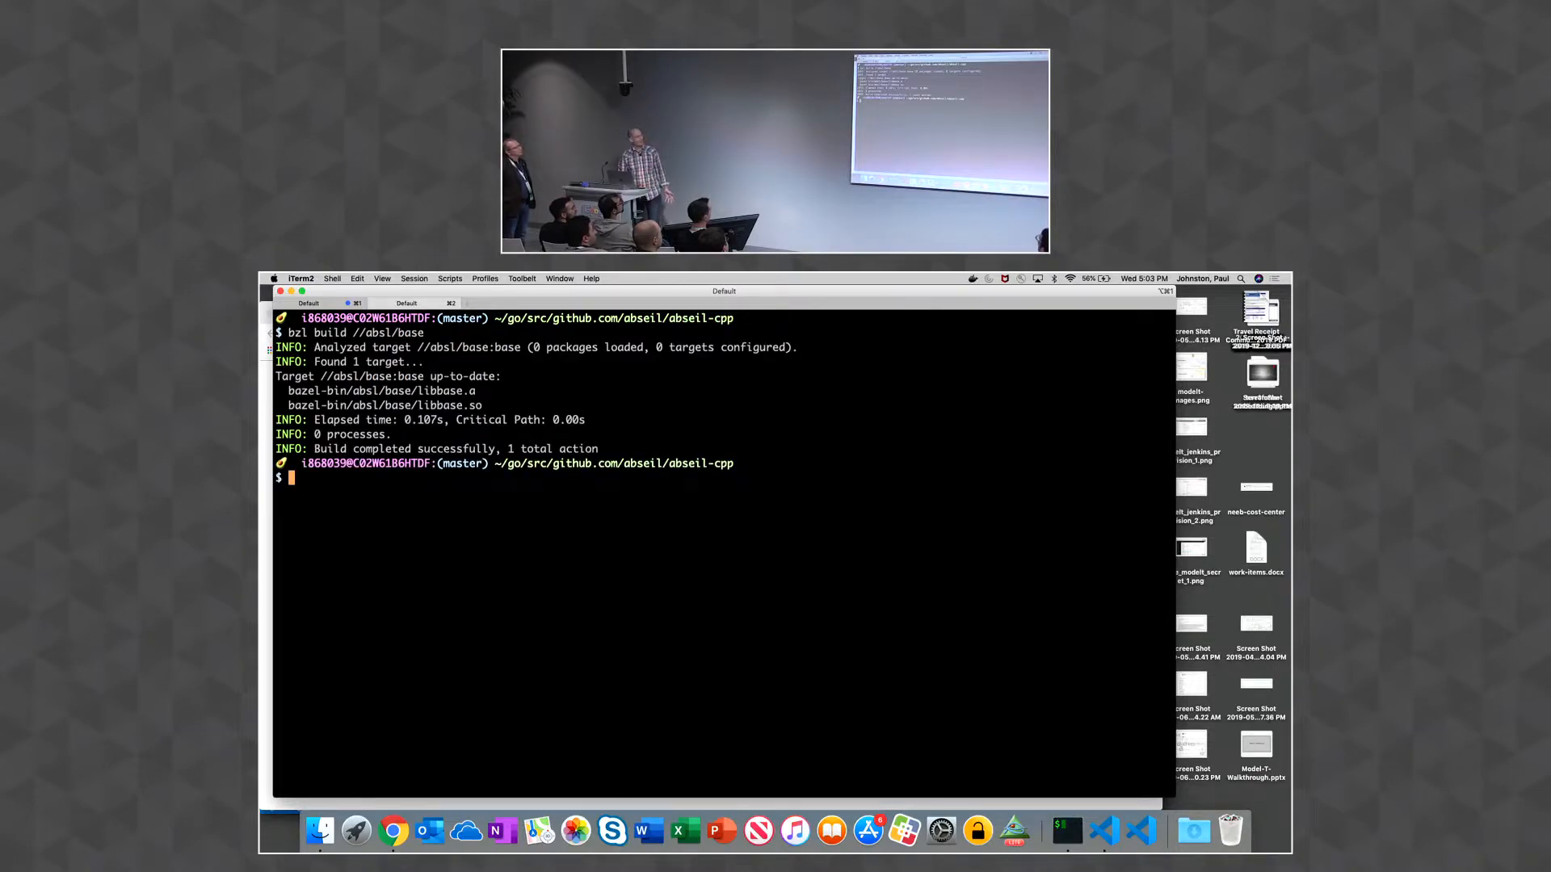
pyautogui.write('bzl build //absl/base')
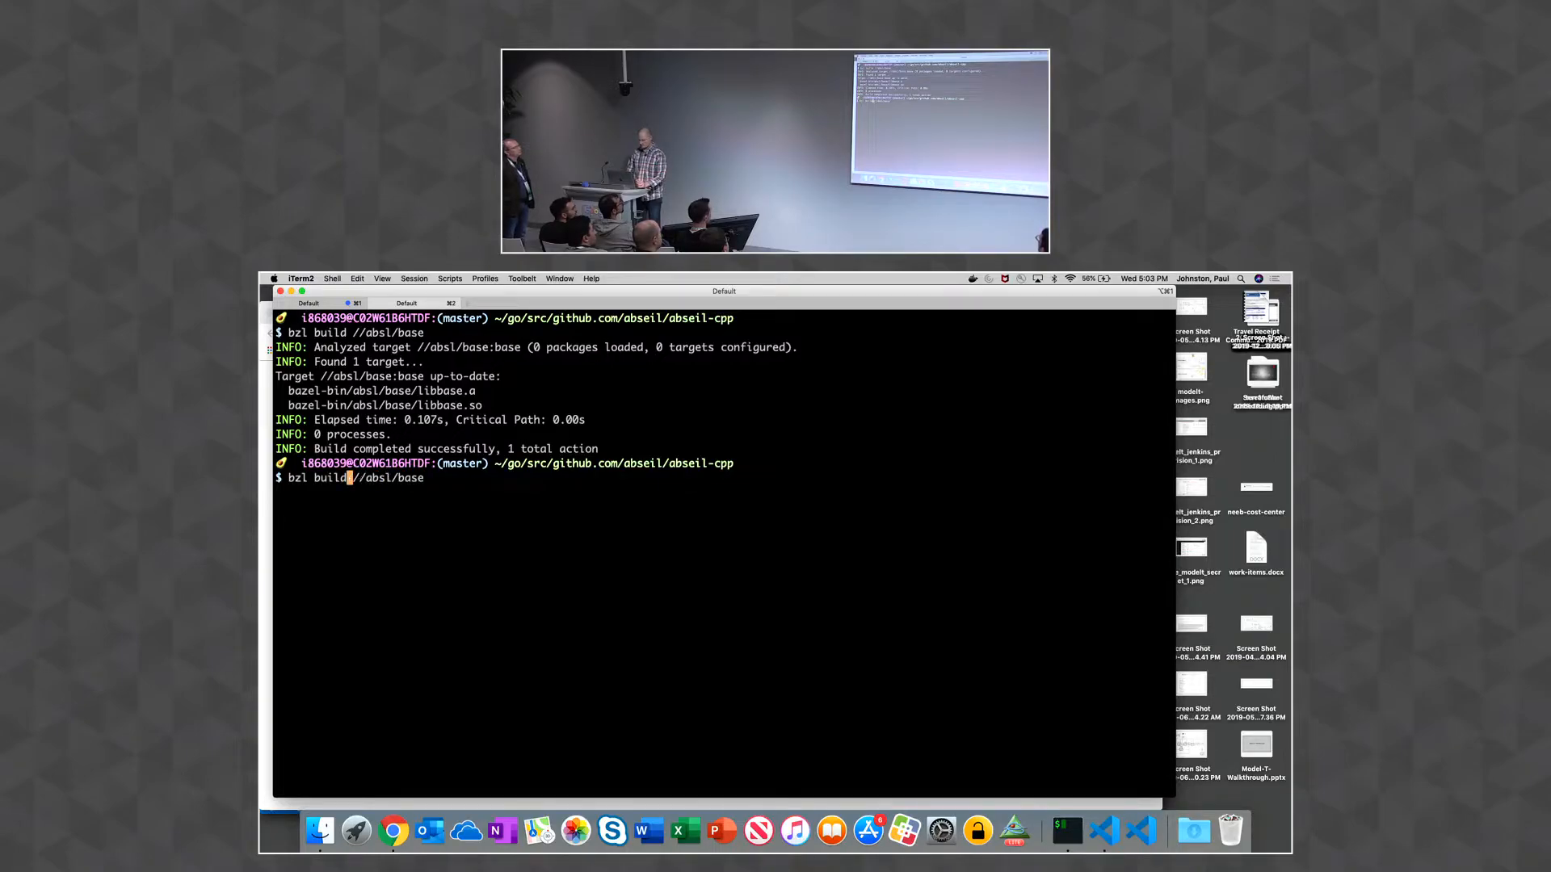
pyautogui.write('open')
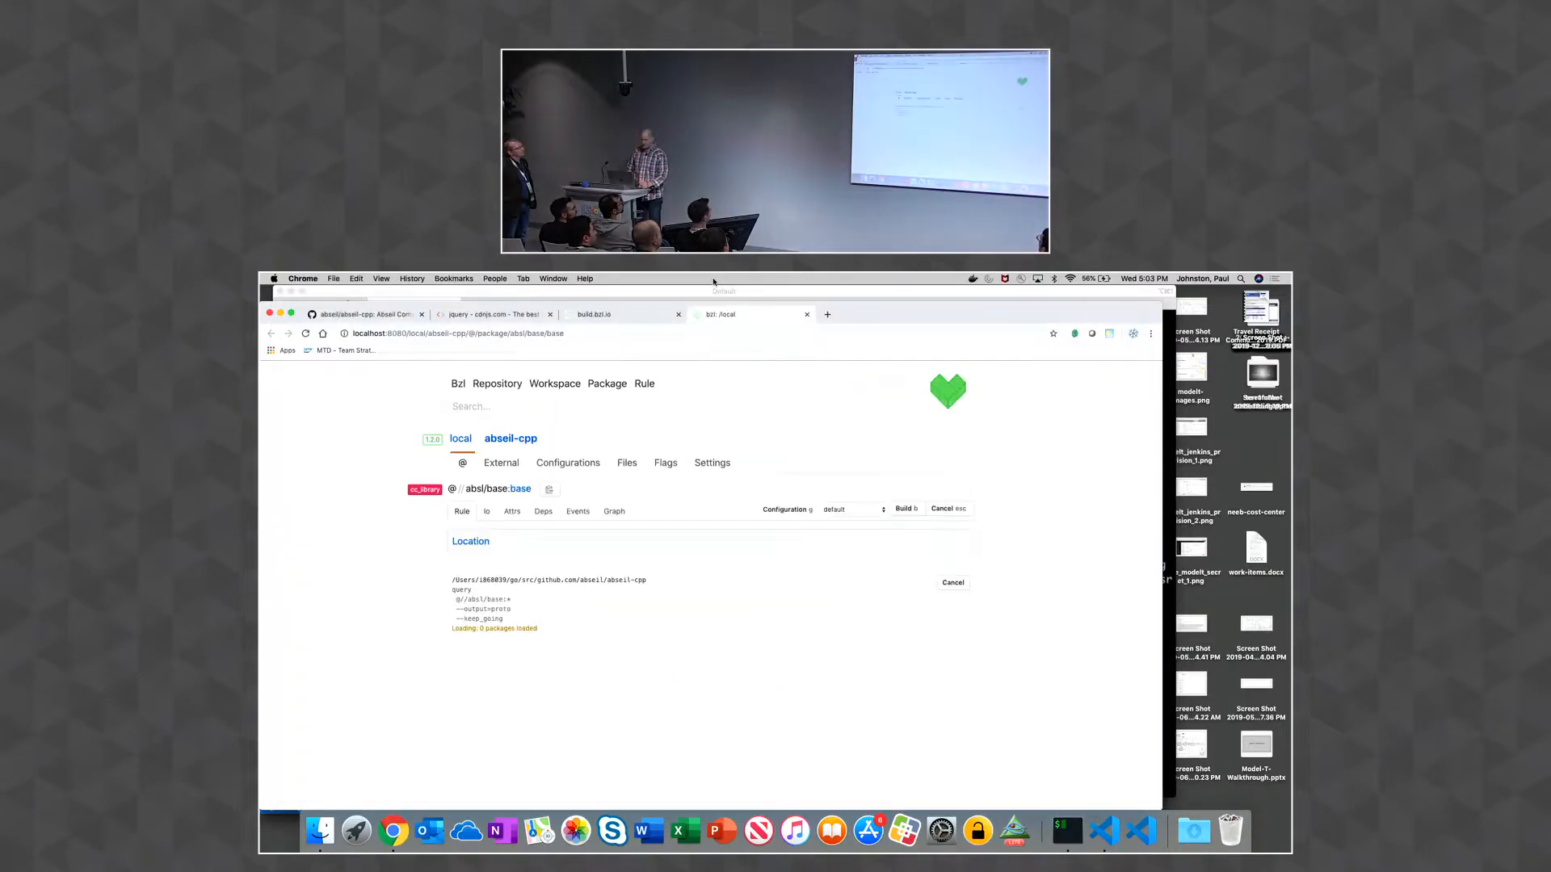
# Scroll through the //absl/base:base cc_library definition in its BUILD listing
pyautogui.click(901, 507)
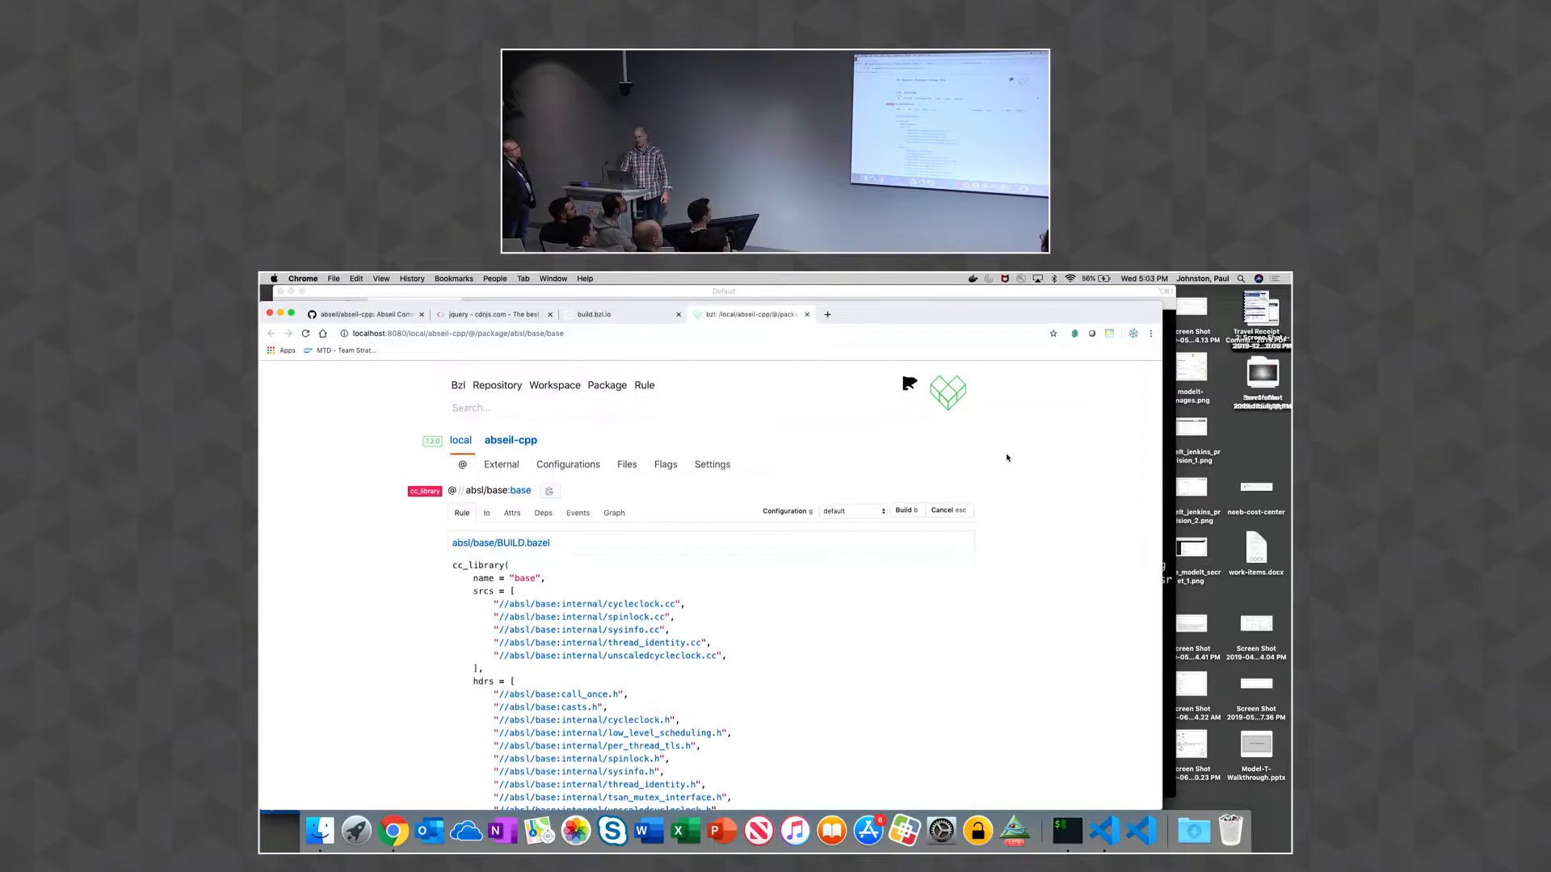
pyautogui.scroll(-3)
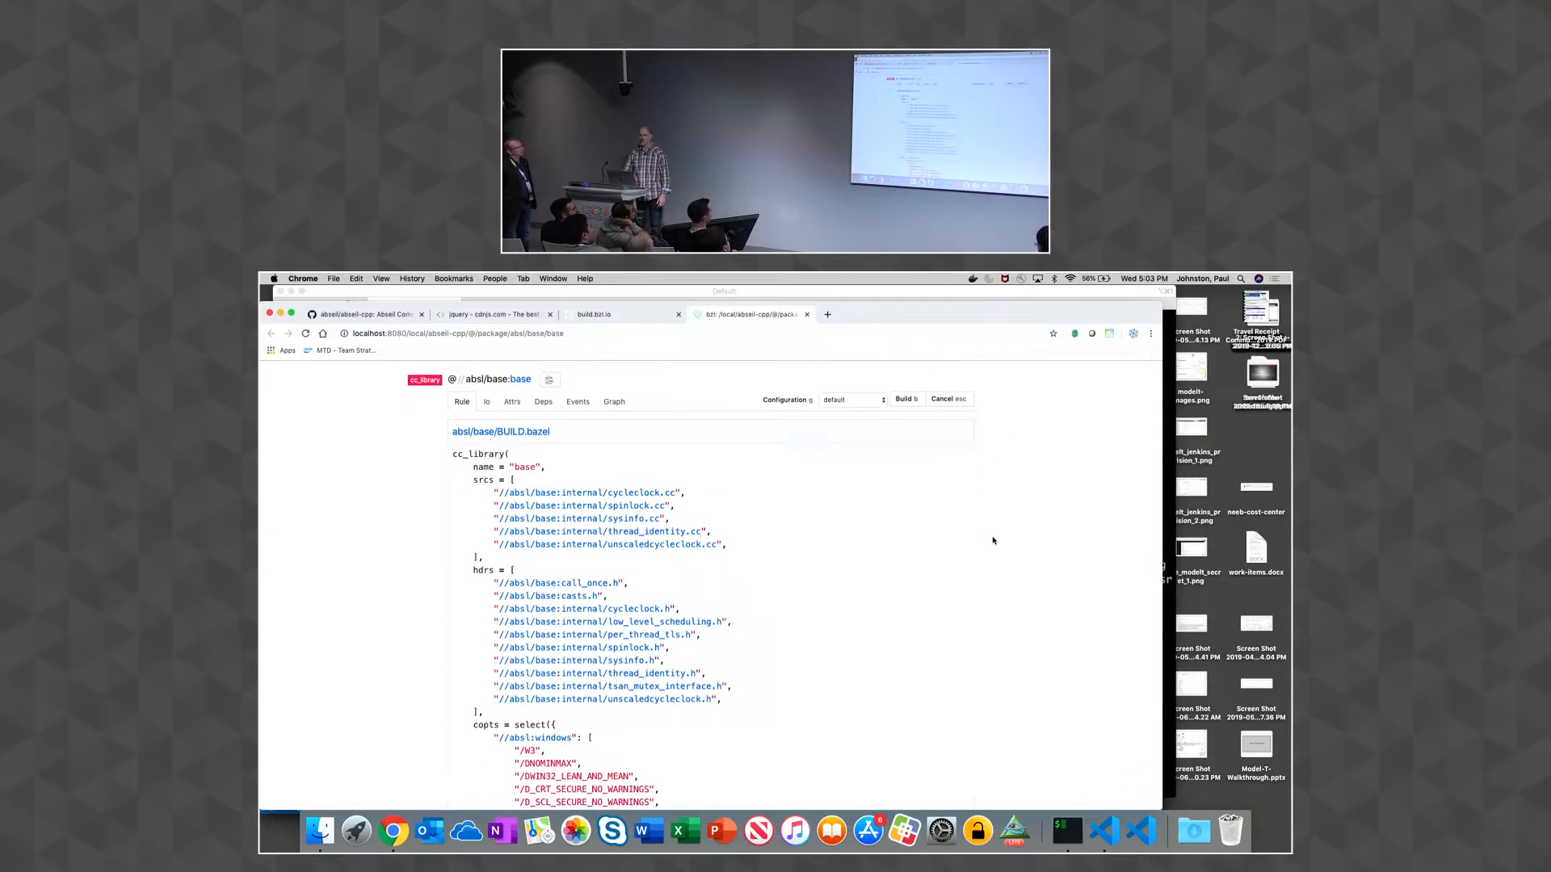
pyautogui.moveTo(801, 523)
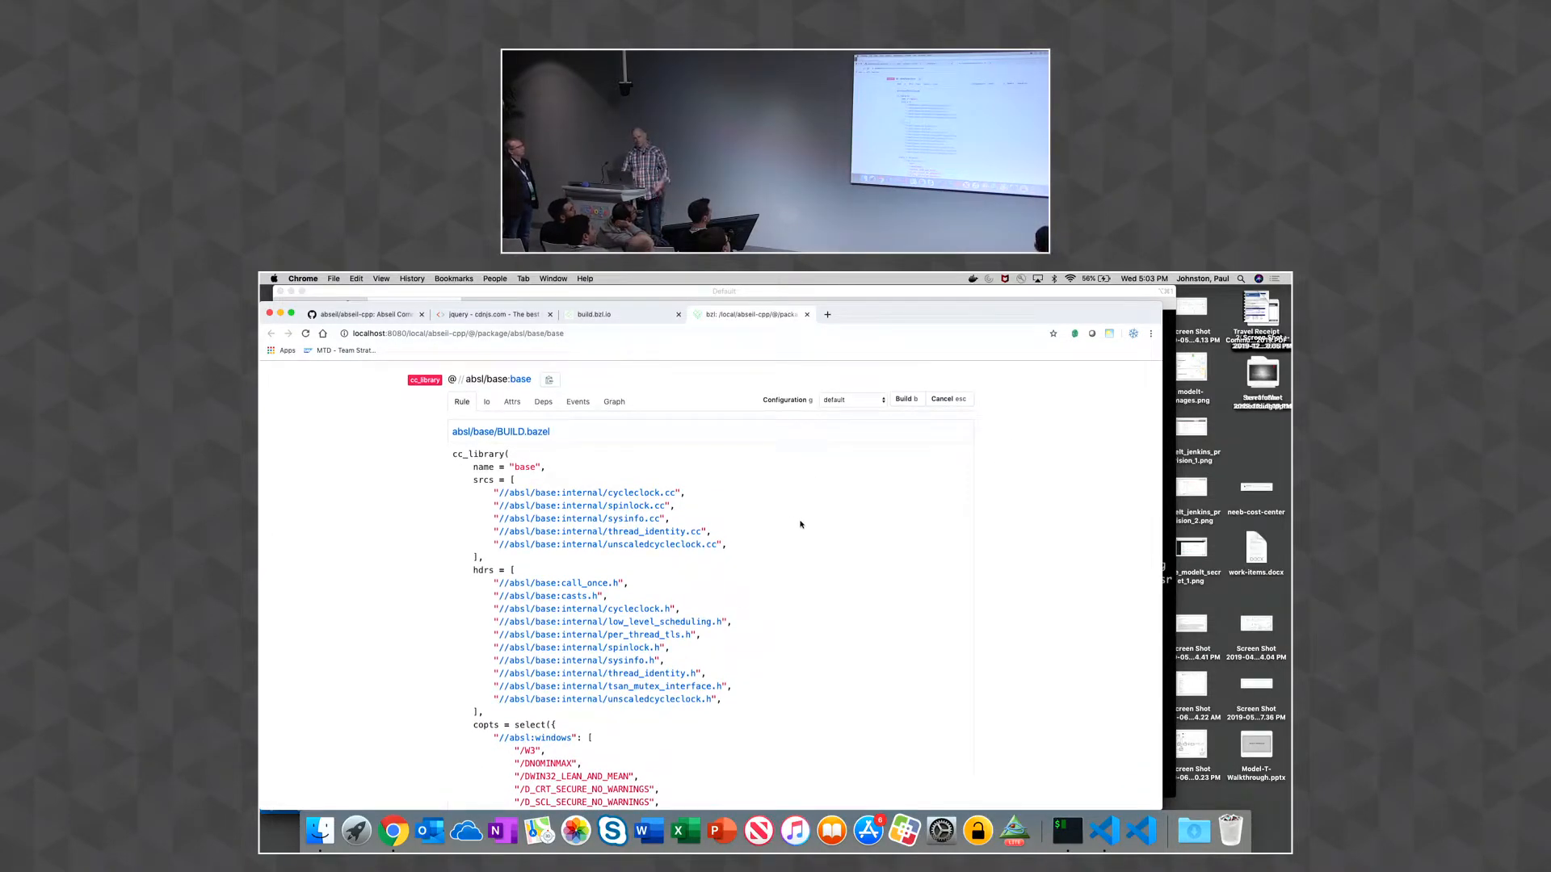
pyautogui.scroll(-3)
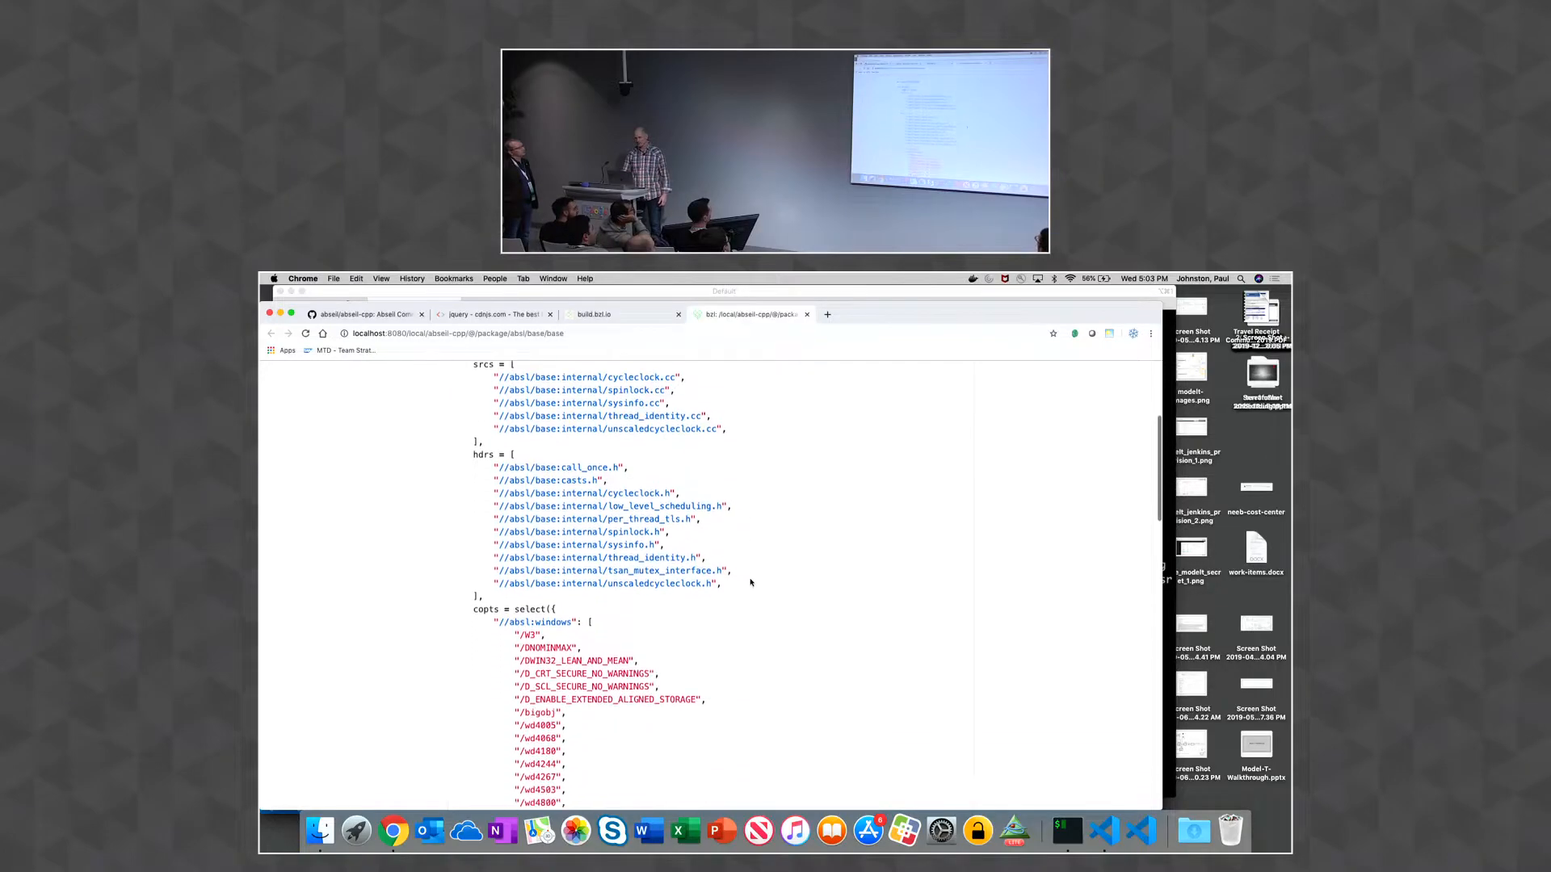
pyautogui.scroll(-3)
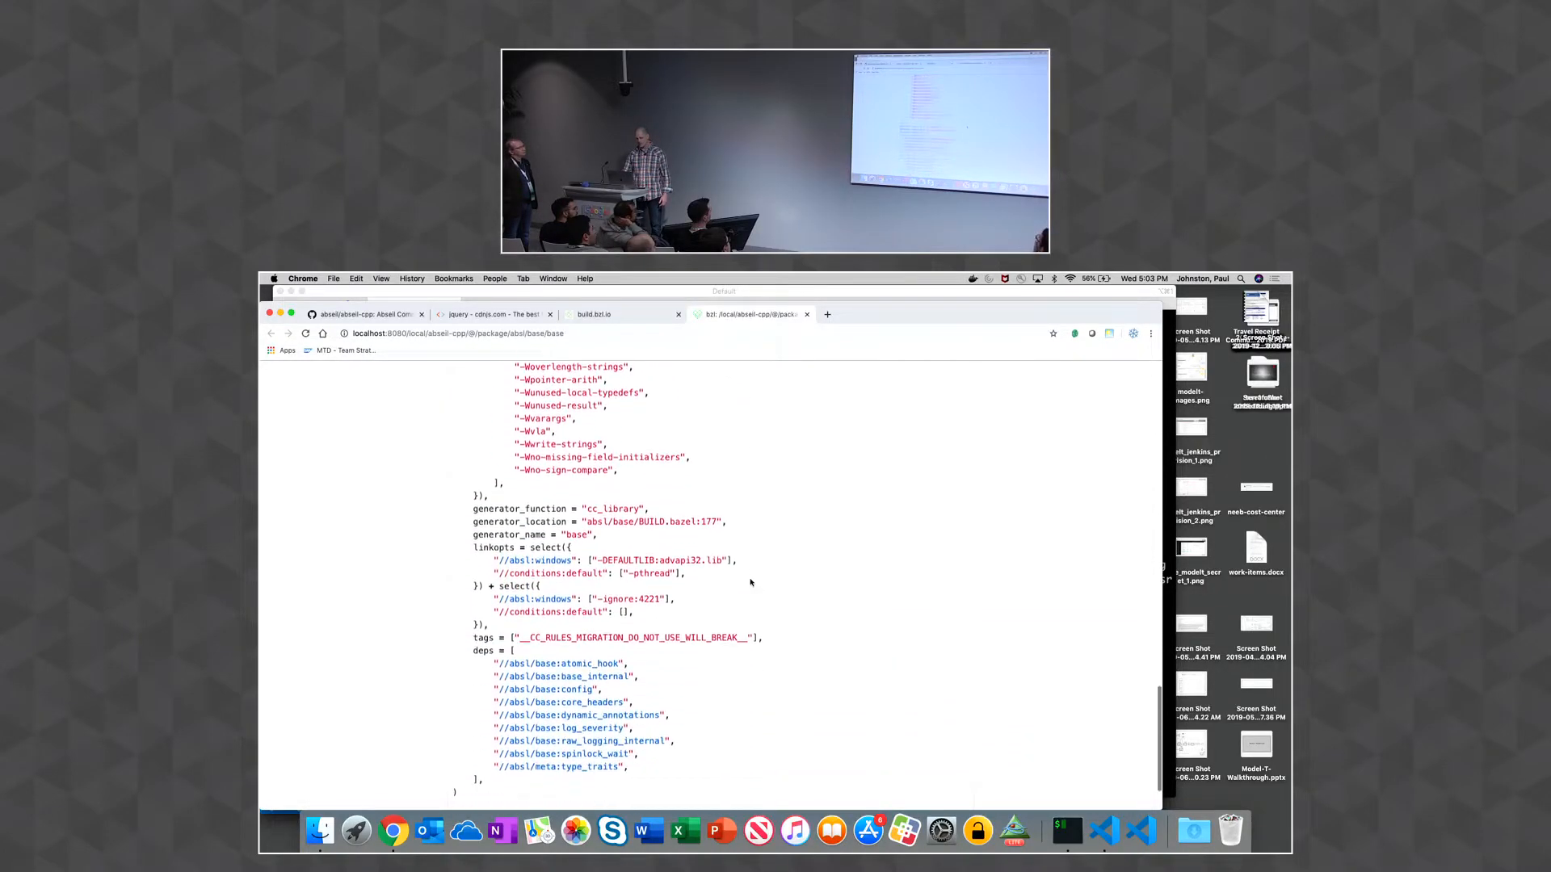
# Follow the atomic_hook dependency, then its //absl/base:config dependency
pyautogui.click(559, 664)
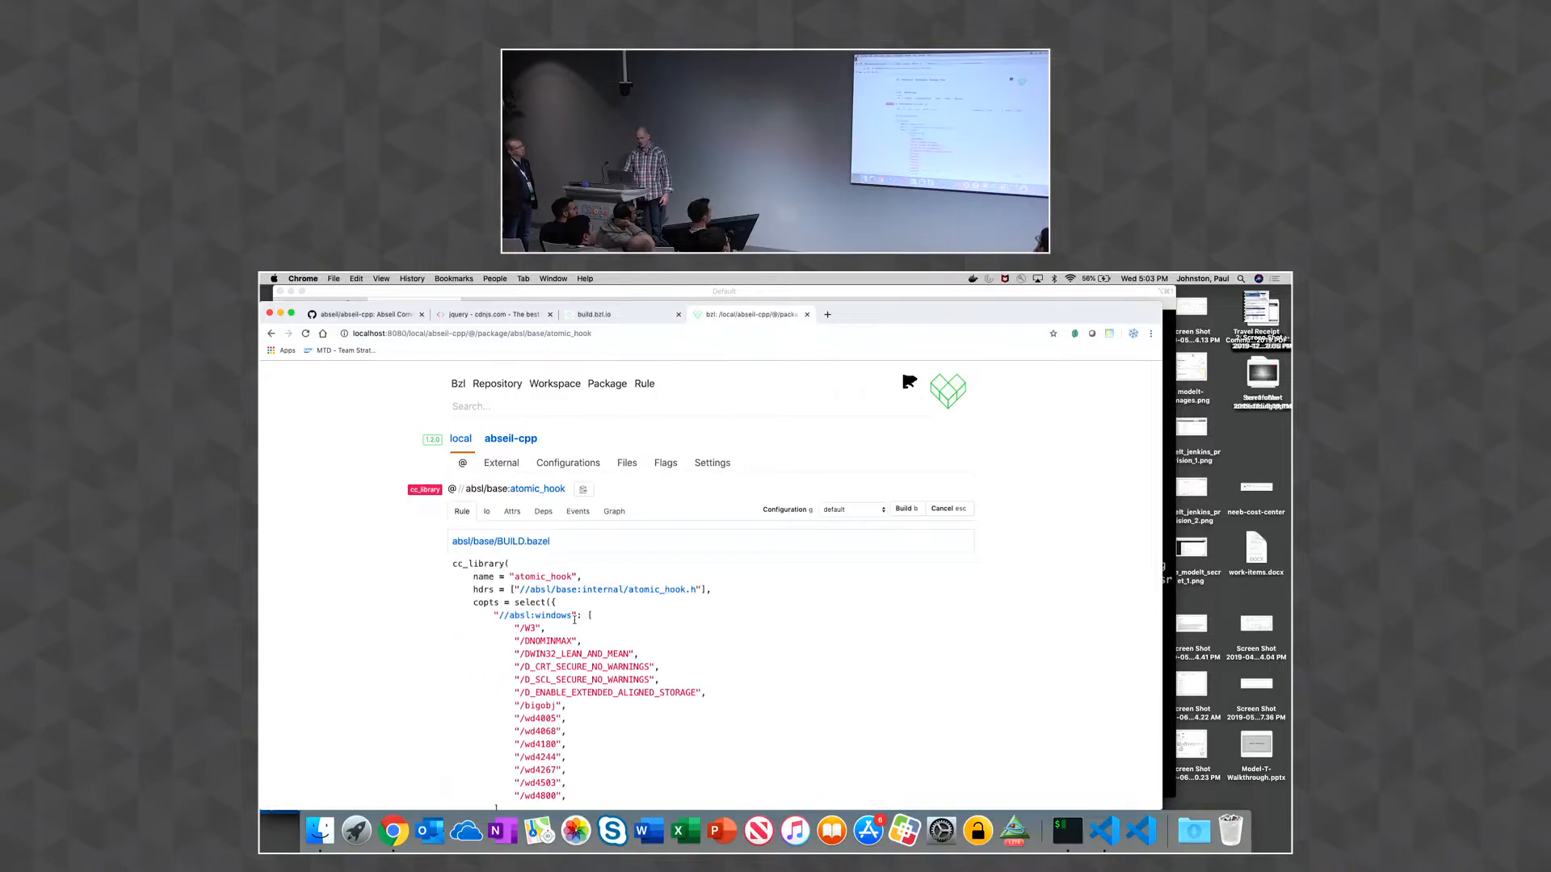
pyautogui.scroll(-3)
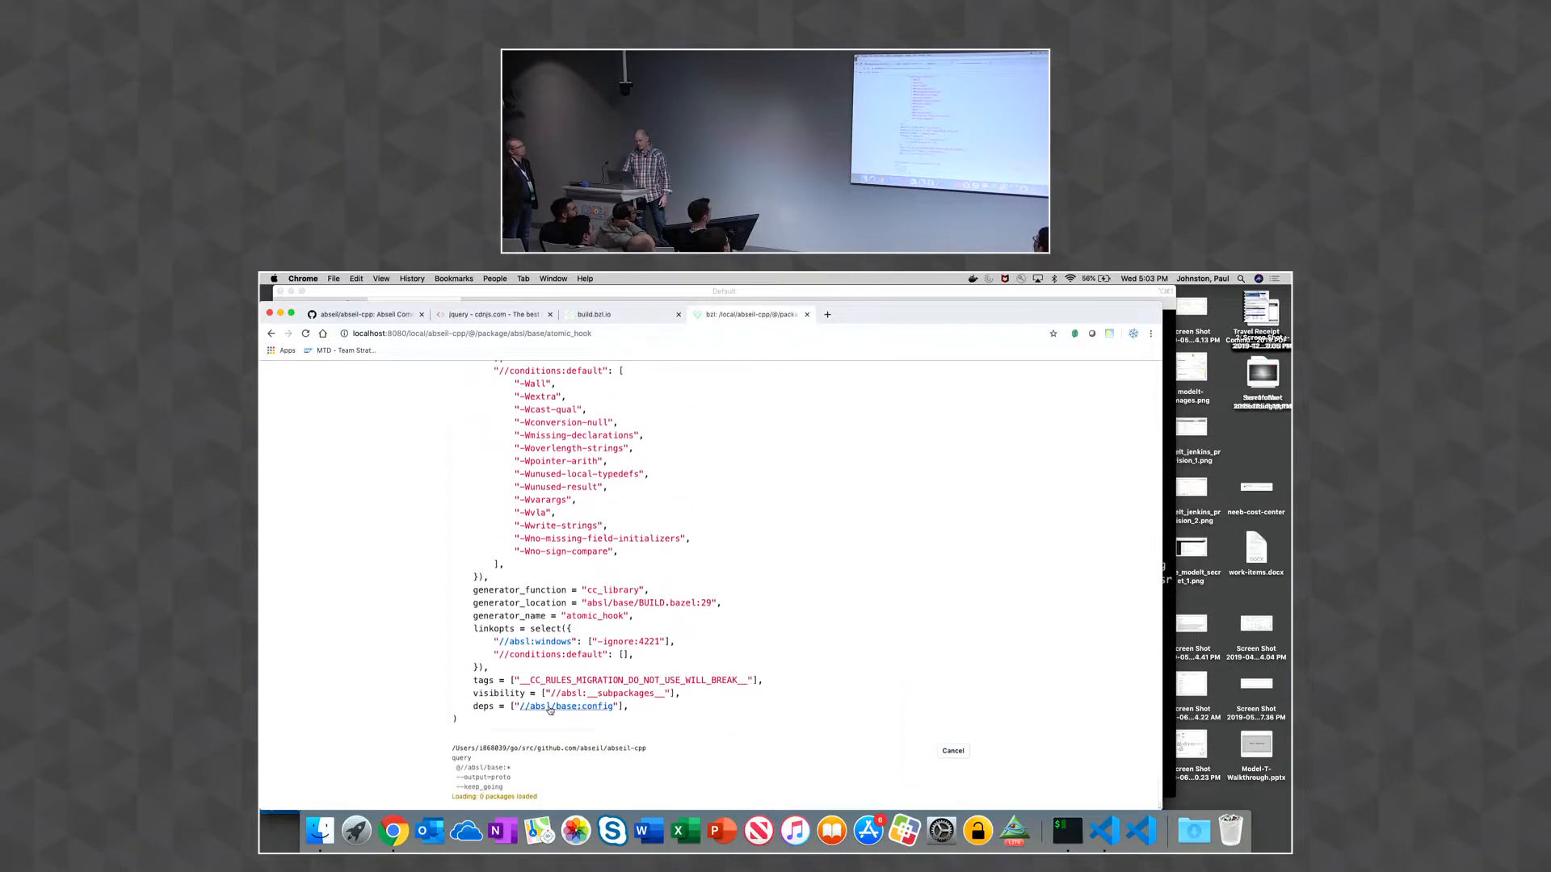
pyautogui.click(565, 706)
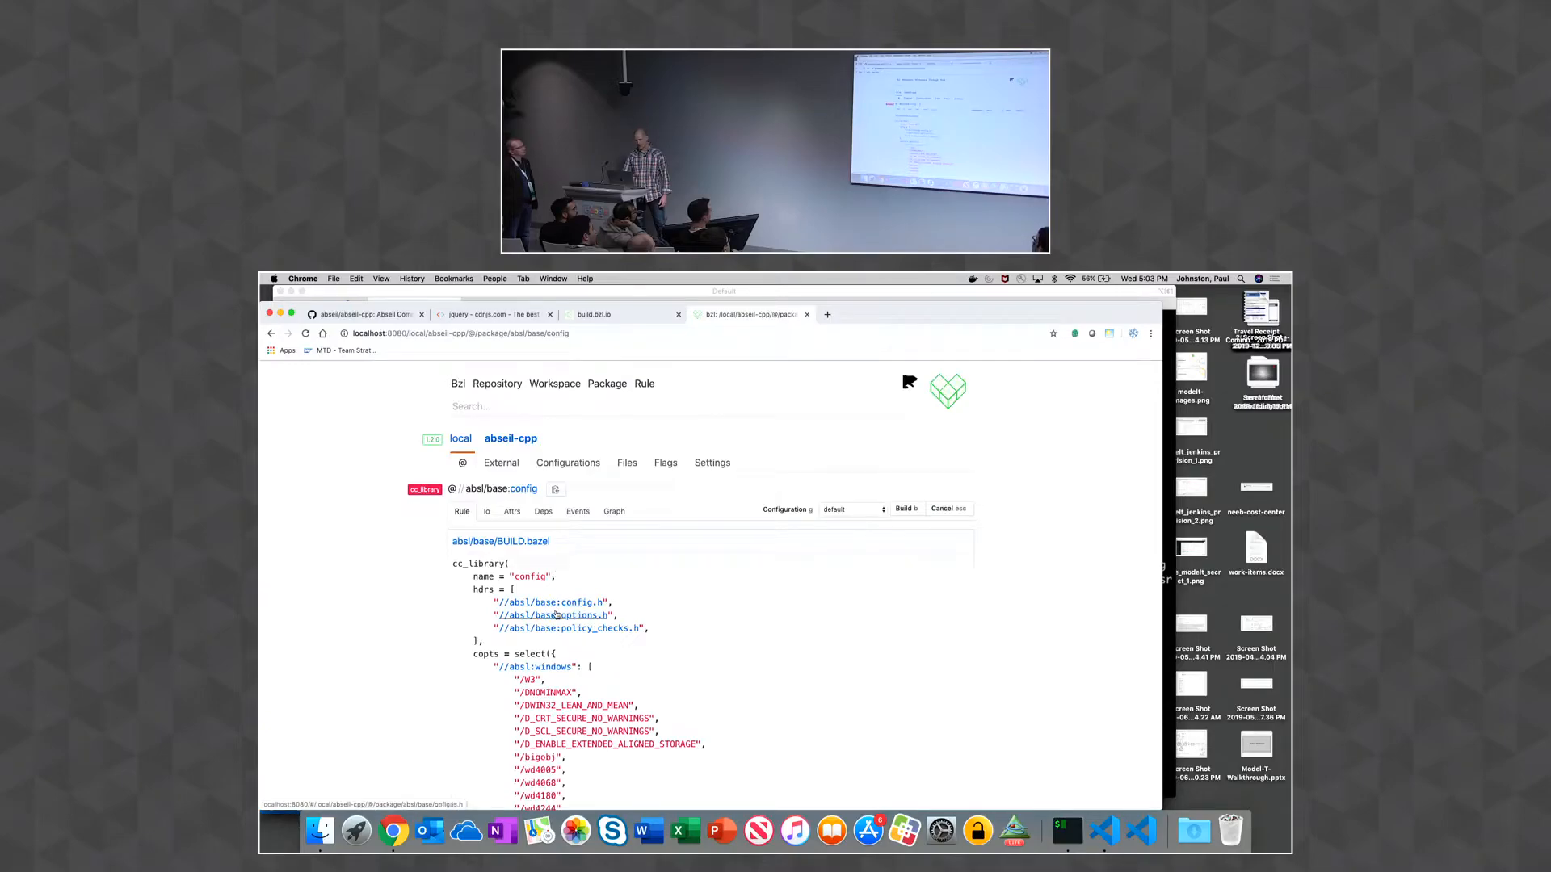
# View the options.h header source from the config rule's headers
pyautogui.click(552, 614)
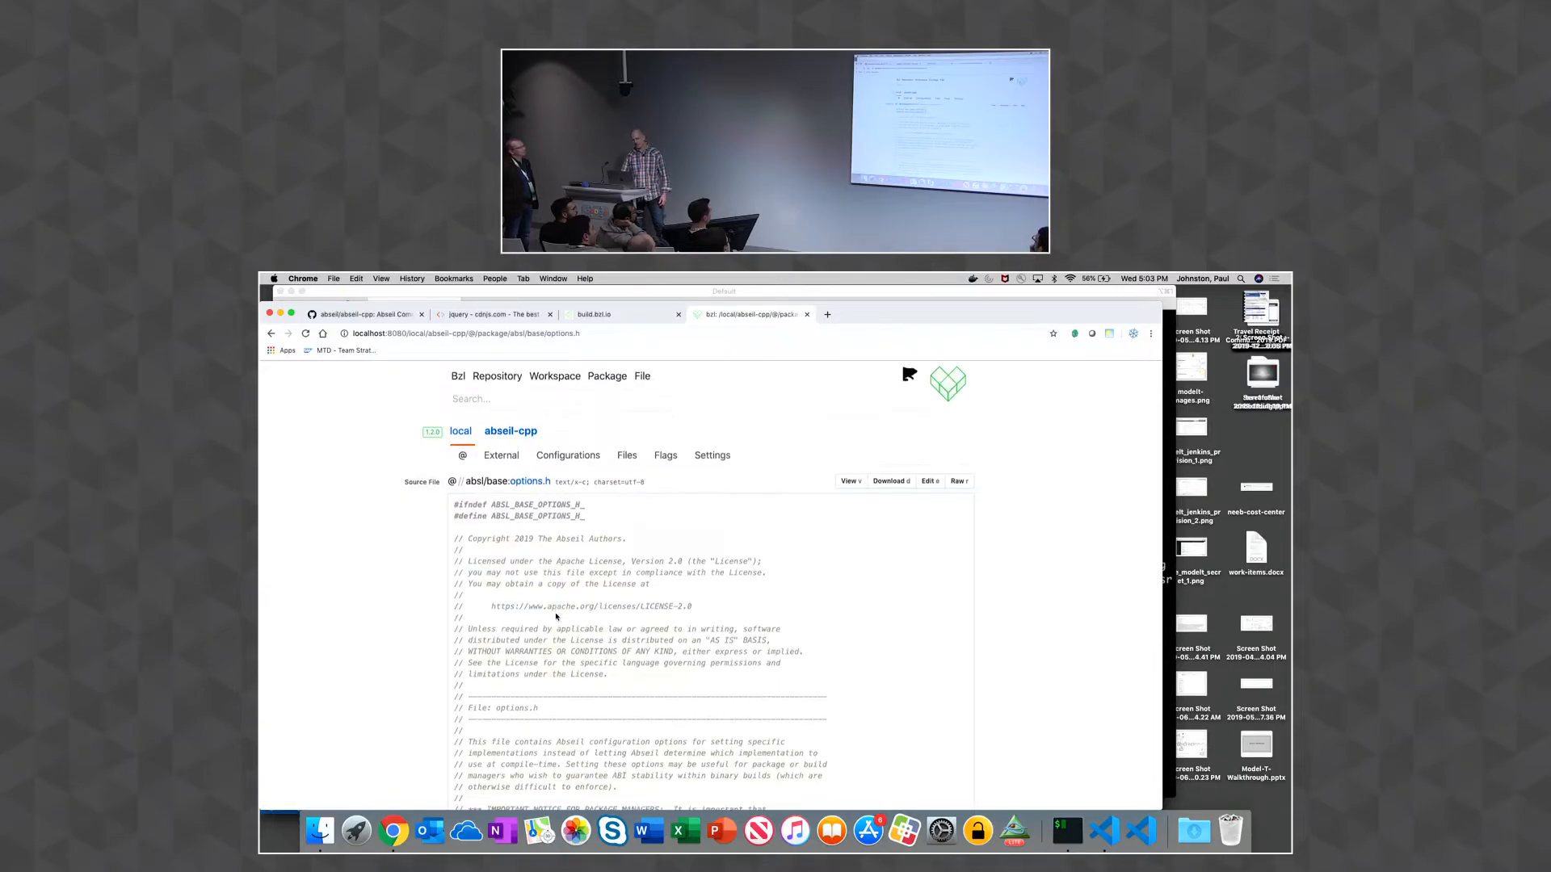
pyautogui.scroll(-3)
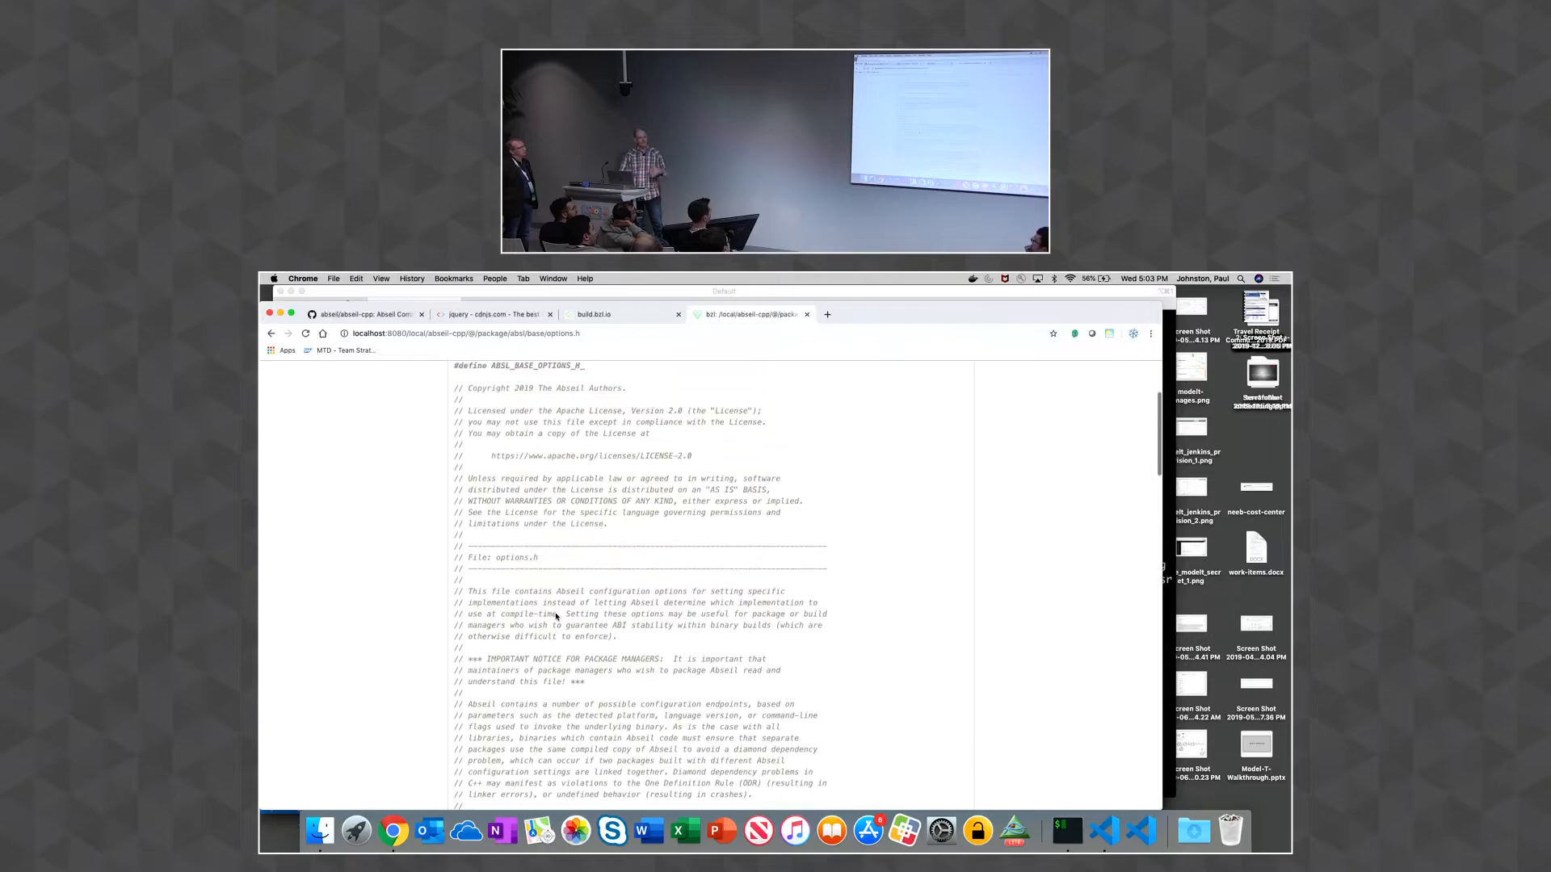
pyautogui.scroll(3)
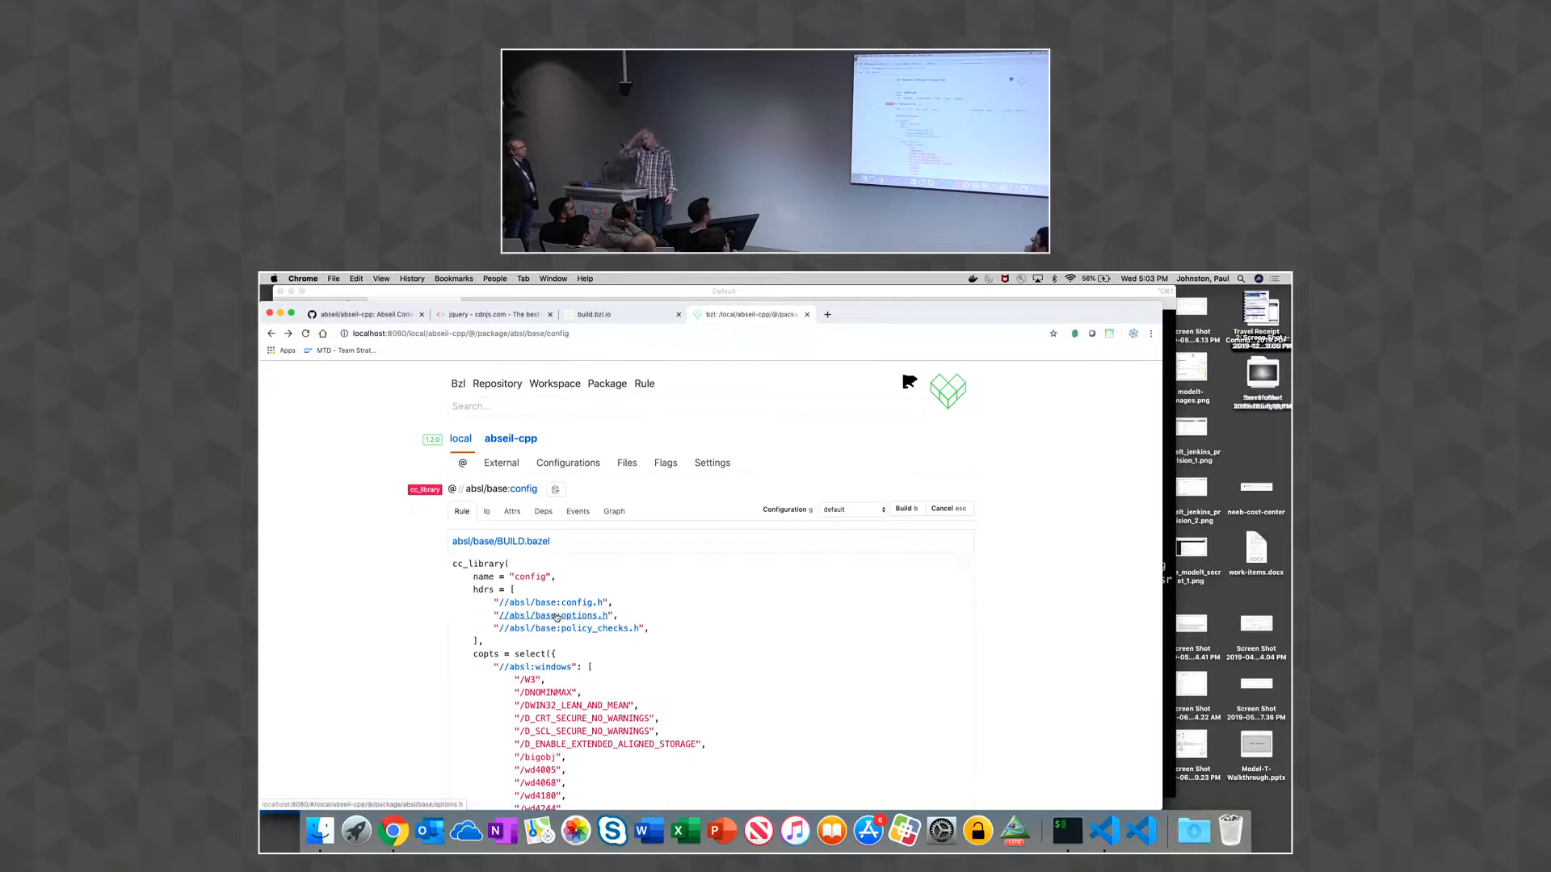
pyautogui.moveTo(485, 500)
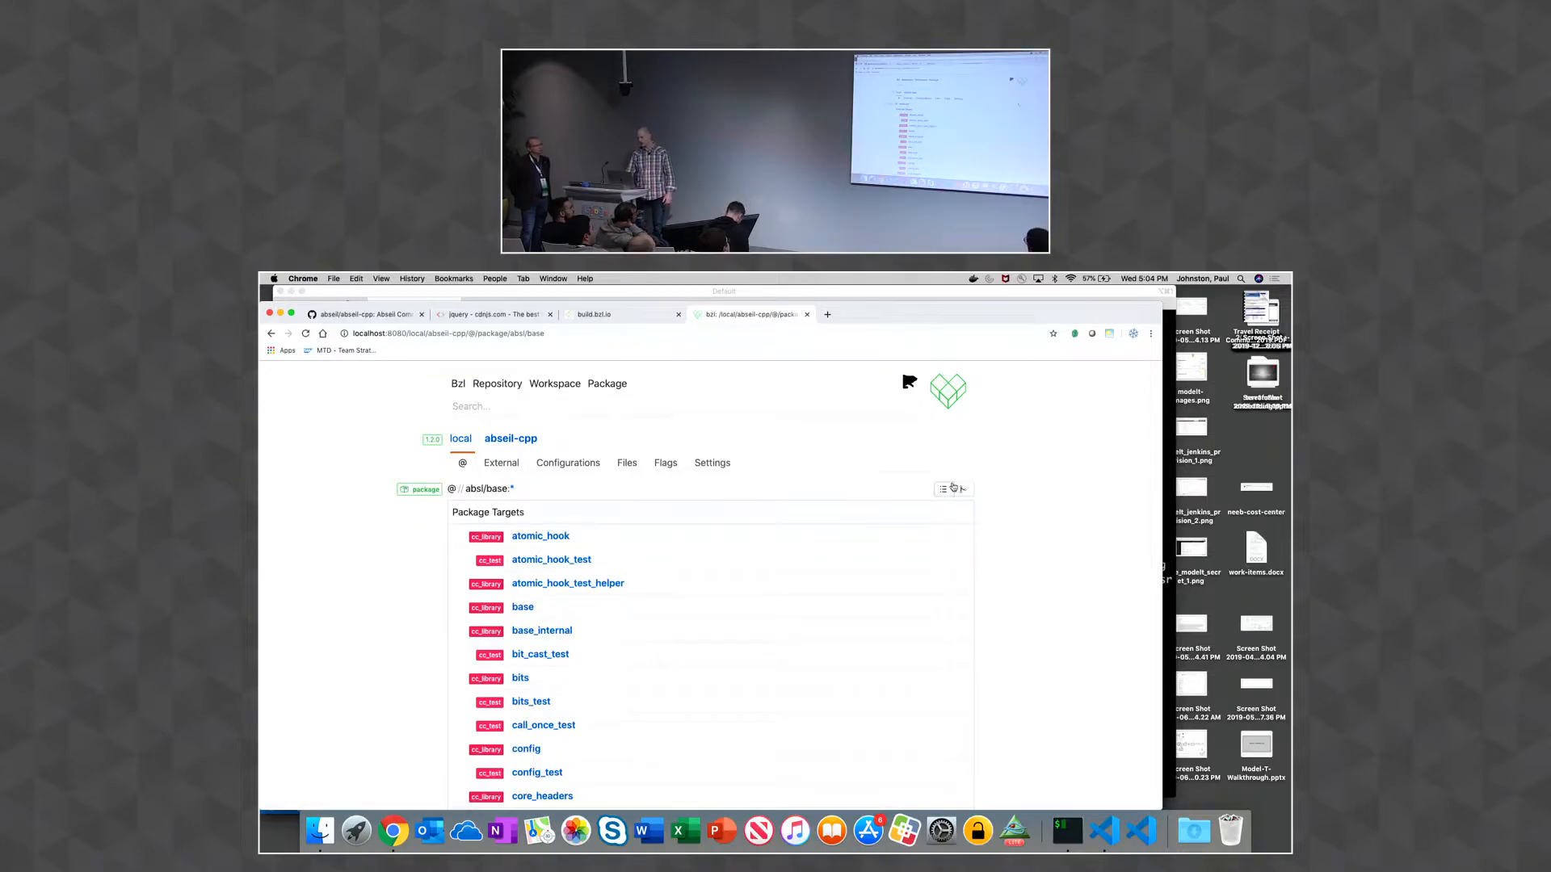
# Switch to tree view, go up to the workspace packages, and open absl/random/internal
pyautogui.click(960, 488)
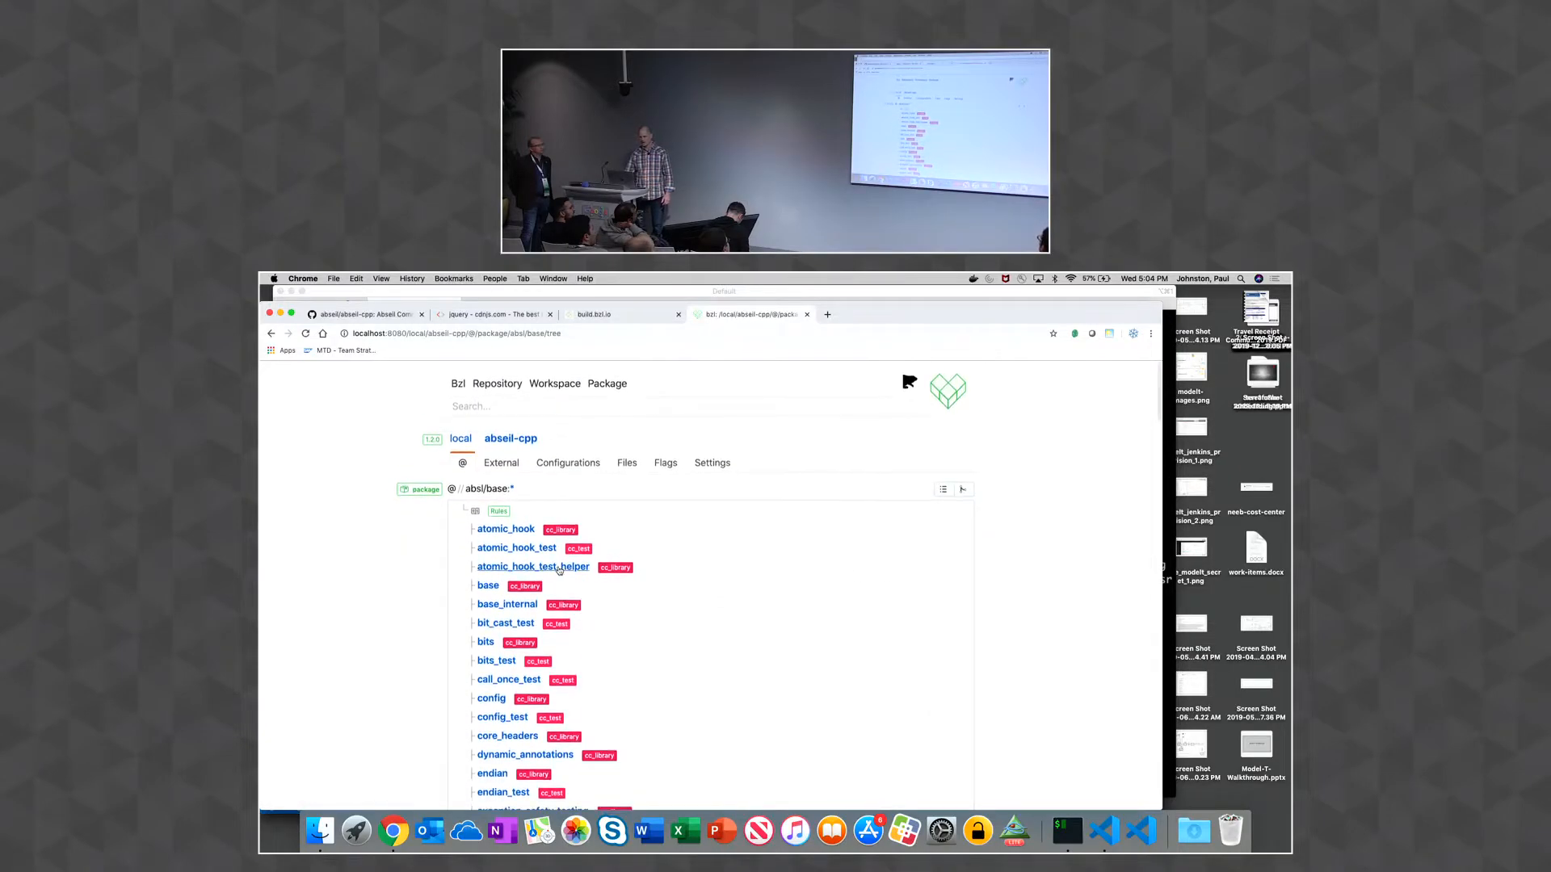
pyautogui.click(554, 384)
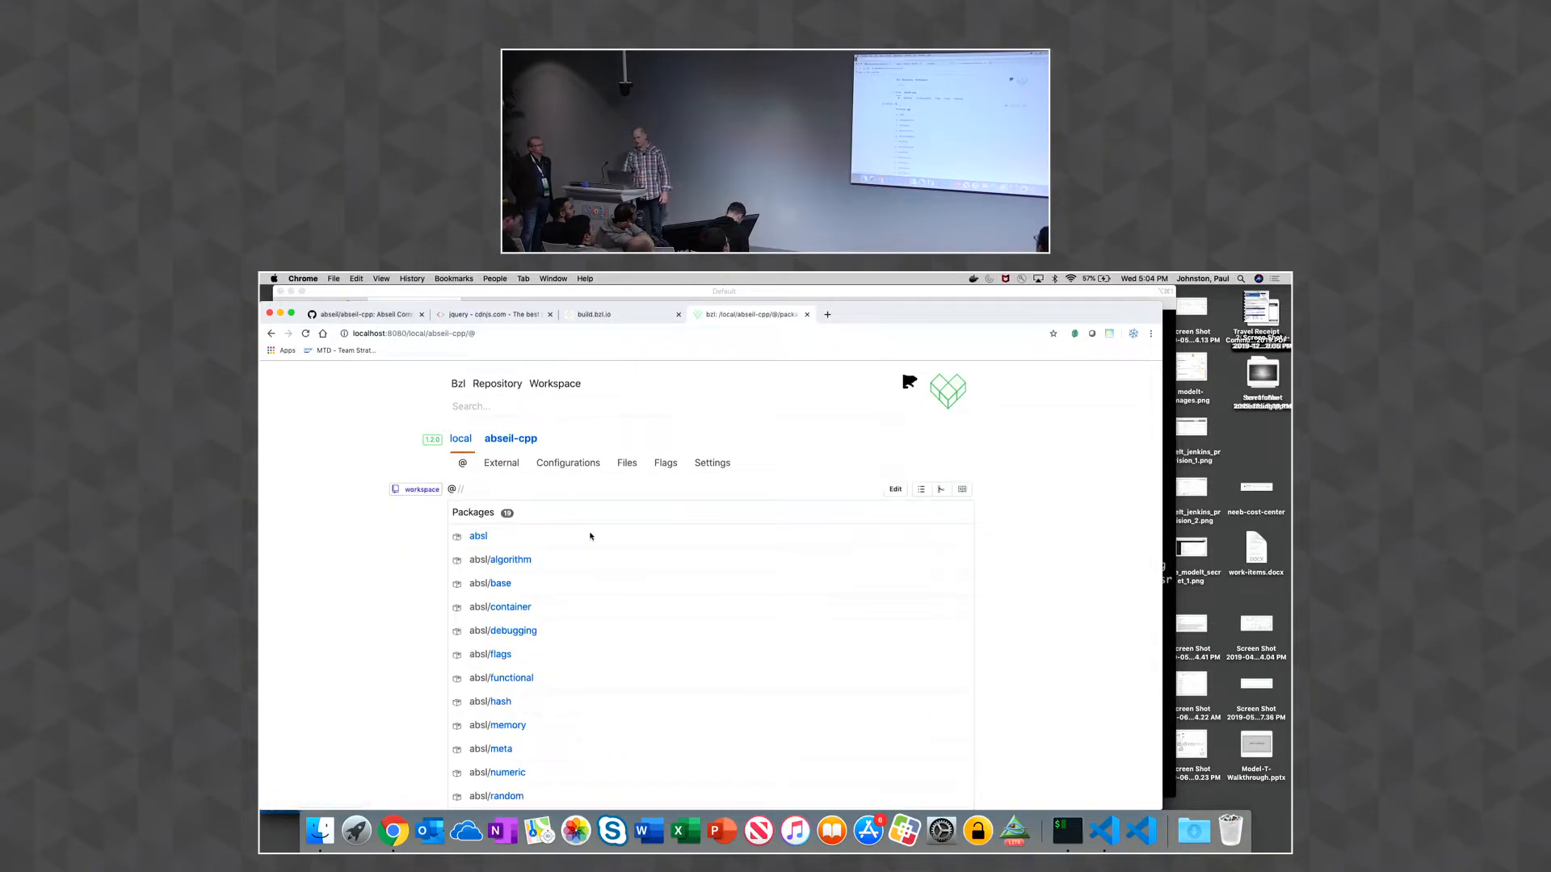
pyautogui.click(940, 488)
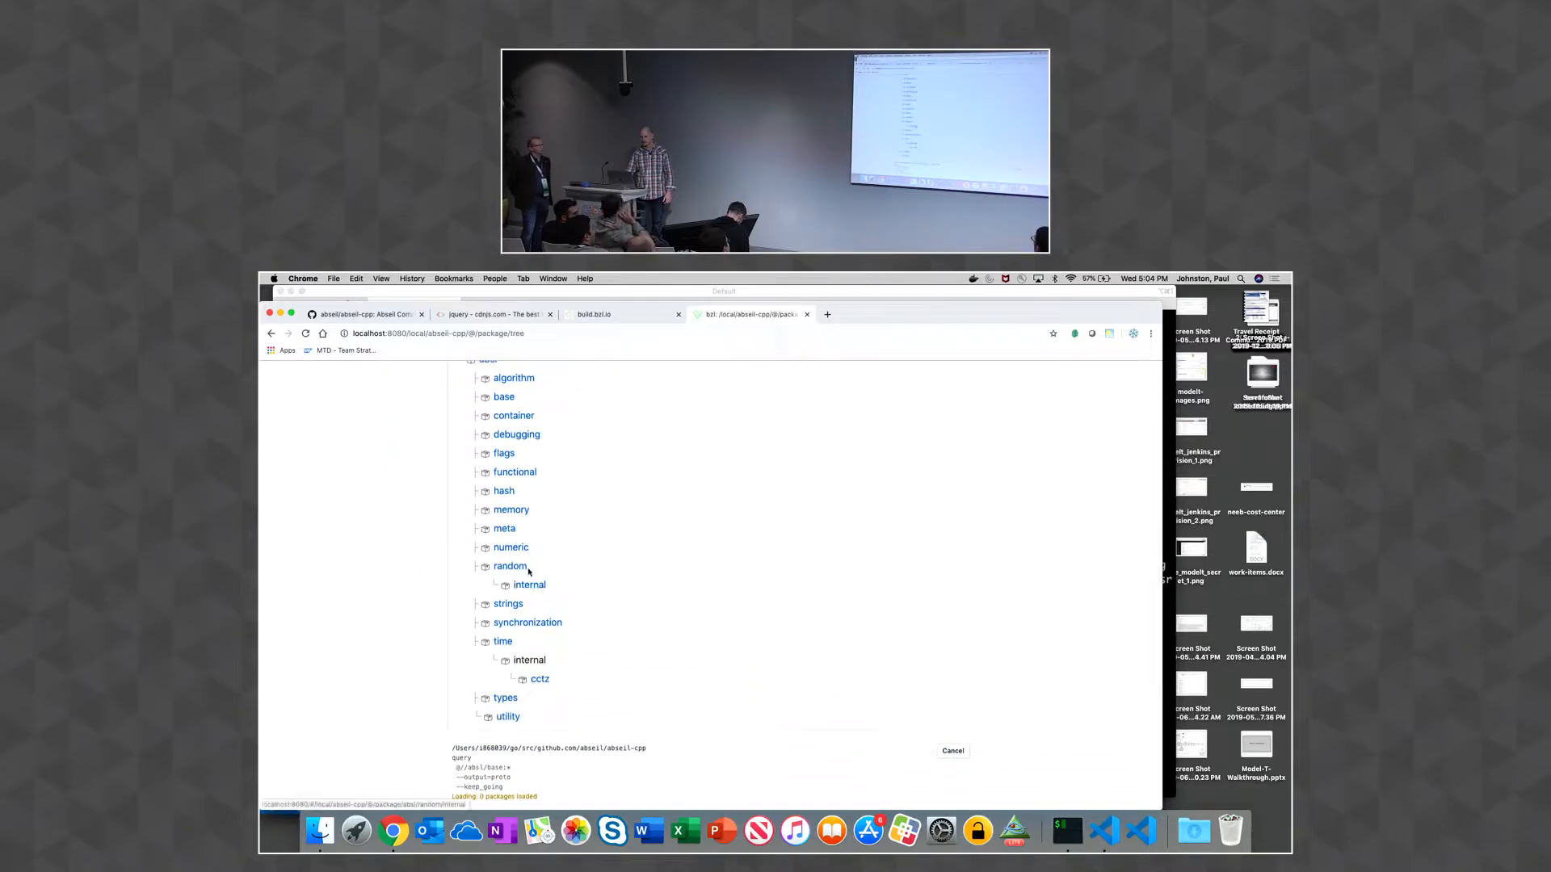
pyautogui.click(530, 584)
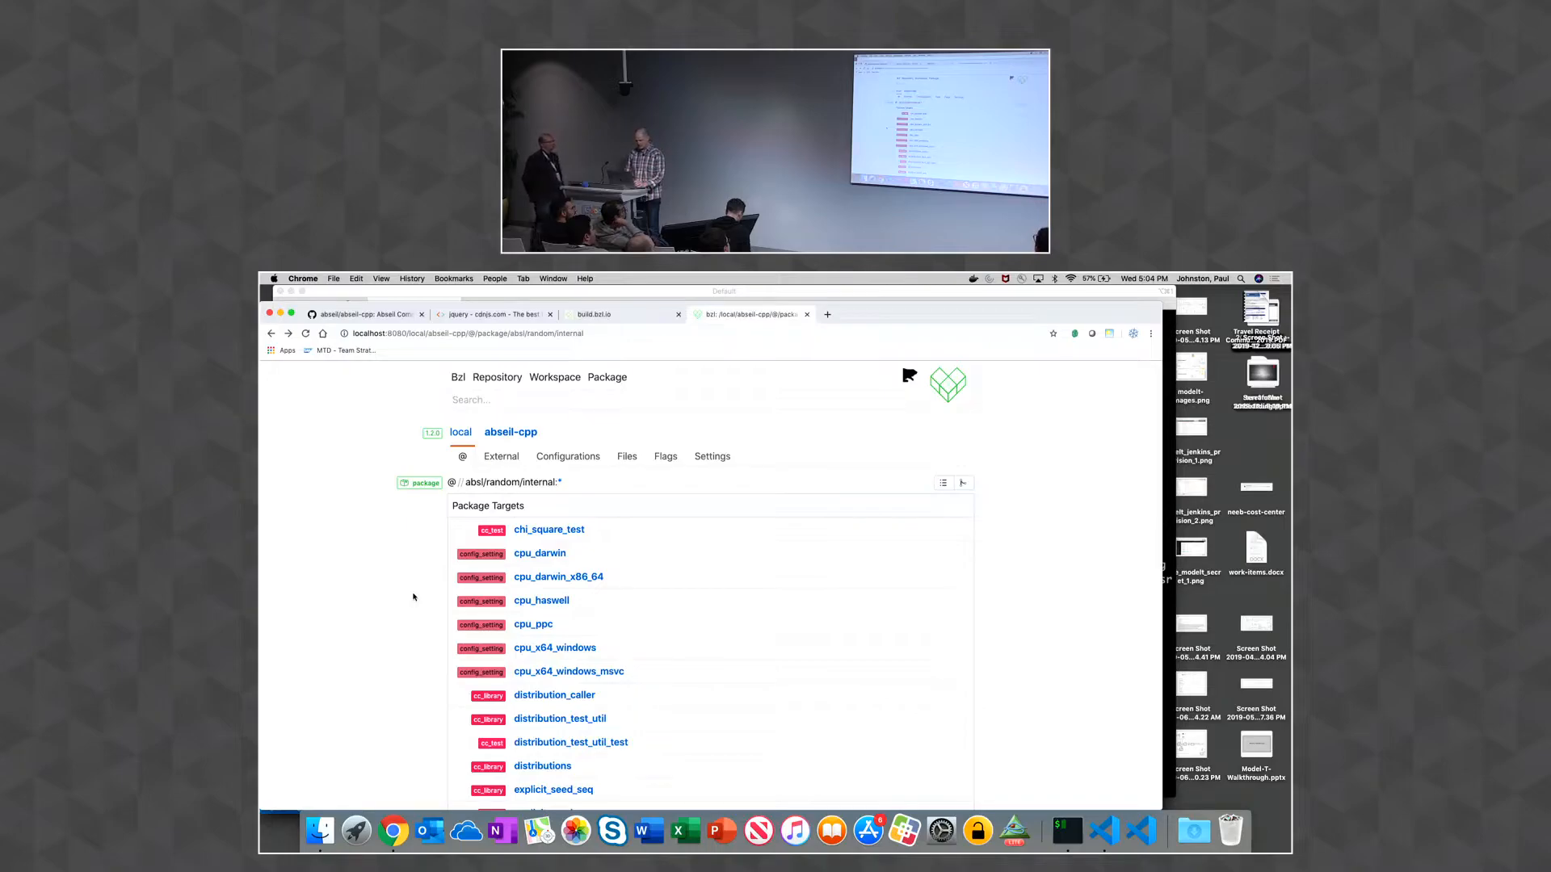
# Search for the strings package and open absl/strings
pyautogui.write('a')
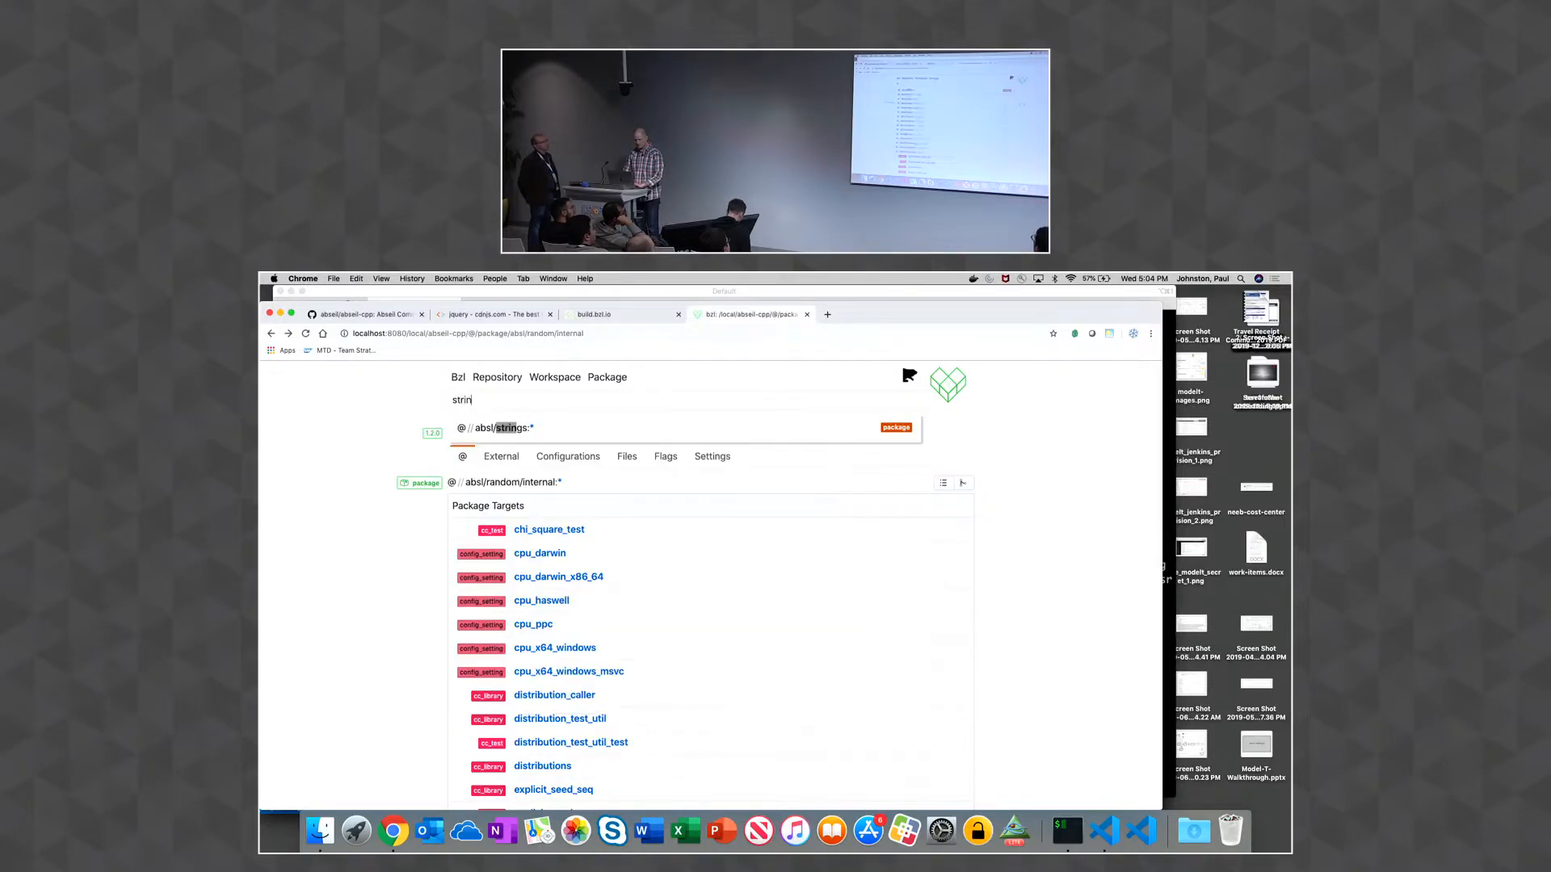
pyautogui.click(508, 426)
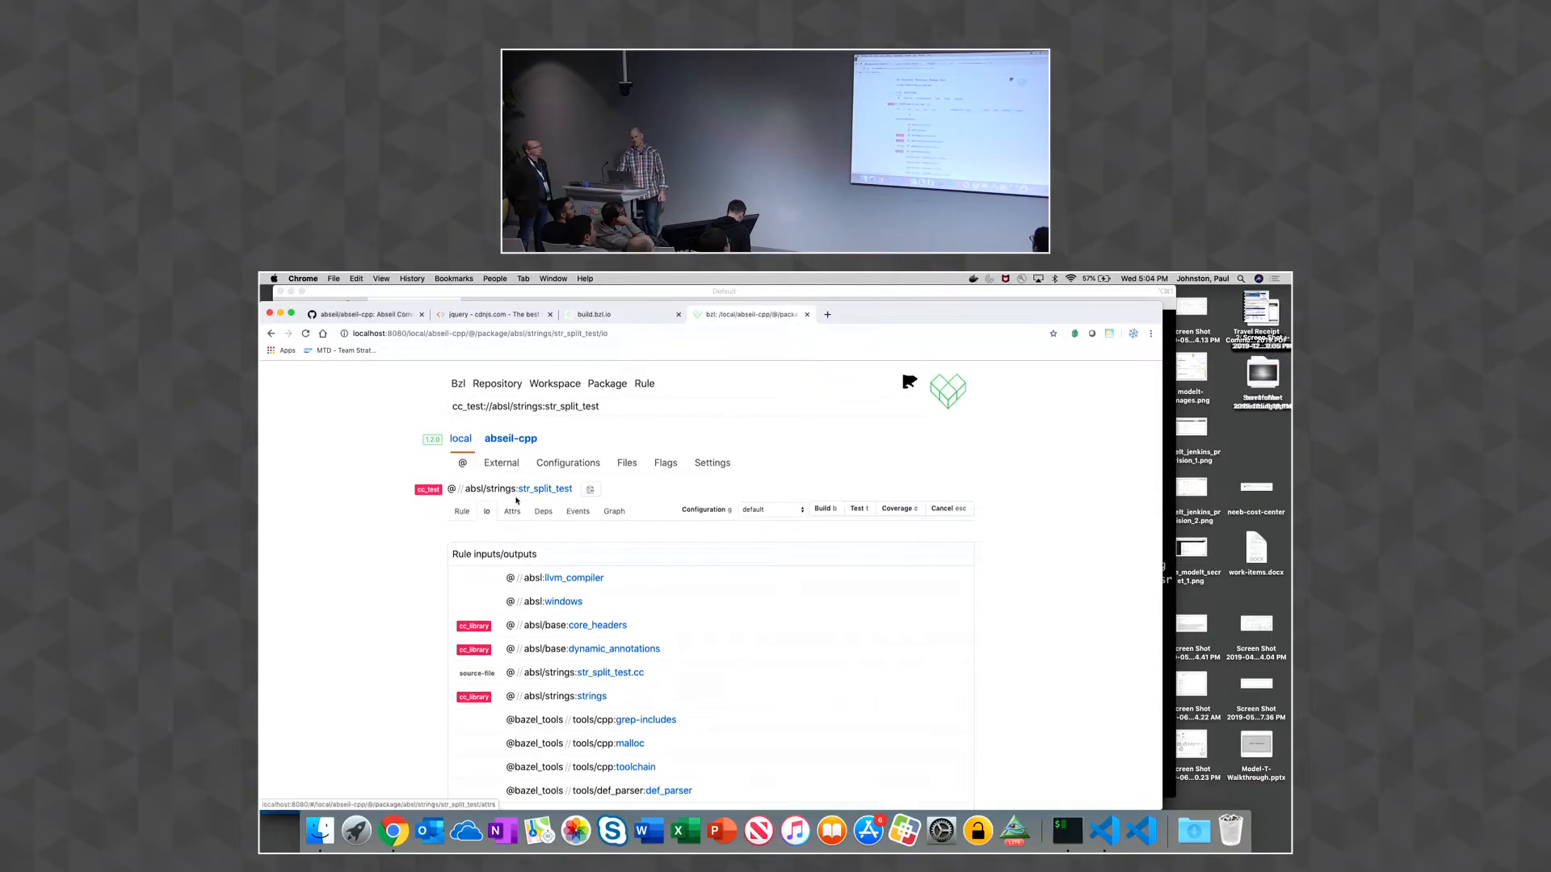
pyautogui.click(512, 509)
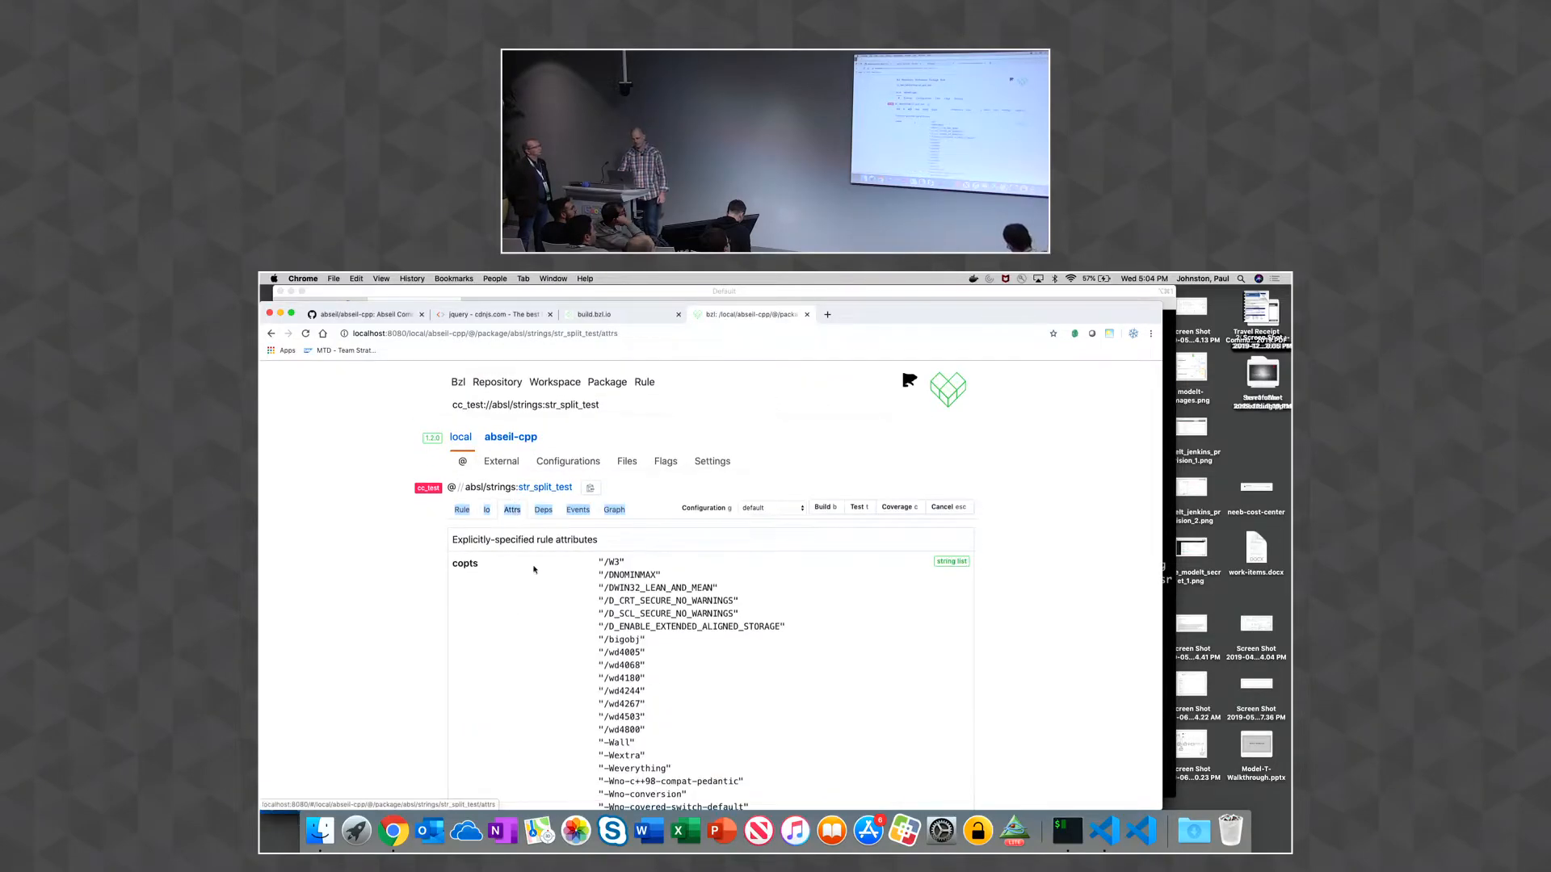
pyautogui.scroll(-3)
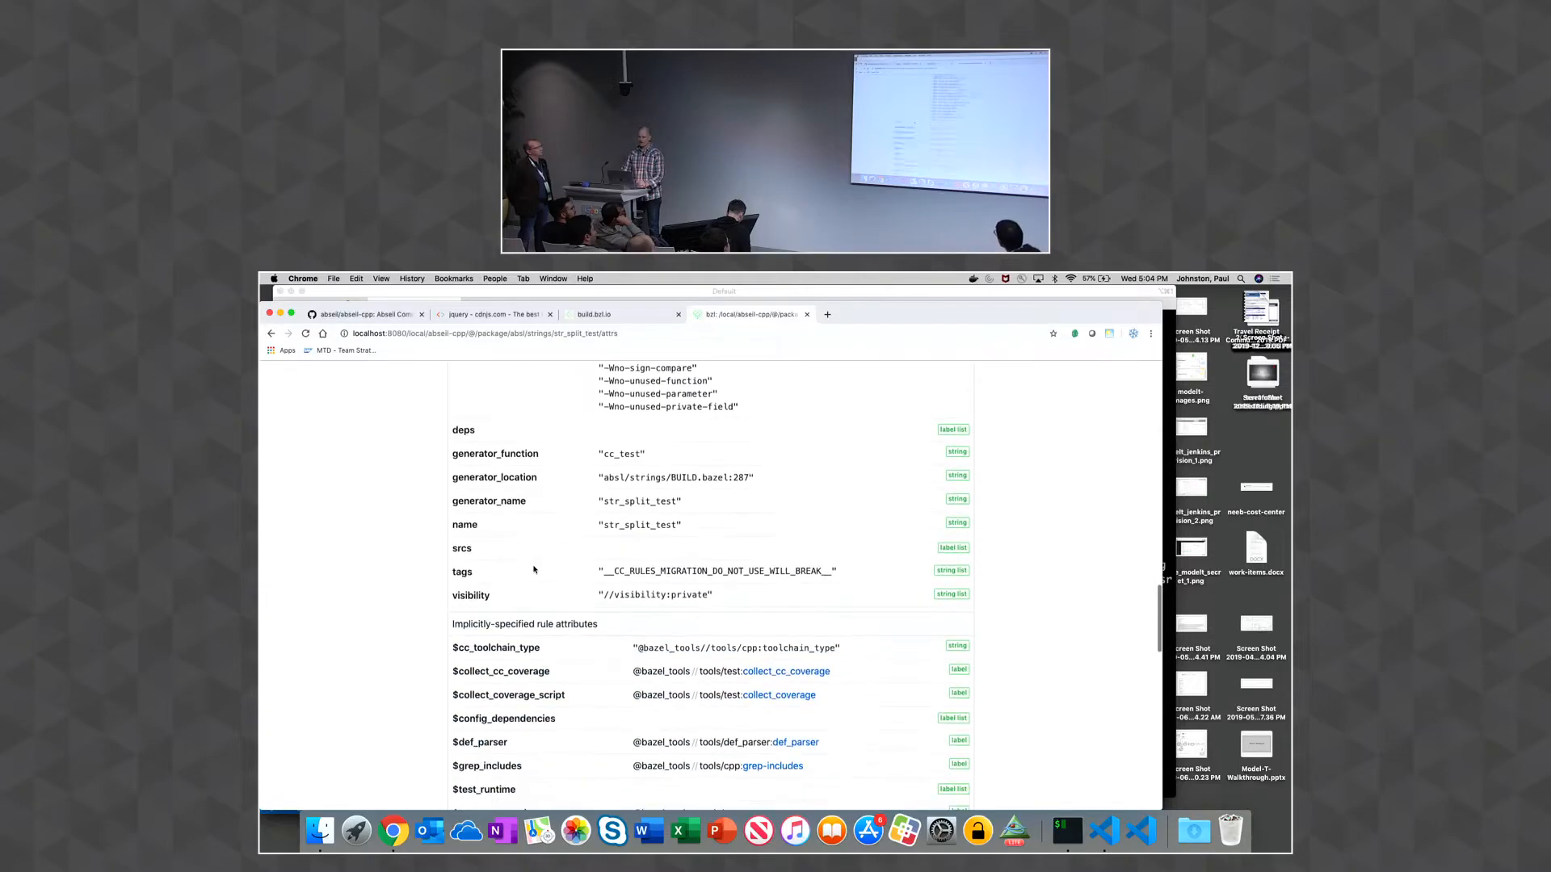
pyautogui.scroll(-3)
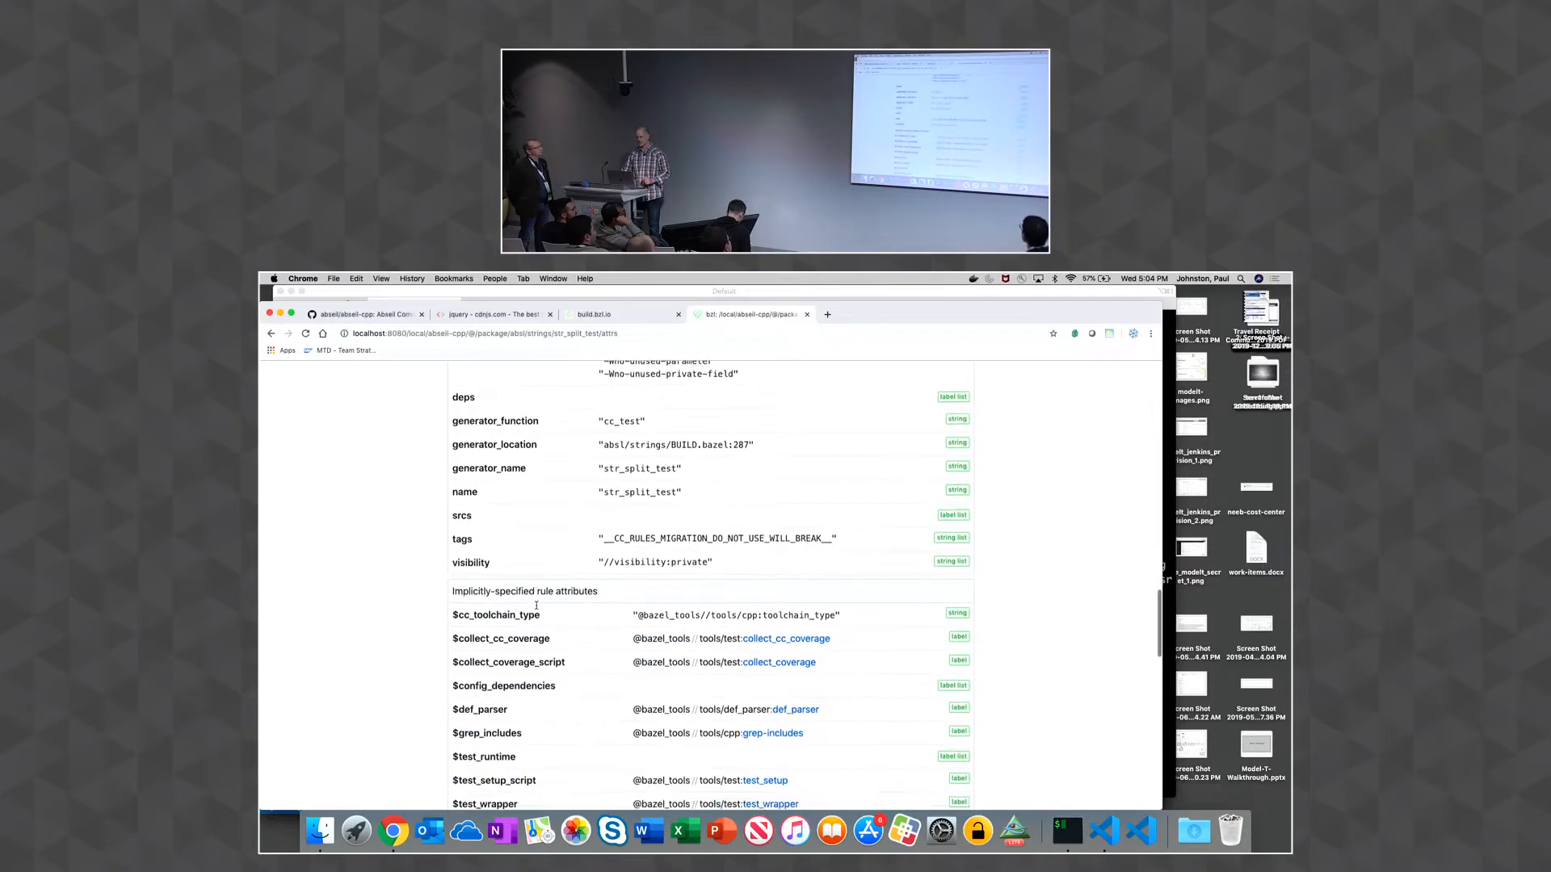
pyautogui.scroll(-3)
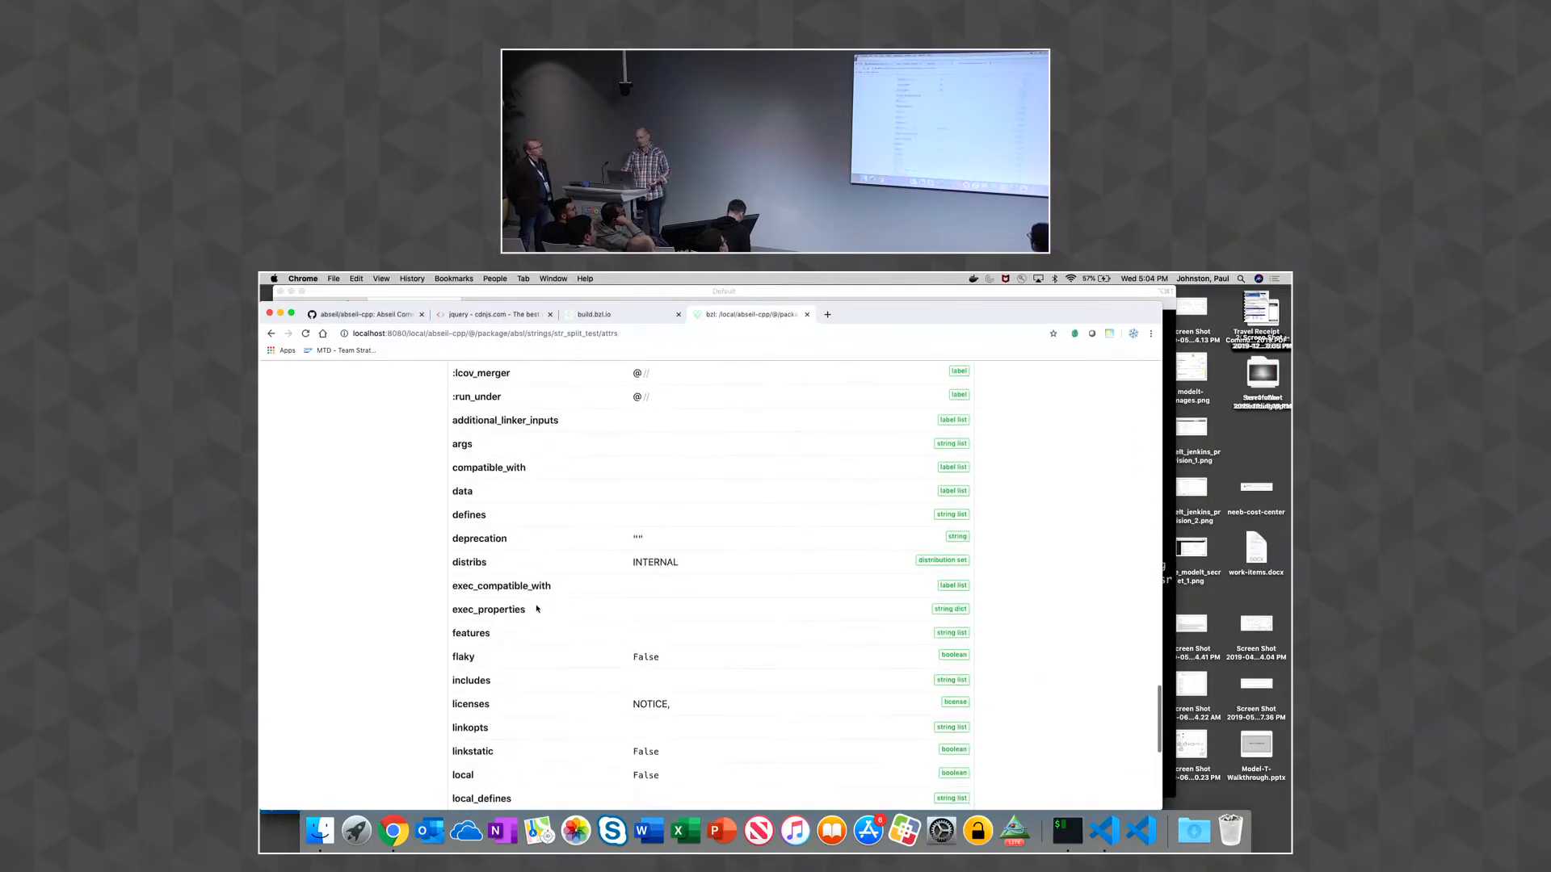
pyautogui.scroll(-3)
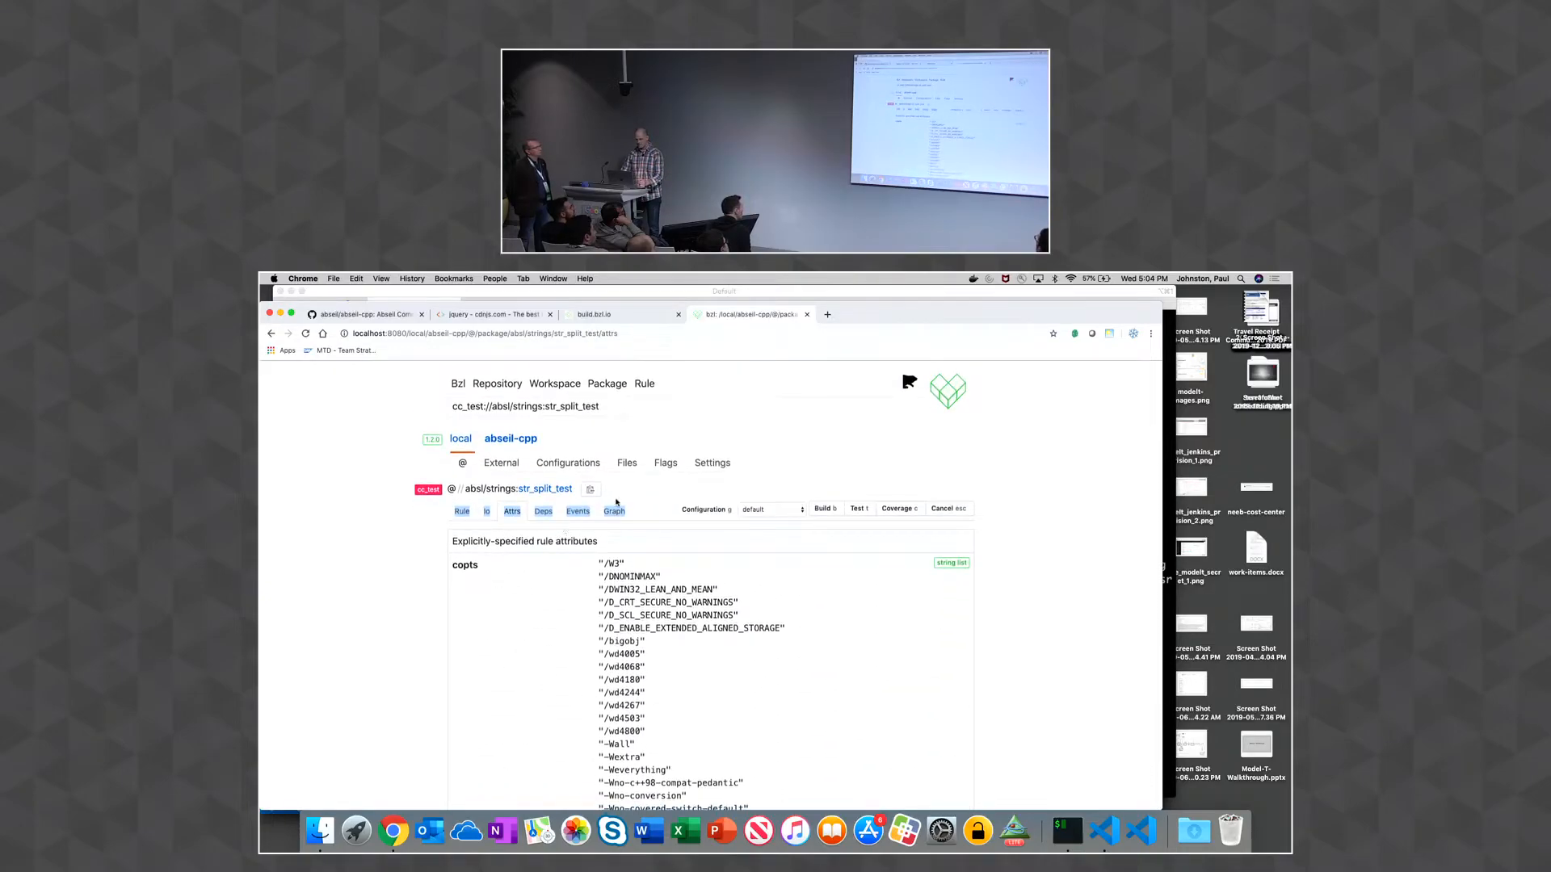
# Run the str_split_test test and scroll its Events timeline to the PASSED result
pyautogui.click(578, 512)
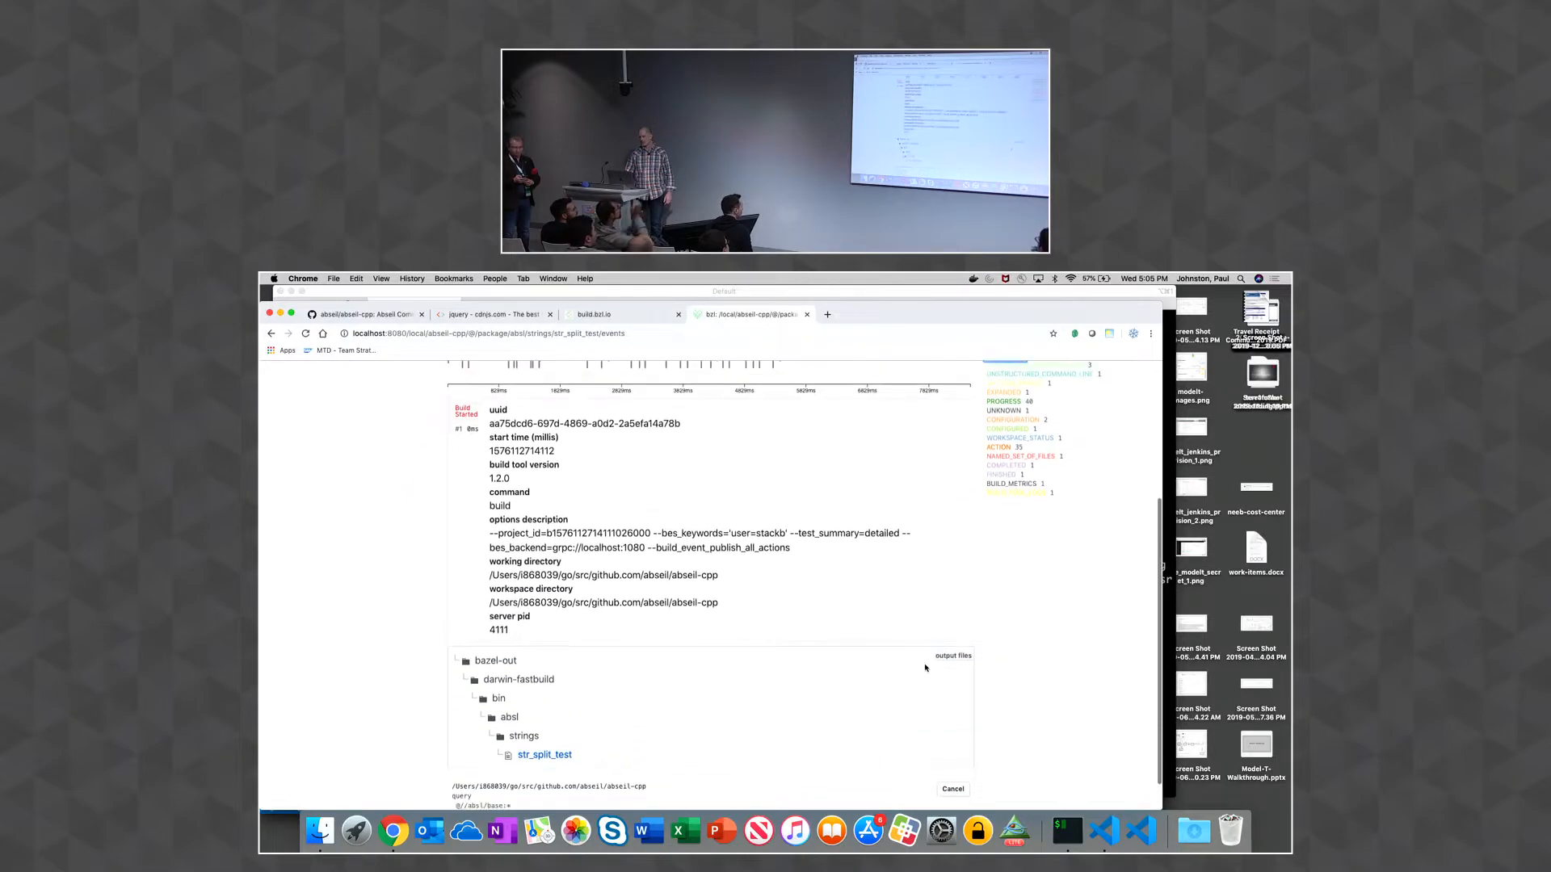
pyautogui.scroll(-3)
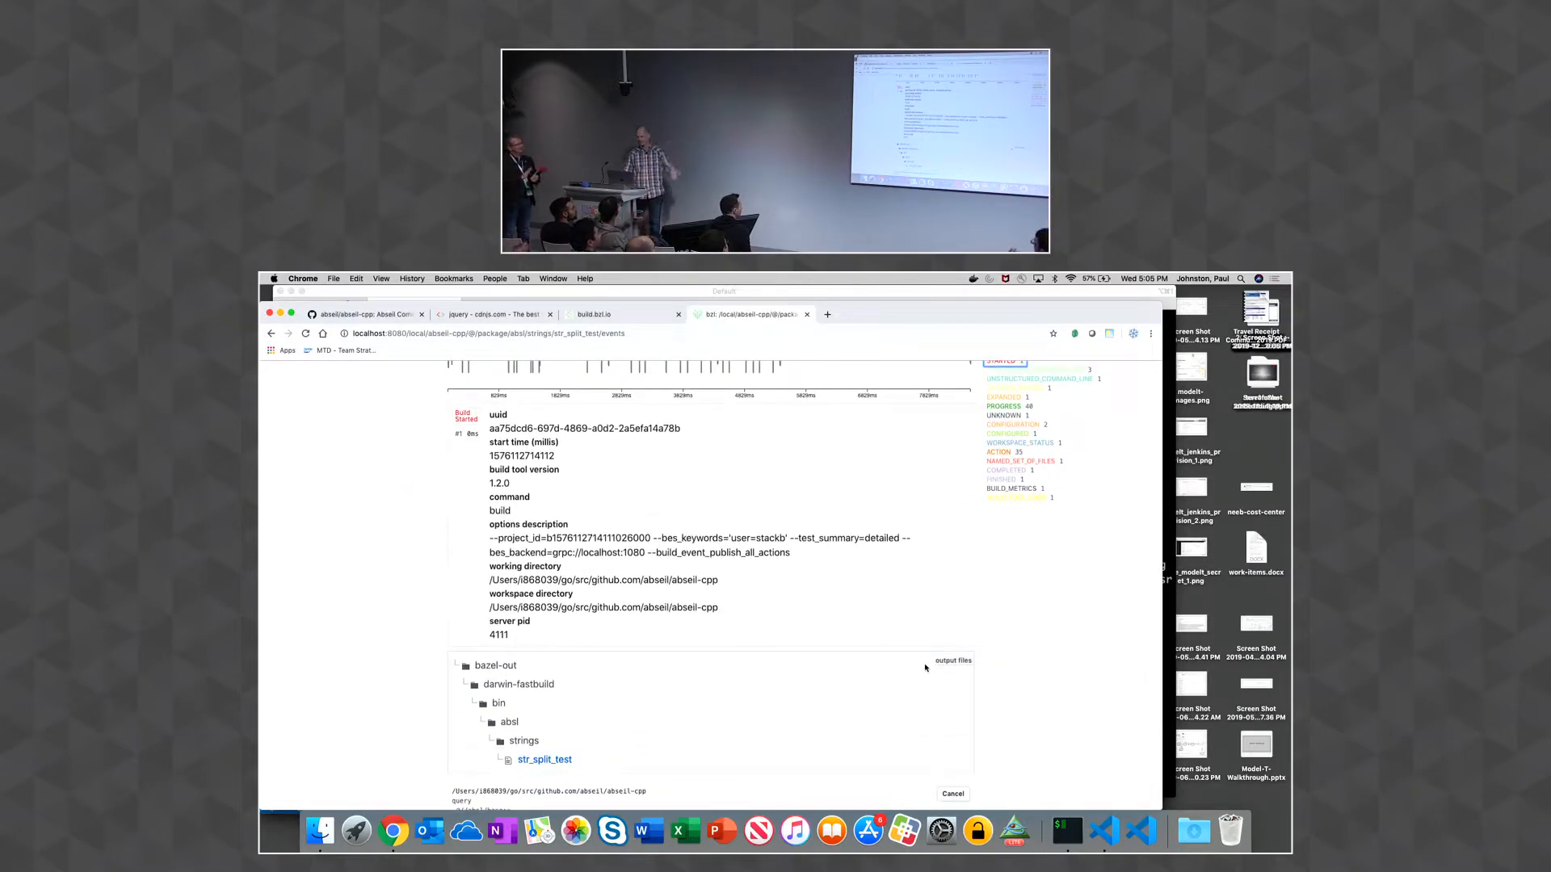
pyautogui.scroll(-3)
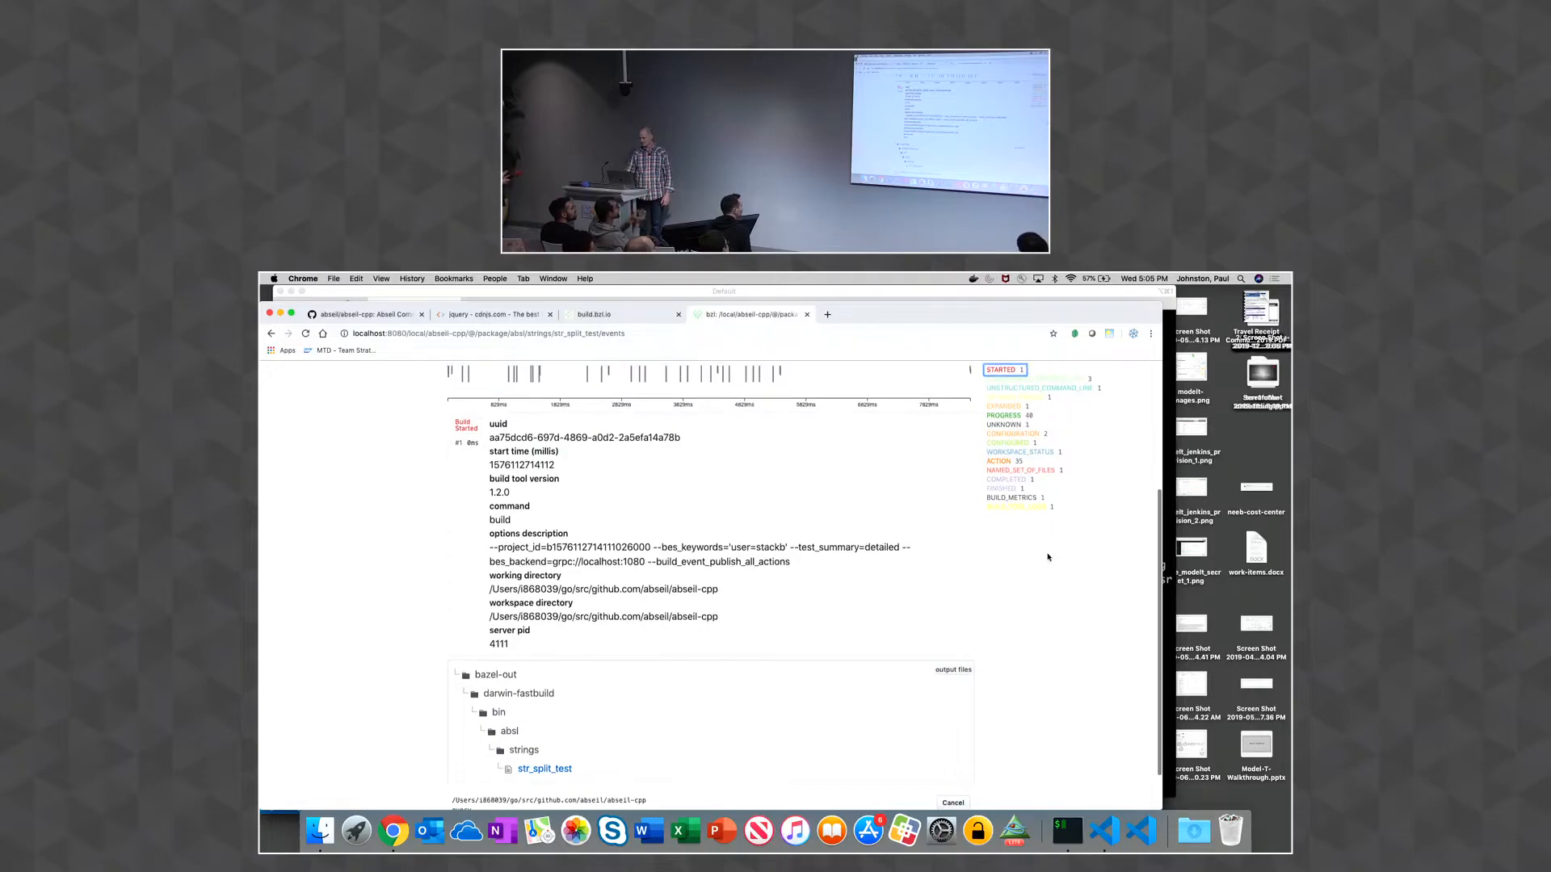
pyautogui.scroll(3)
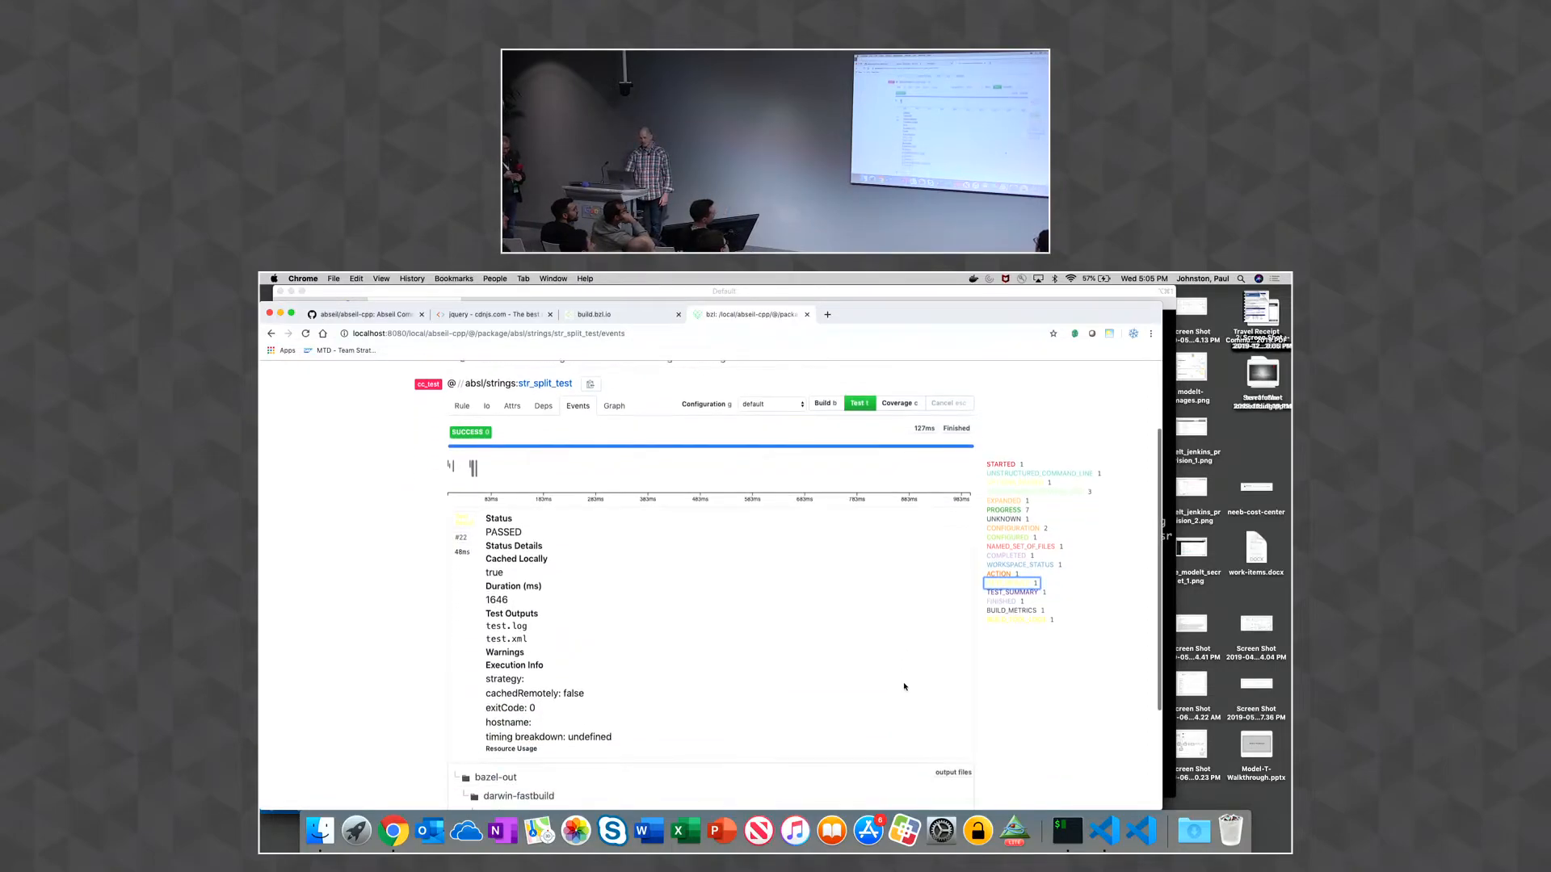
# Inspect the cachedRemotely value and a build event type, then start a coverage run of str_split_test
pyautogui.doubleClick(535, 692)
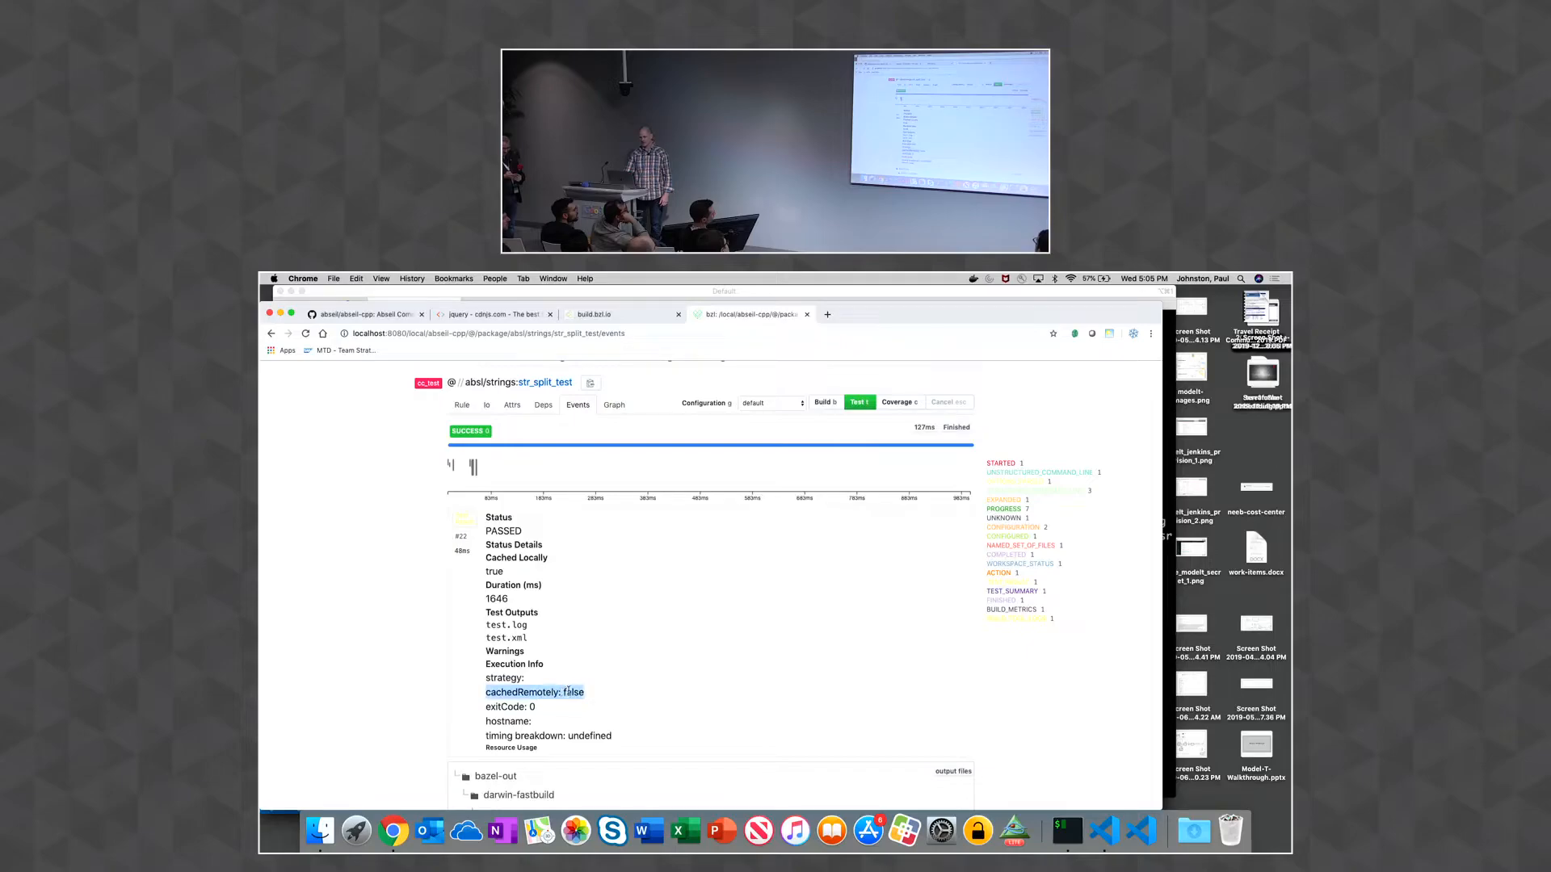
pyautogui.scroll(3)
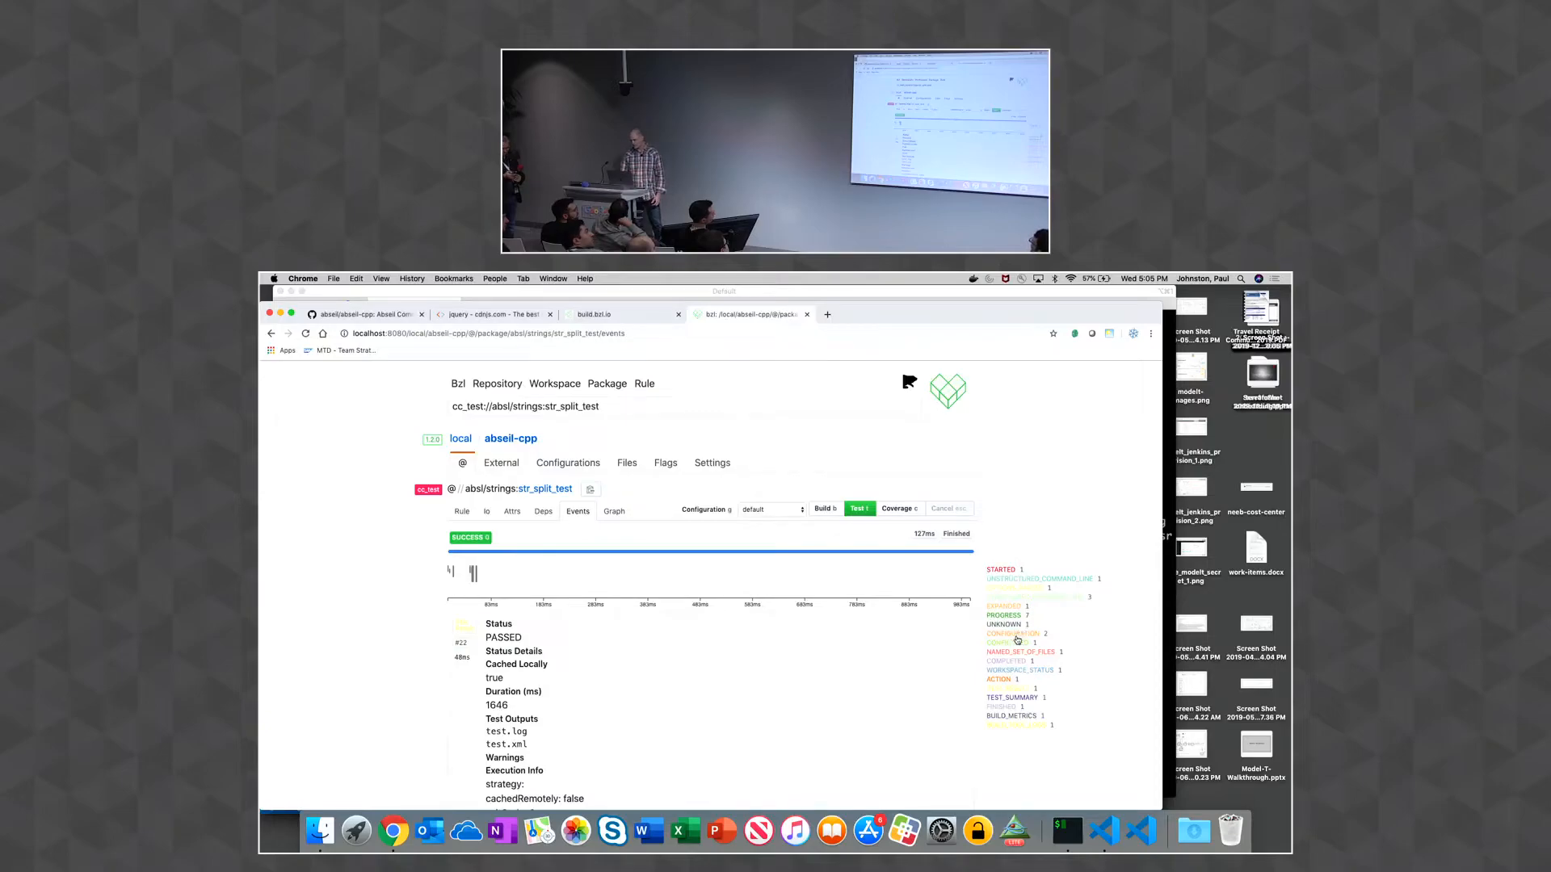
pyautogui.click(1000, 680)
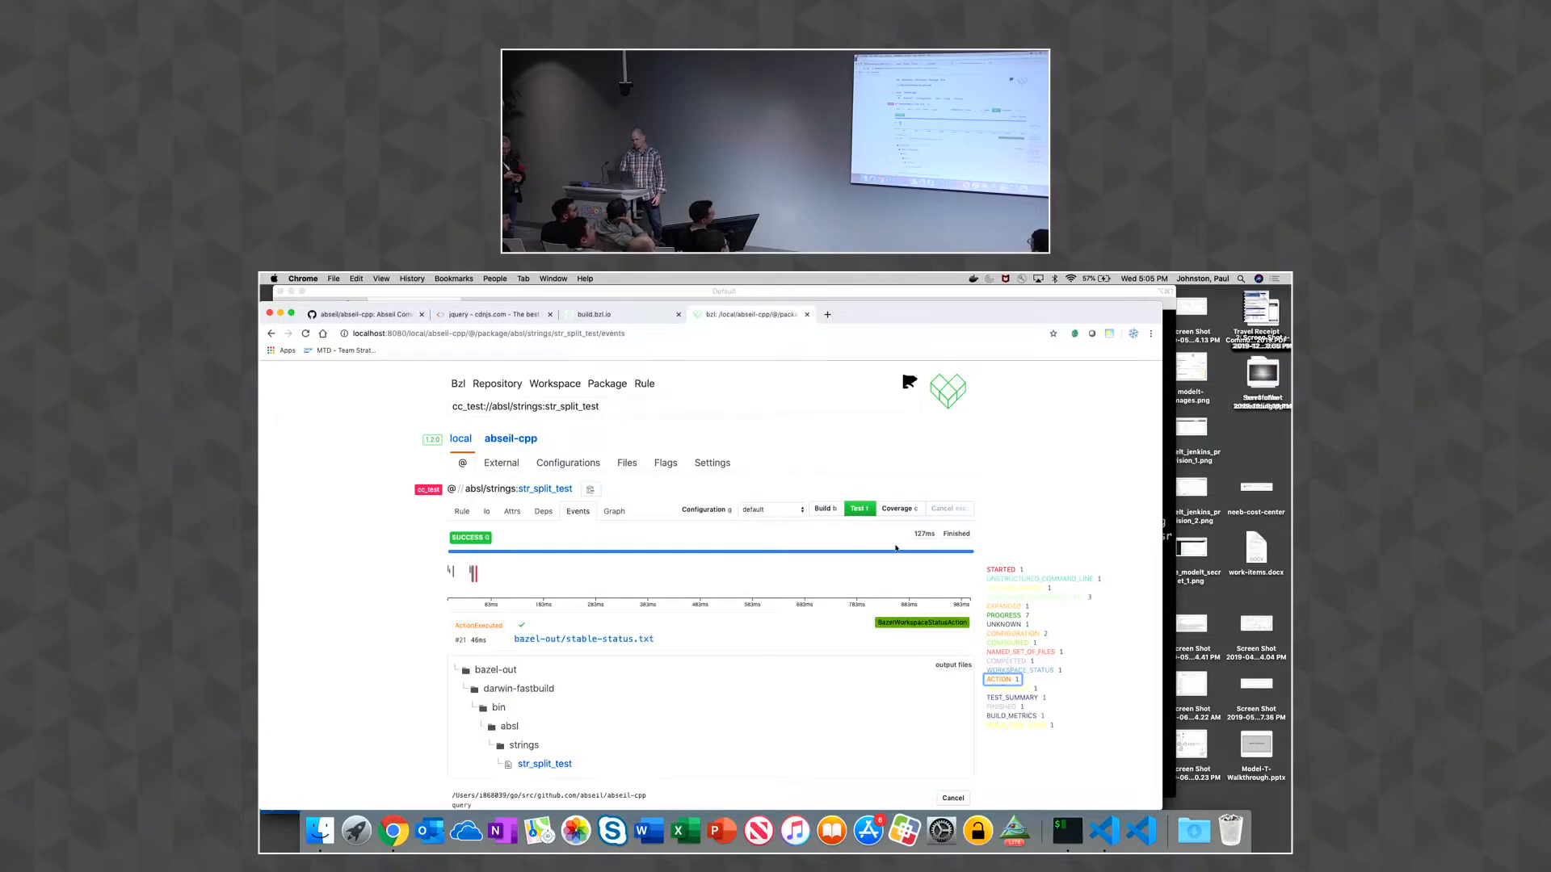
pyautogui.click(896, 509)
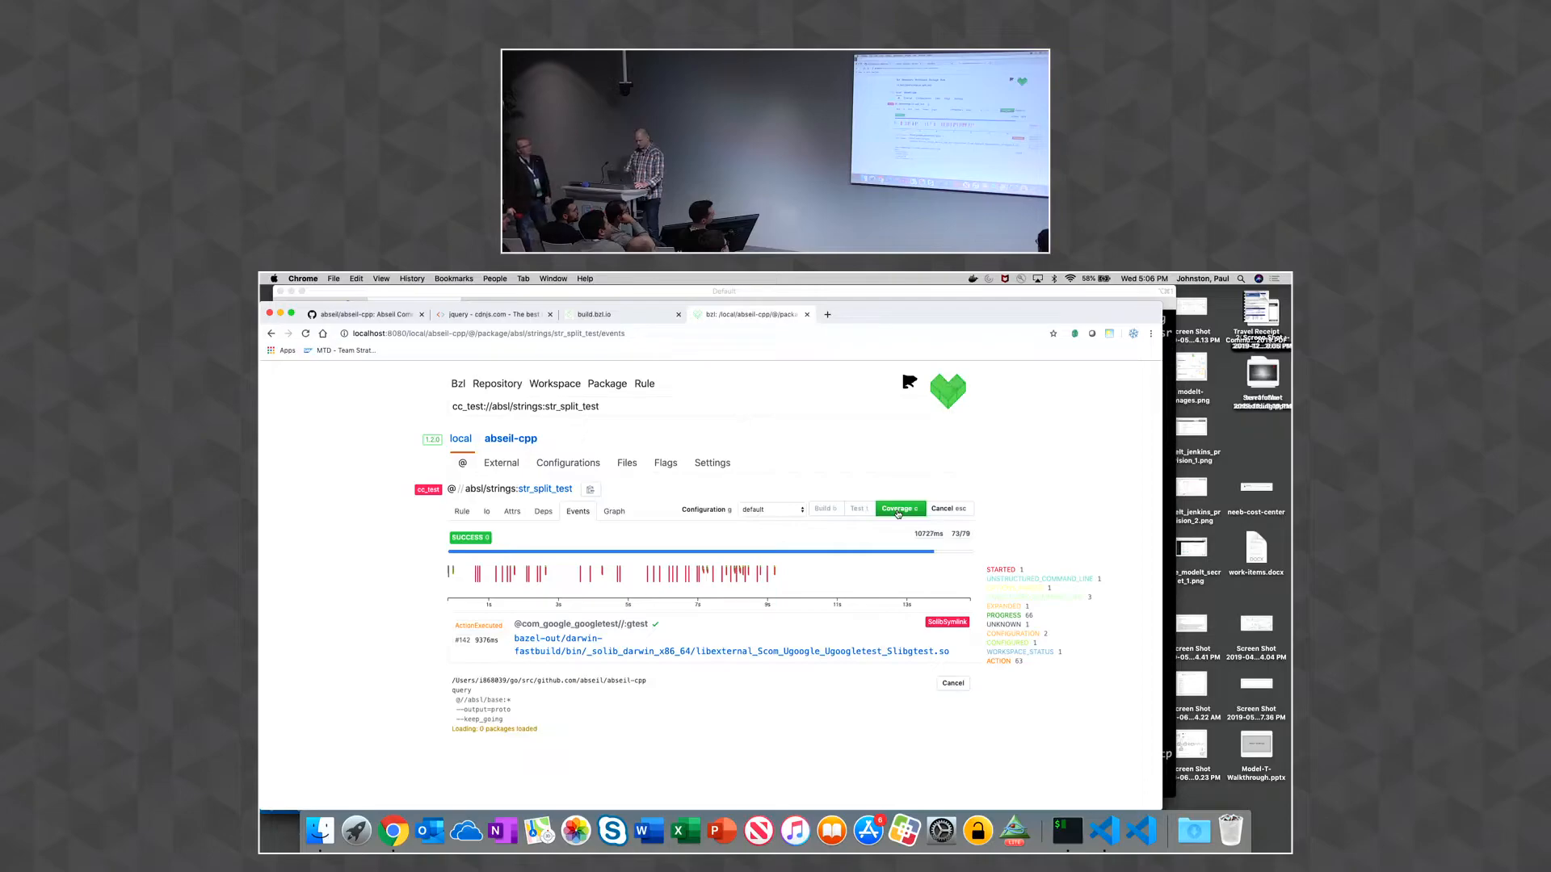
# Cancel the coverage build and read the gtest-matchers compile command line
pyautogui.click(946, 509)
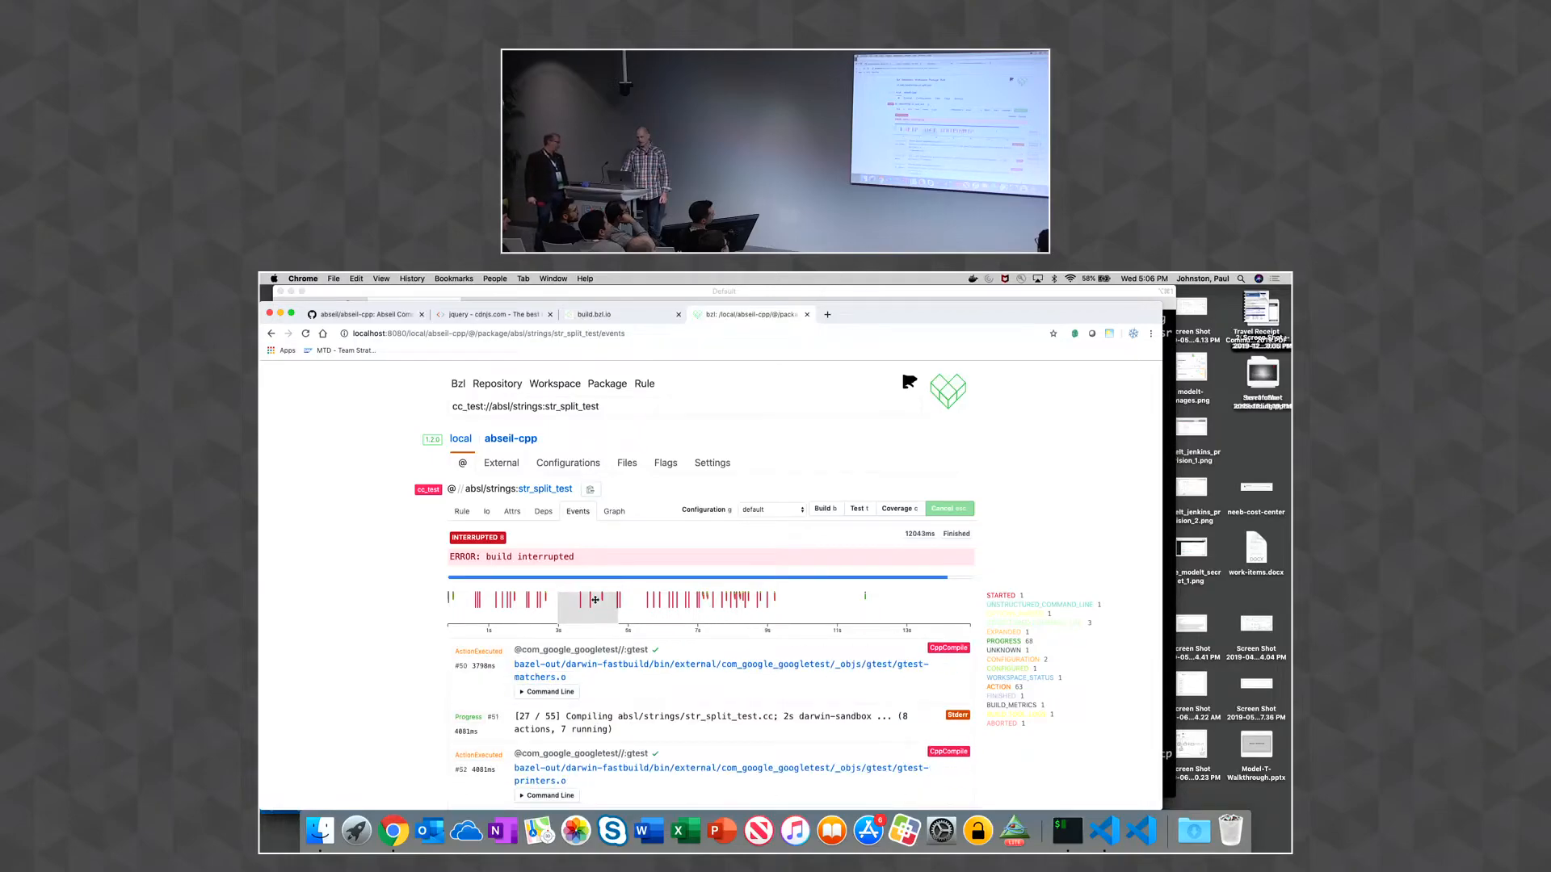
pyautogui.click(547, 691)
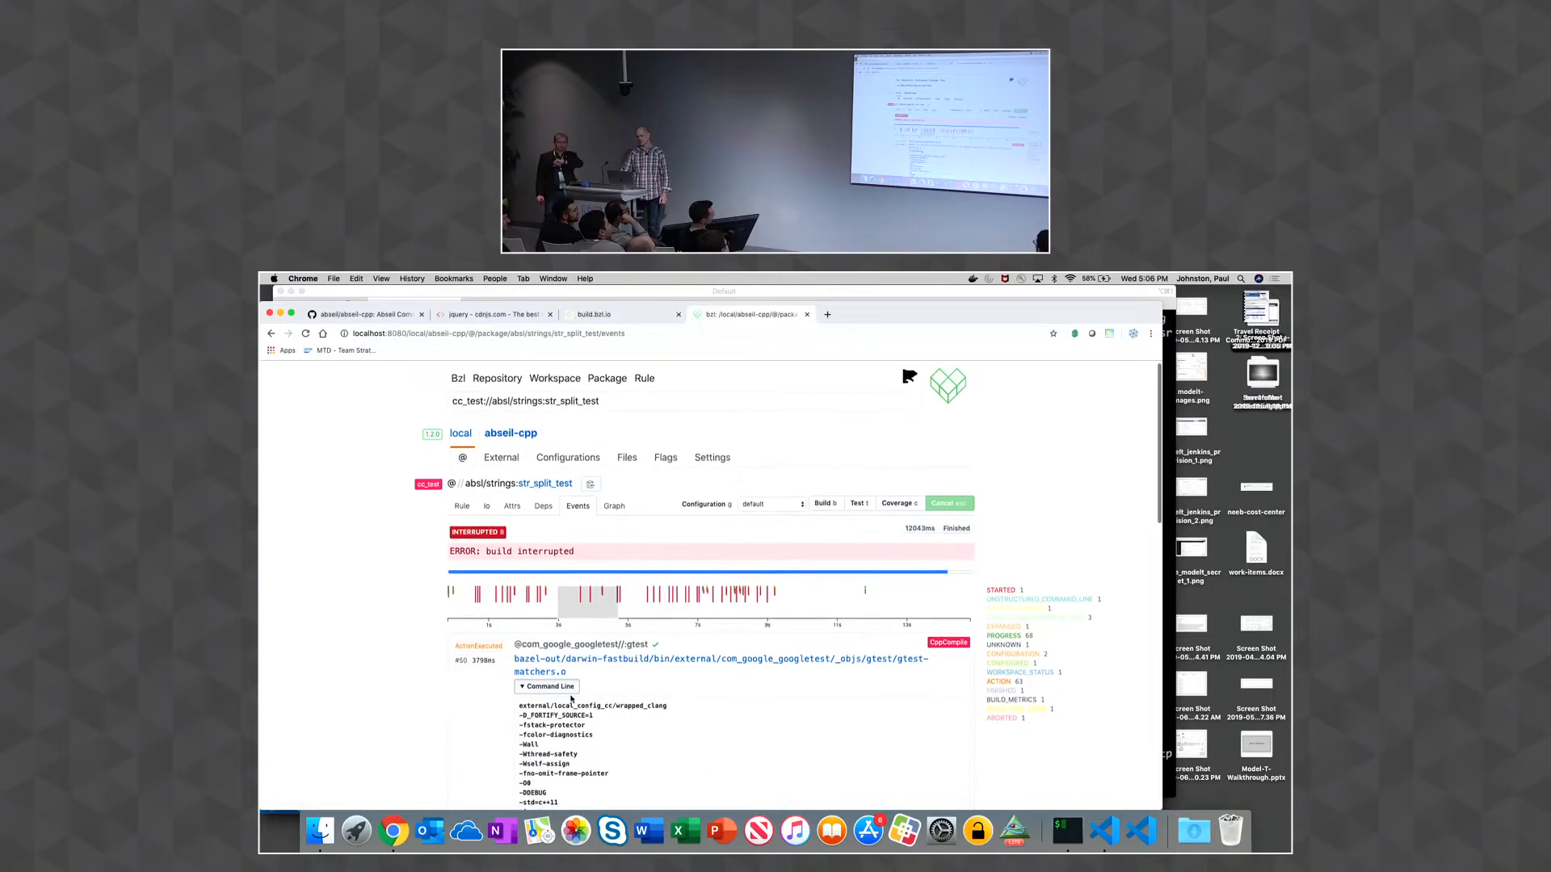
pyautogui.scroll(-3)
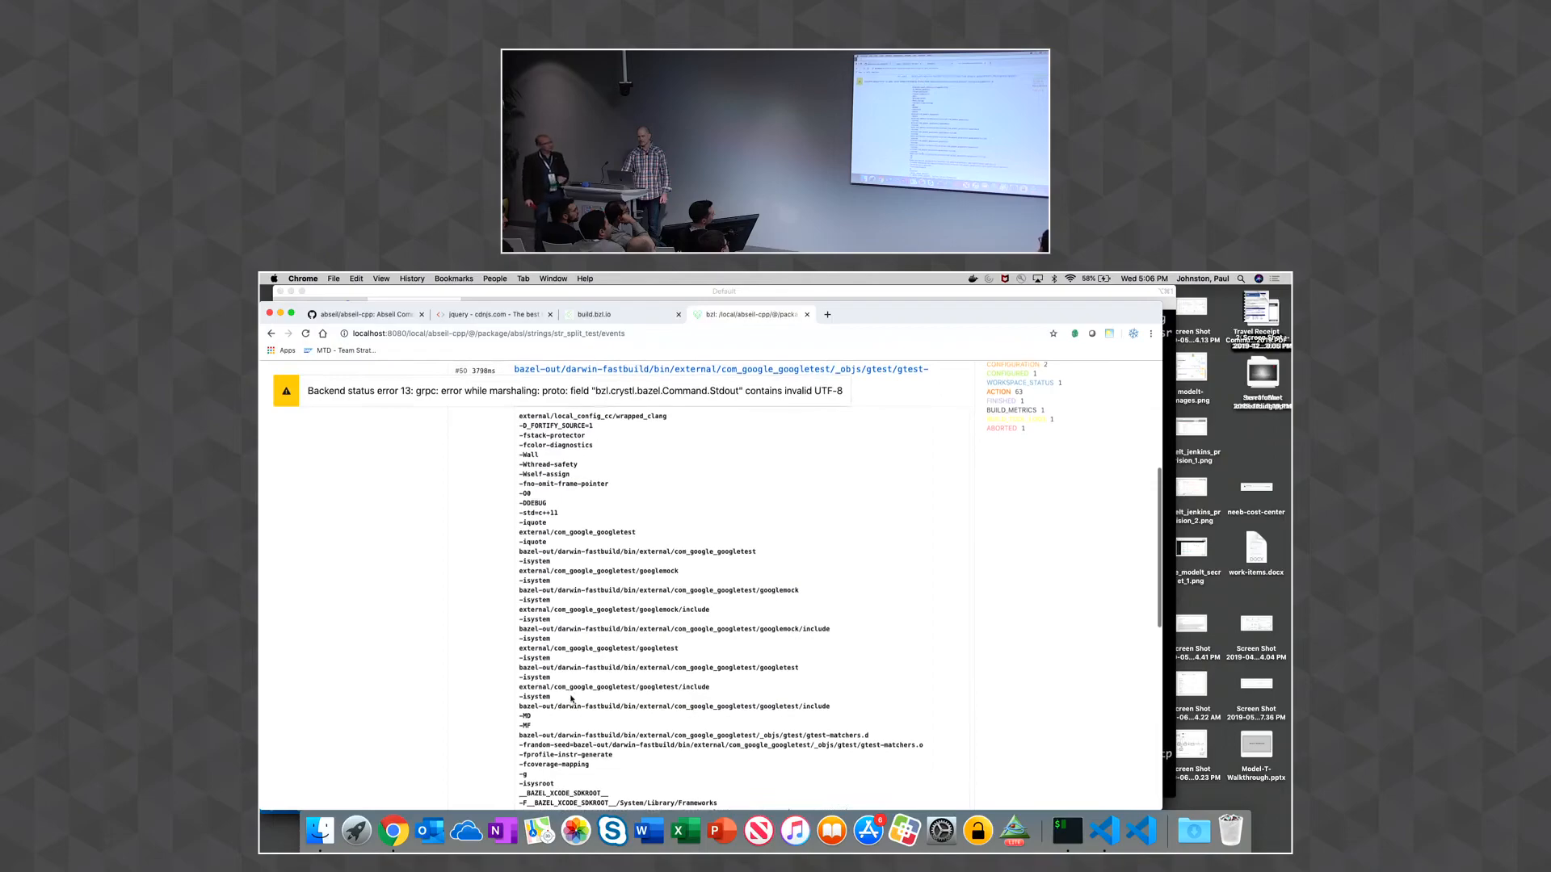
pyautogui.scroll(3)
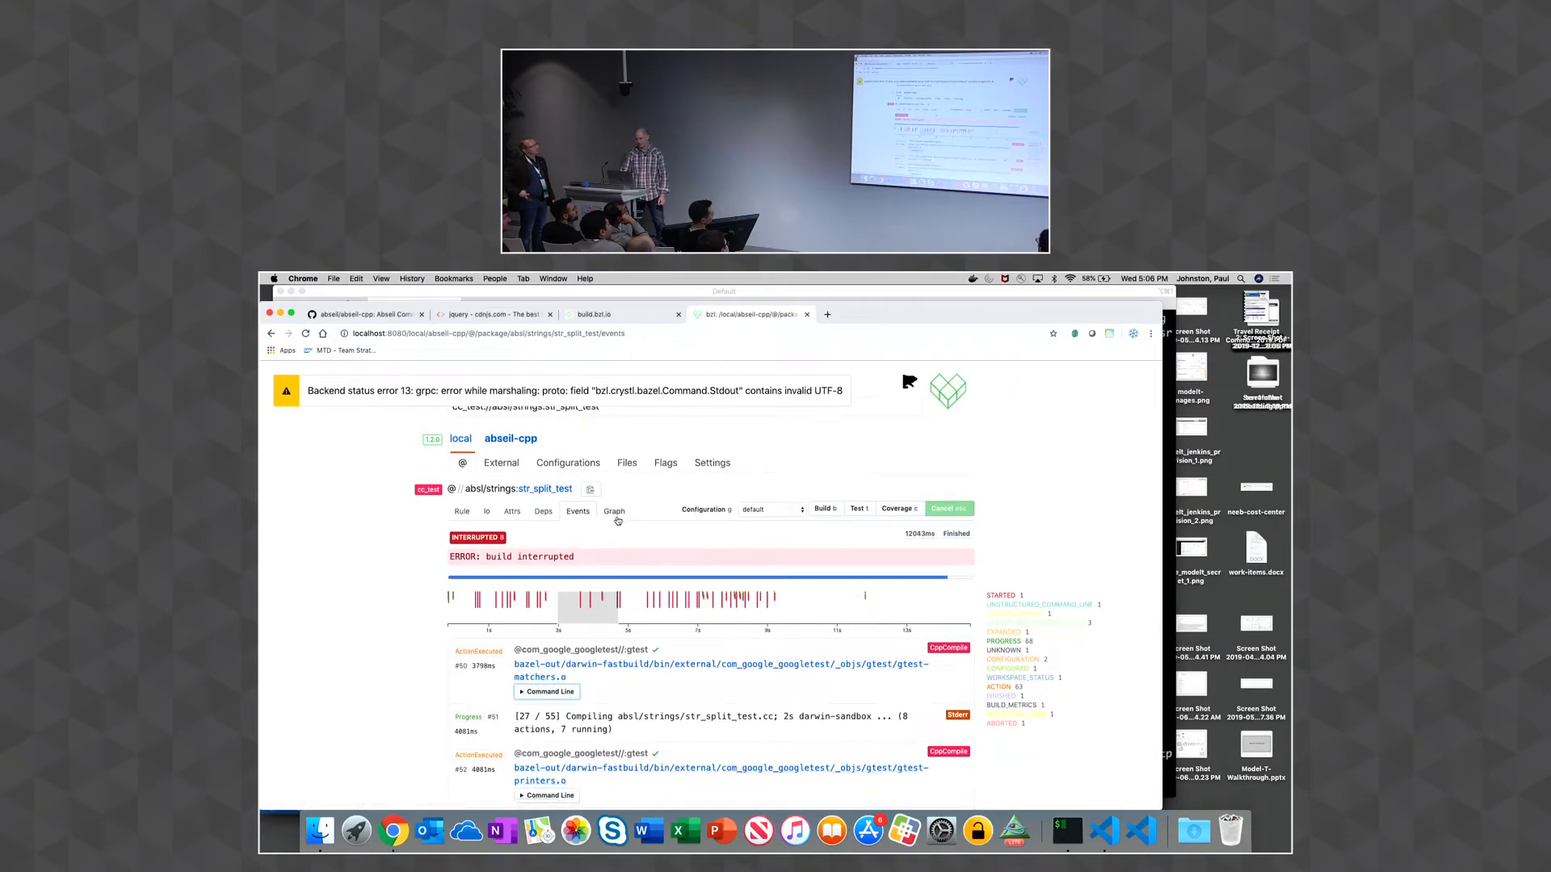
# Query and draw the str_split_test action graph with its target list
pyautogui.click(614, 512)
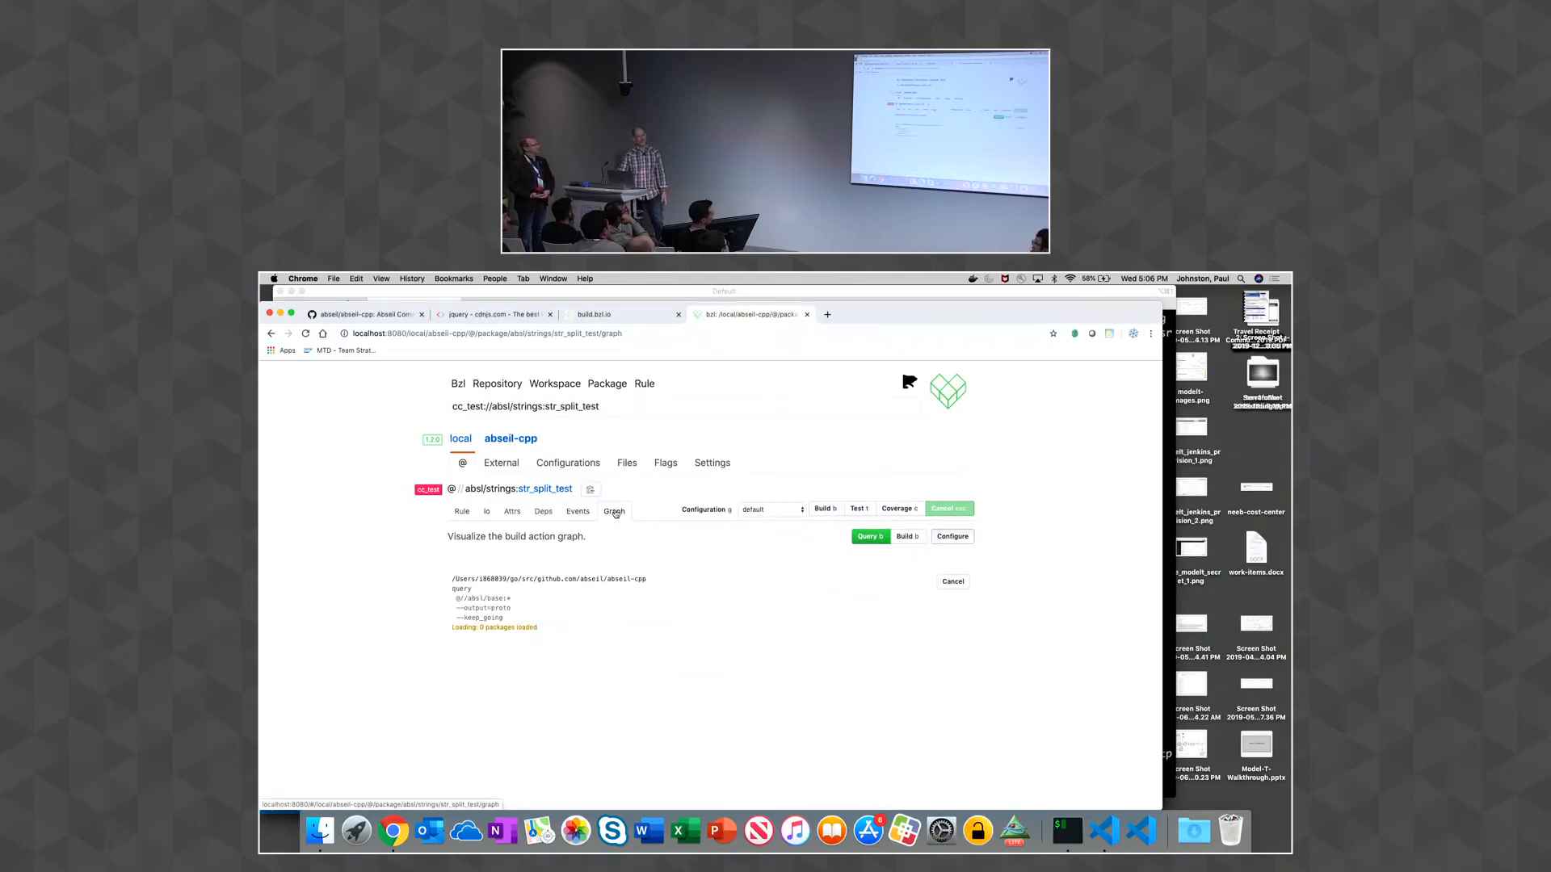
pyautogui.click(869, 536)
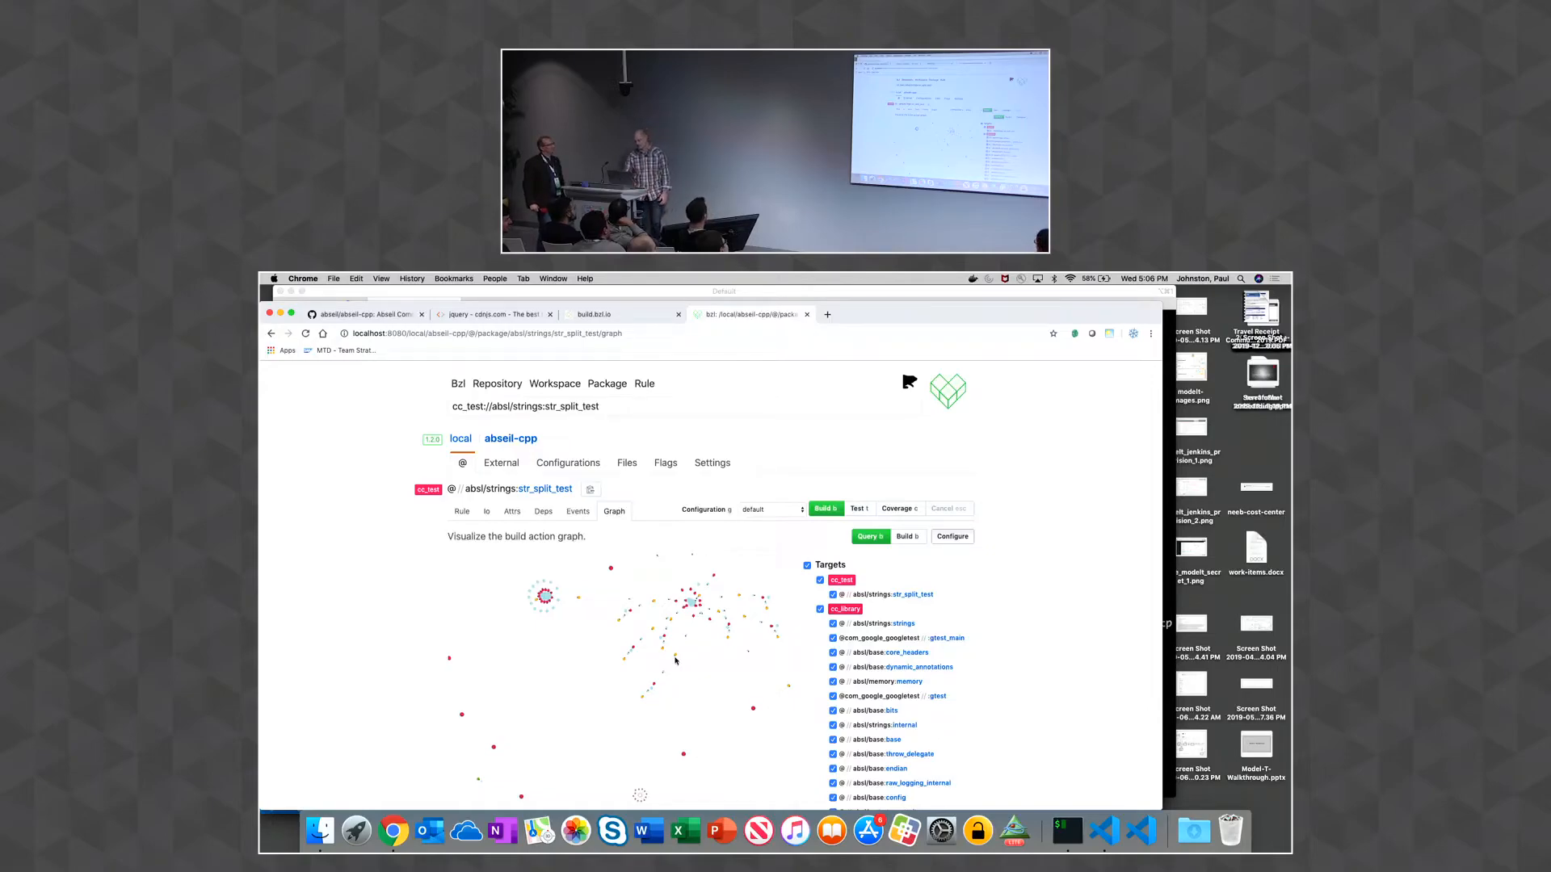
pyautogui.moveTo(689, 525)
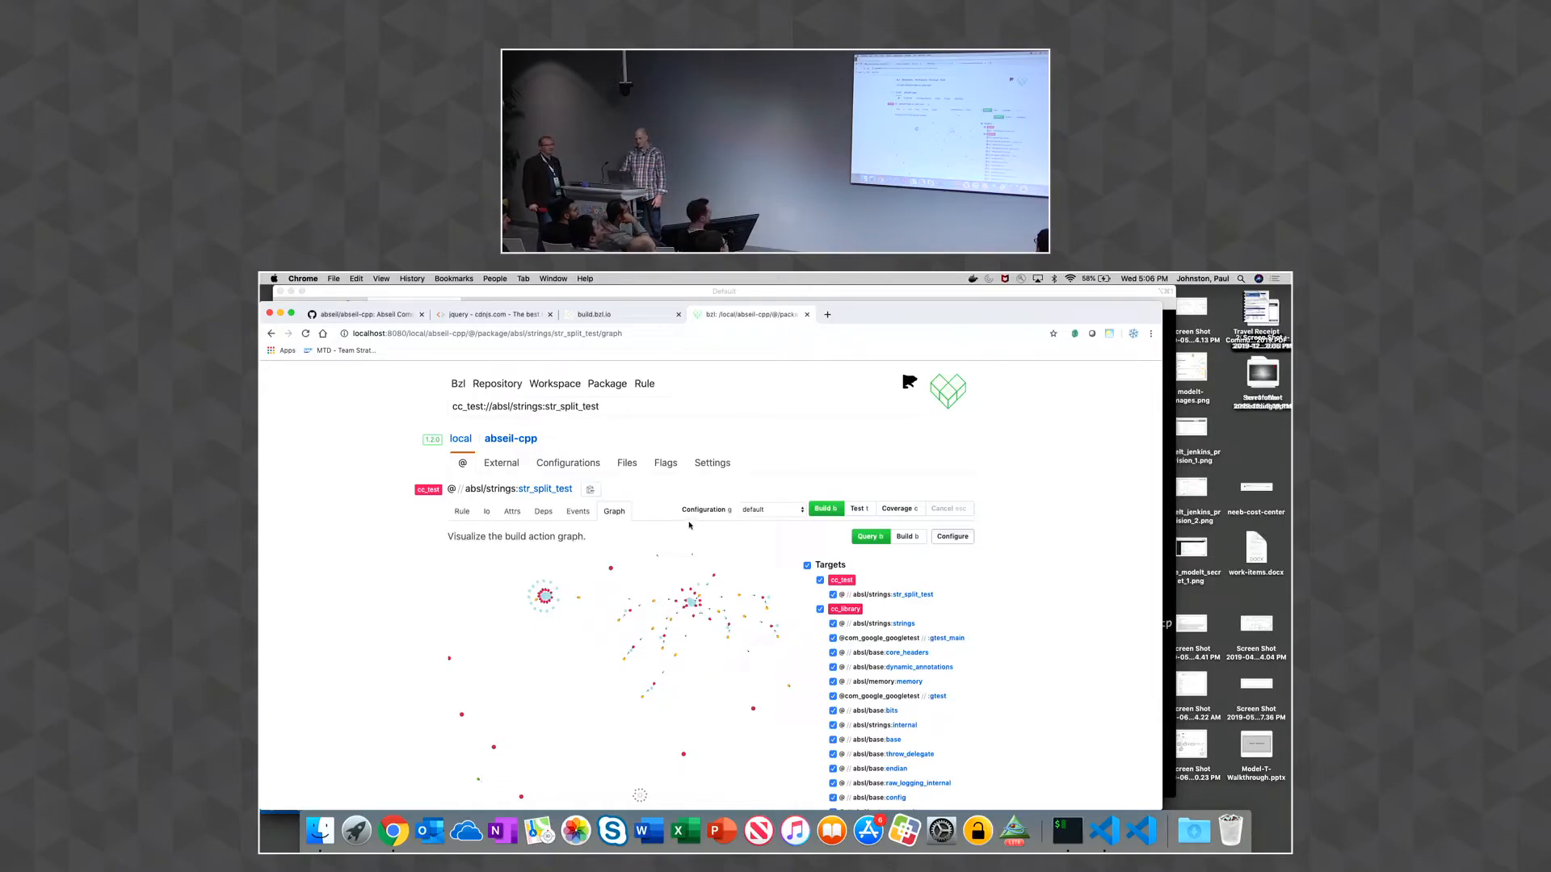
pyautogui.moveTo(664, 464)
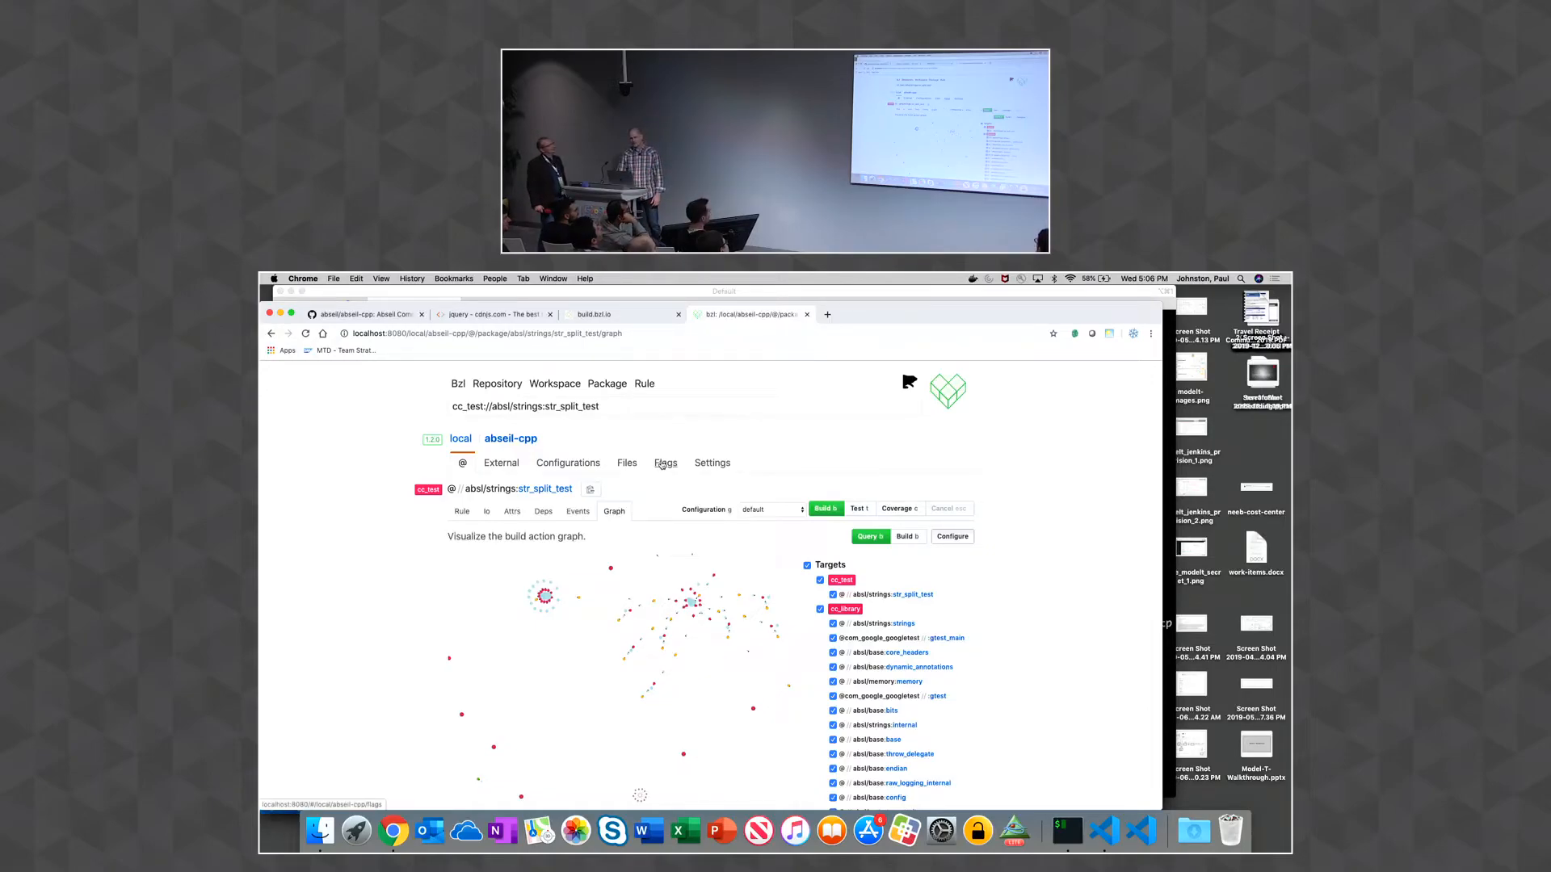
# Filter the workspace flags browser to remote_instance_name, dismissing a stray context menu
pyautogui.click(664, 462)
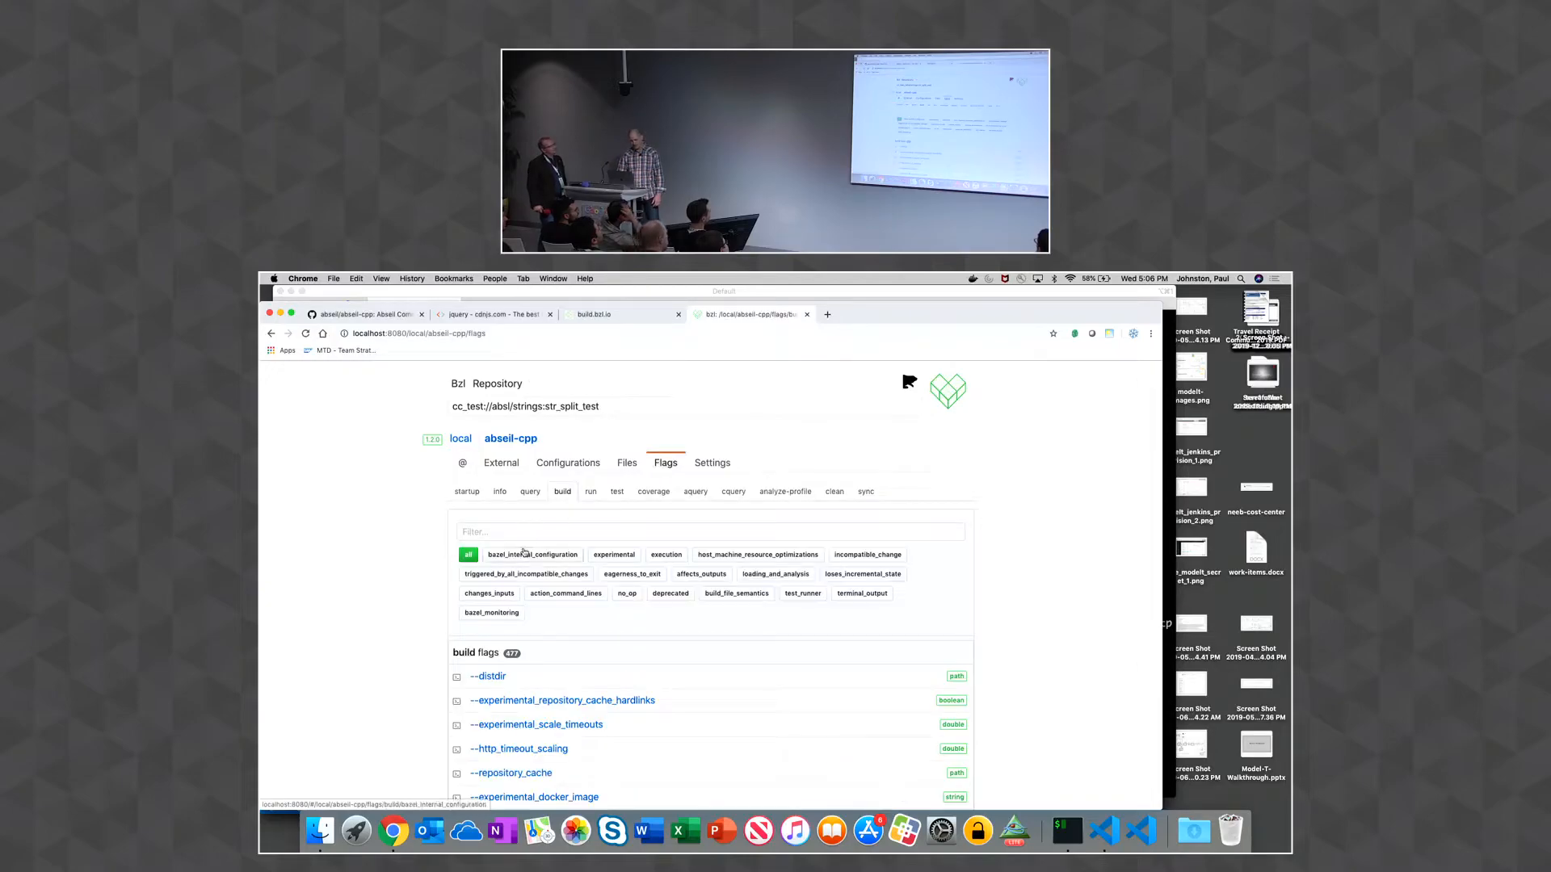
pyautogui.scroll(-3)
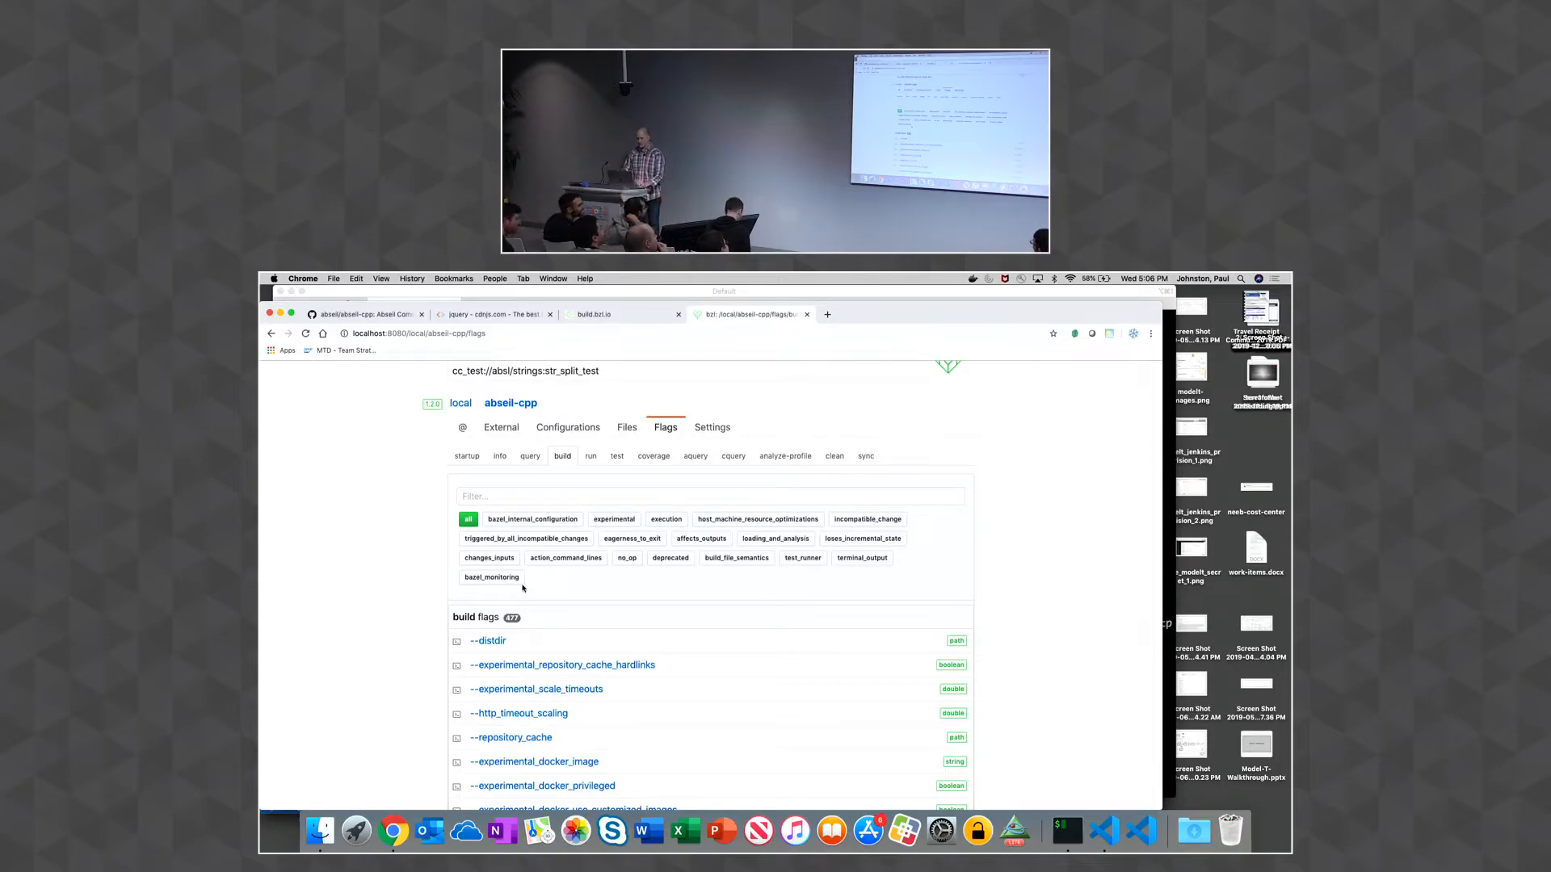
pyautogui.write('remote_instance_name')
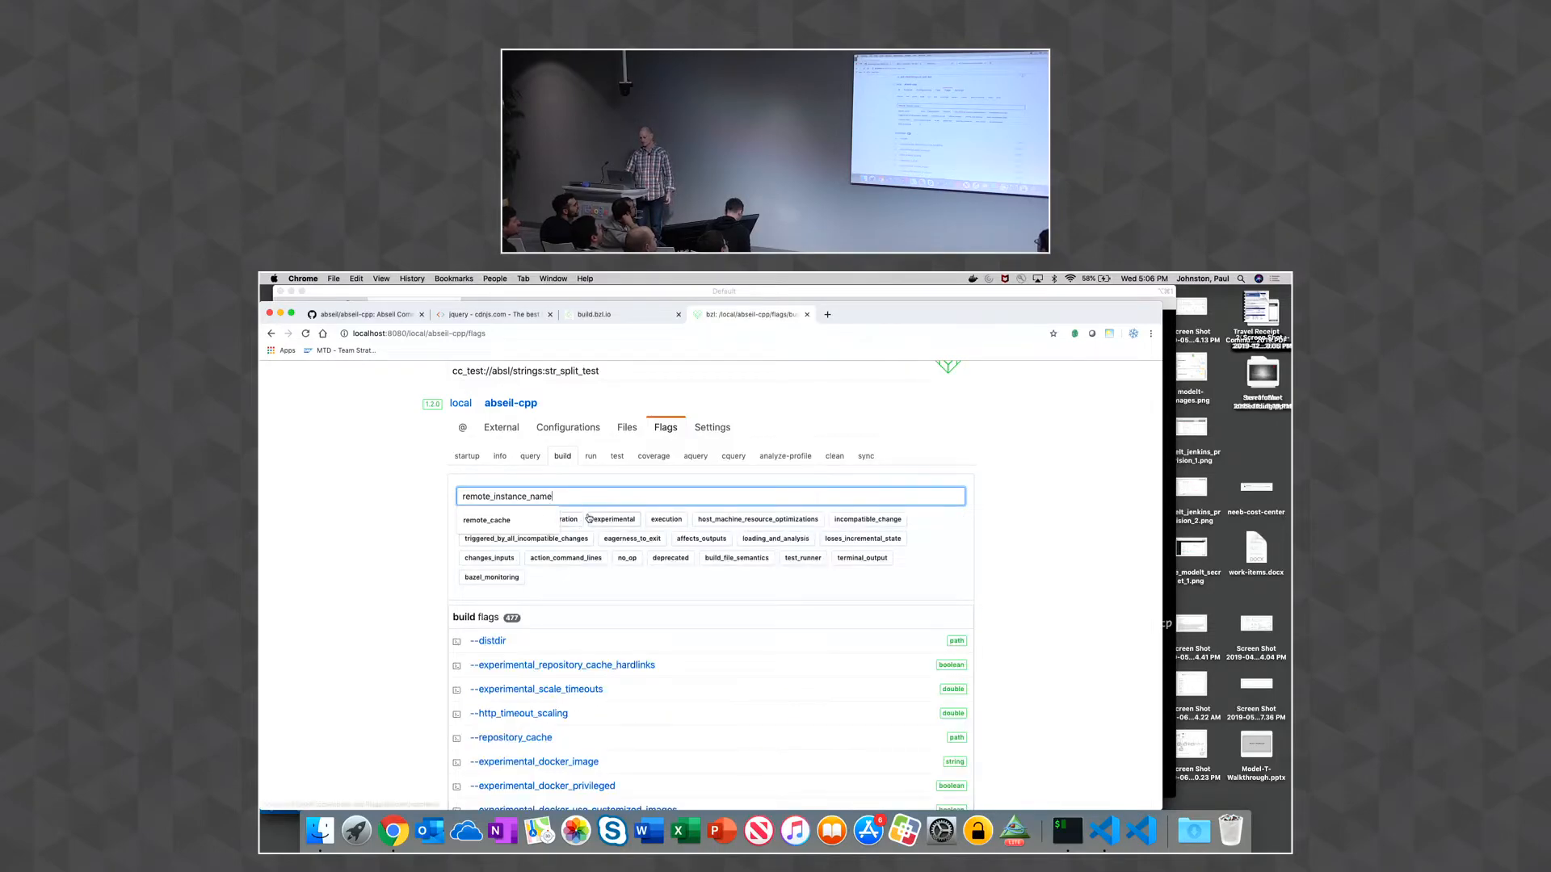
pyautogui.rightClick(564, 575)
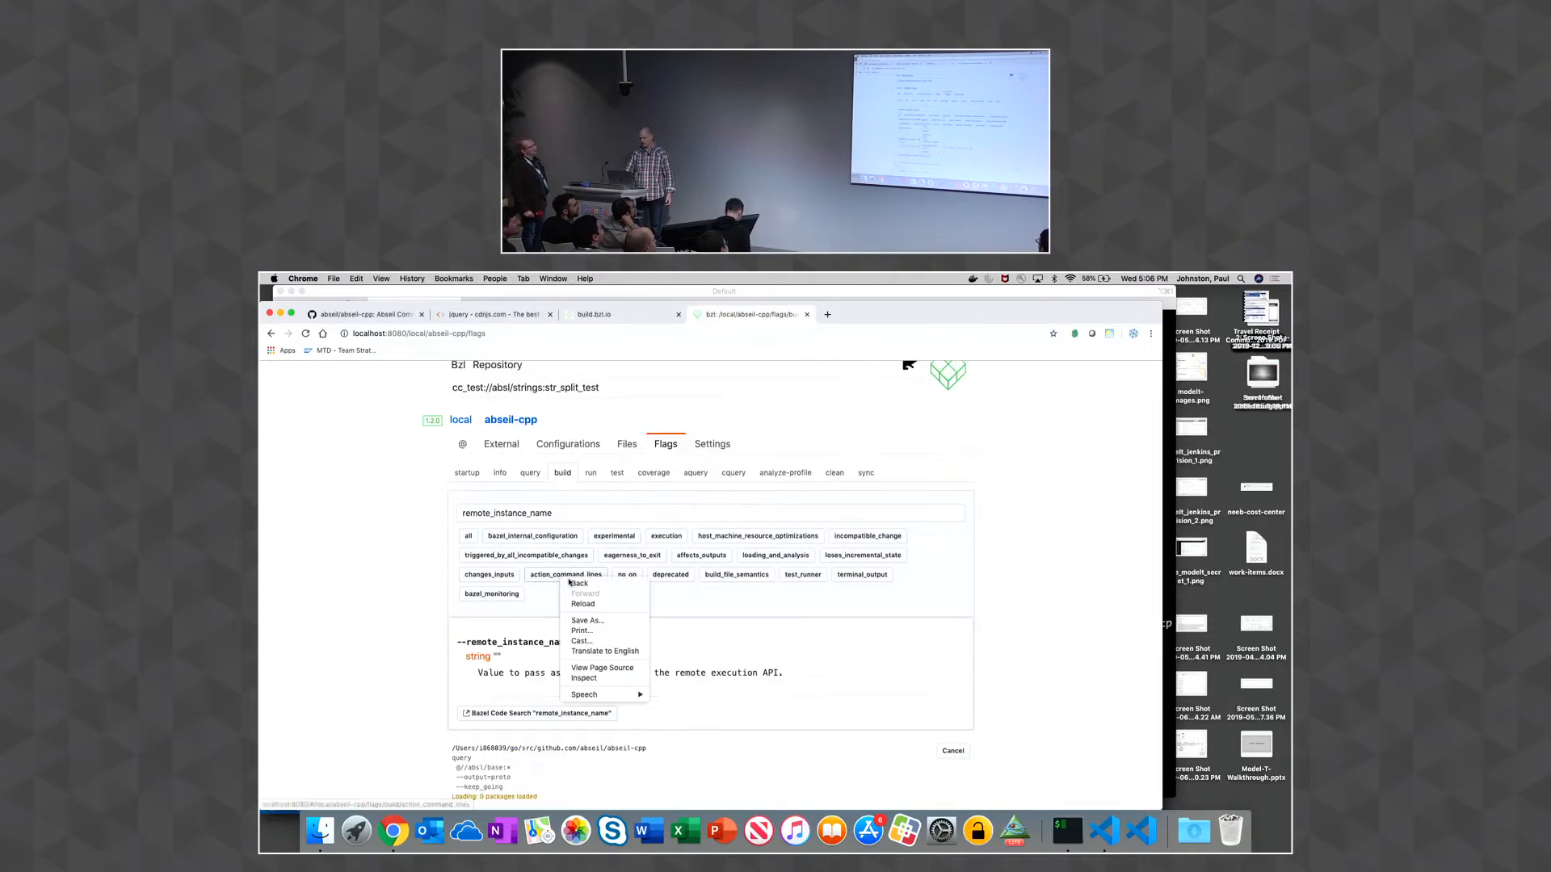
pyautogui.click(693, 672)
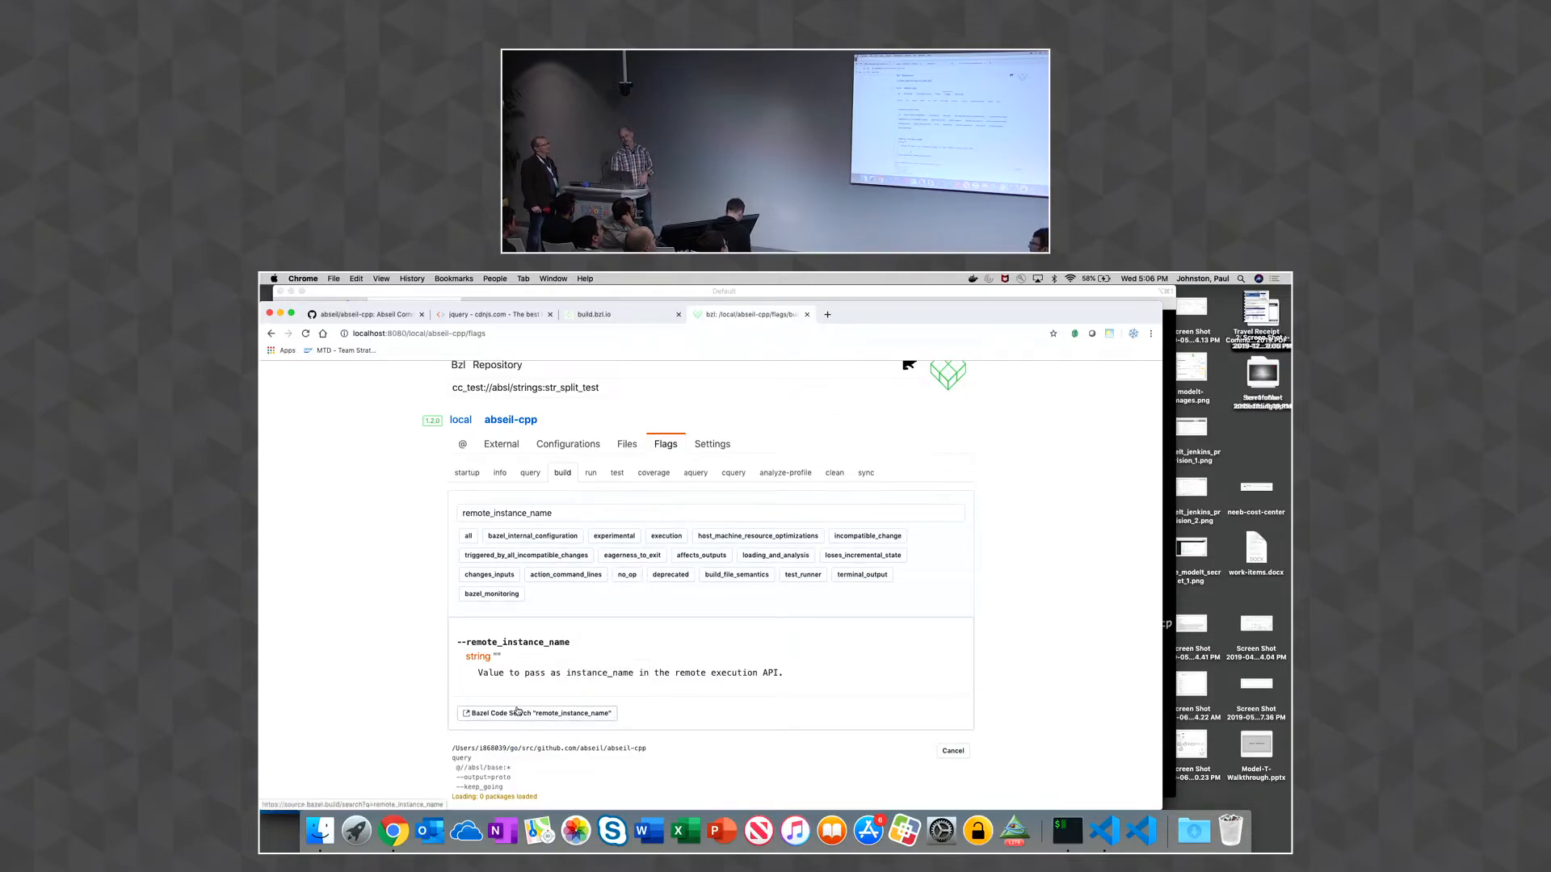
# Search Bazel sources for remote_instance_name in Code Search, then return to the Bzl flag entry
pyautogui.click(536, 713)
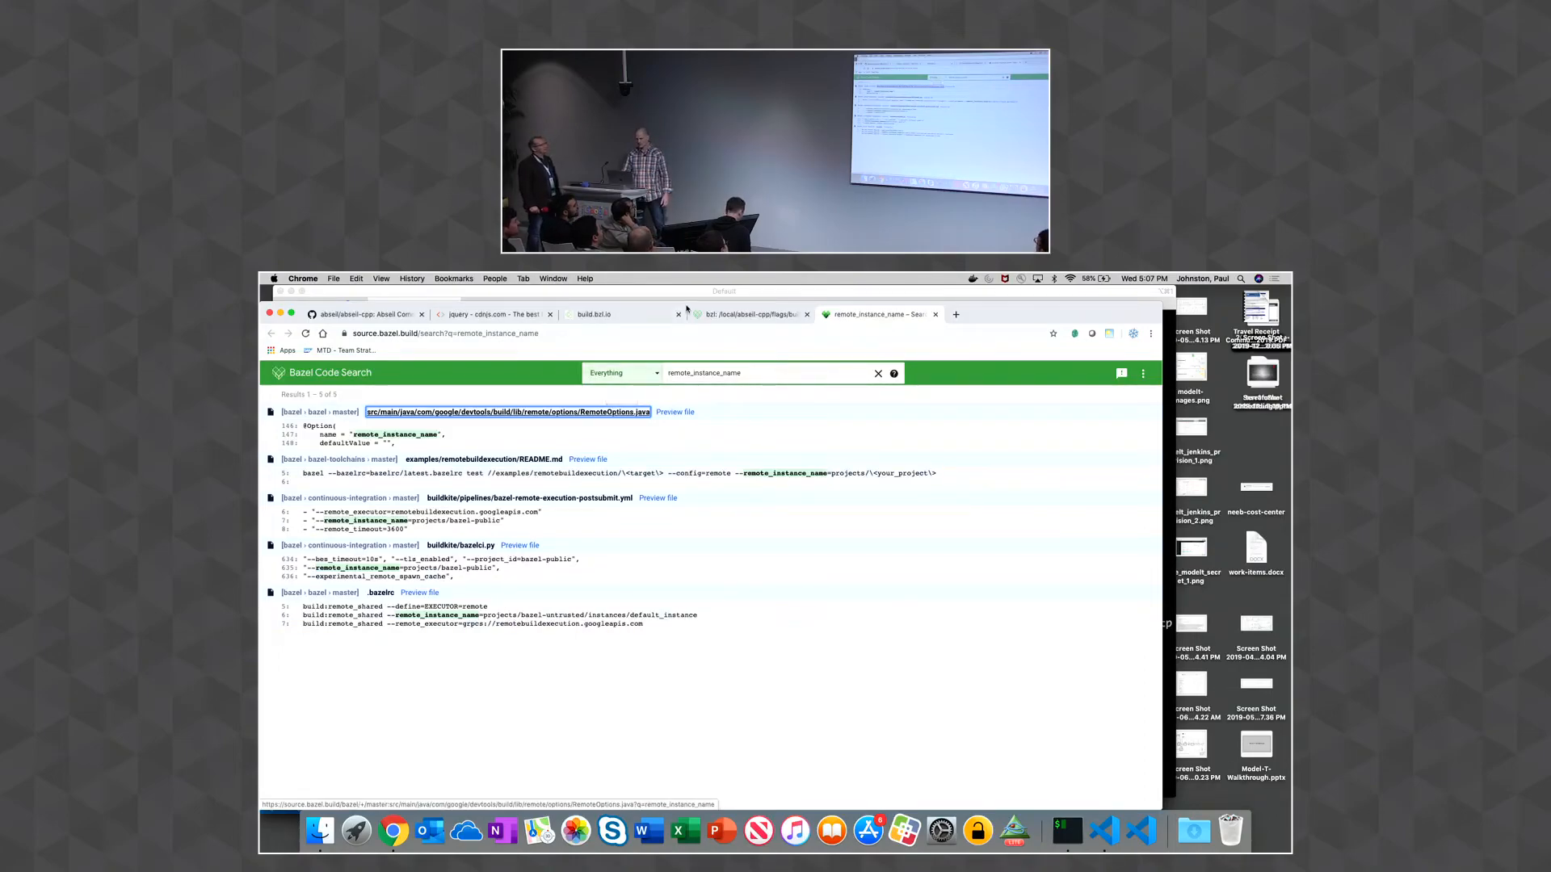
pyautogui.click(748, 313)
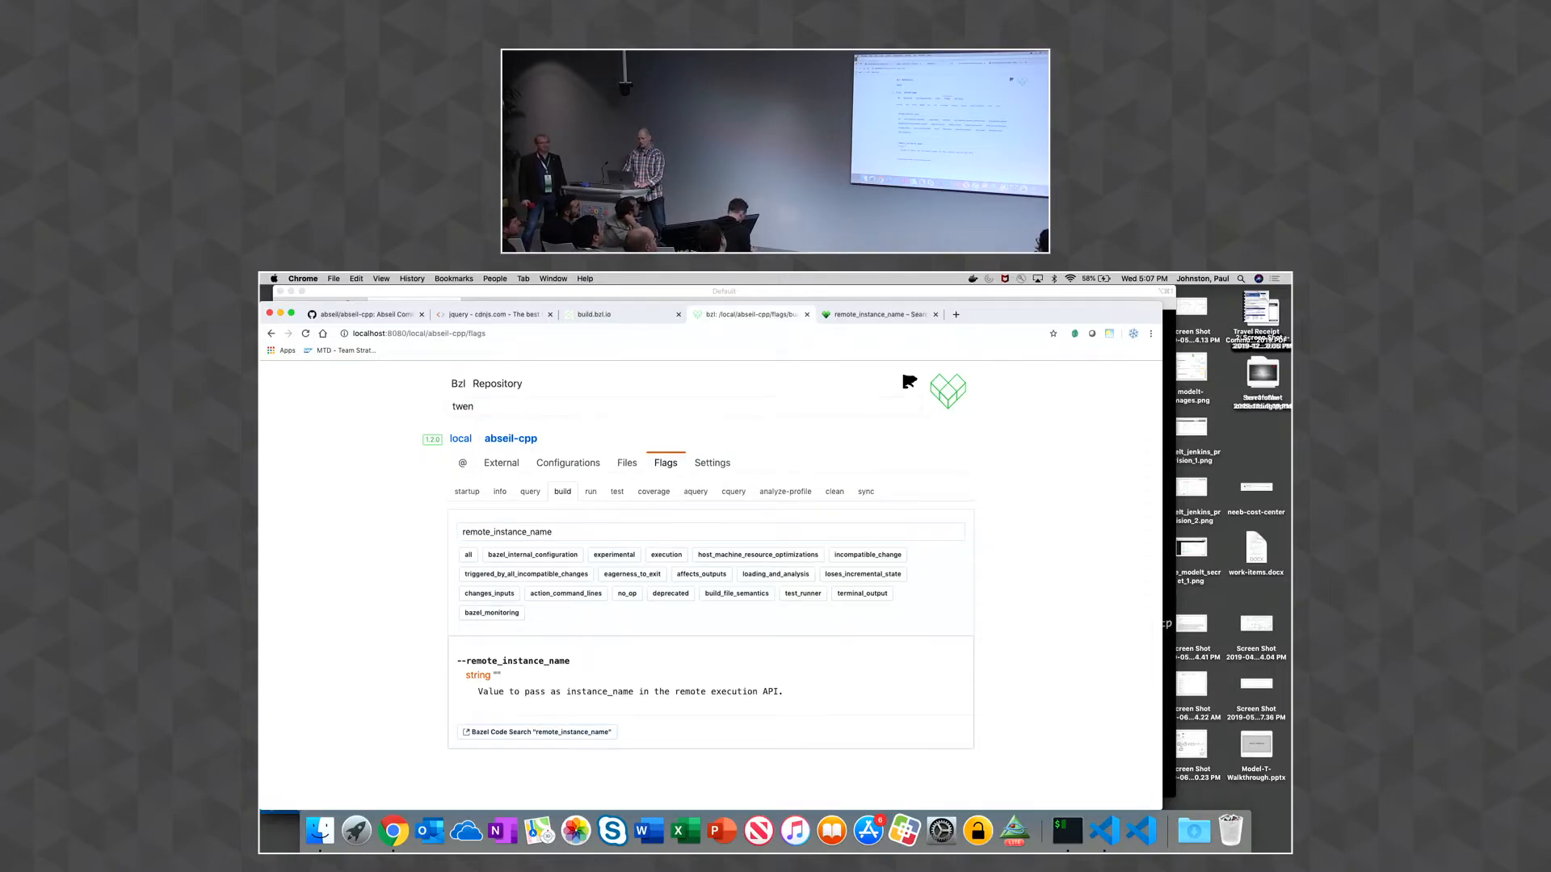
# Find the tensorflow workspace and browse its Configurations list of named bazelrc config groups
pyautogui.write('ten')
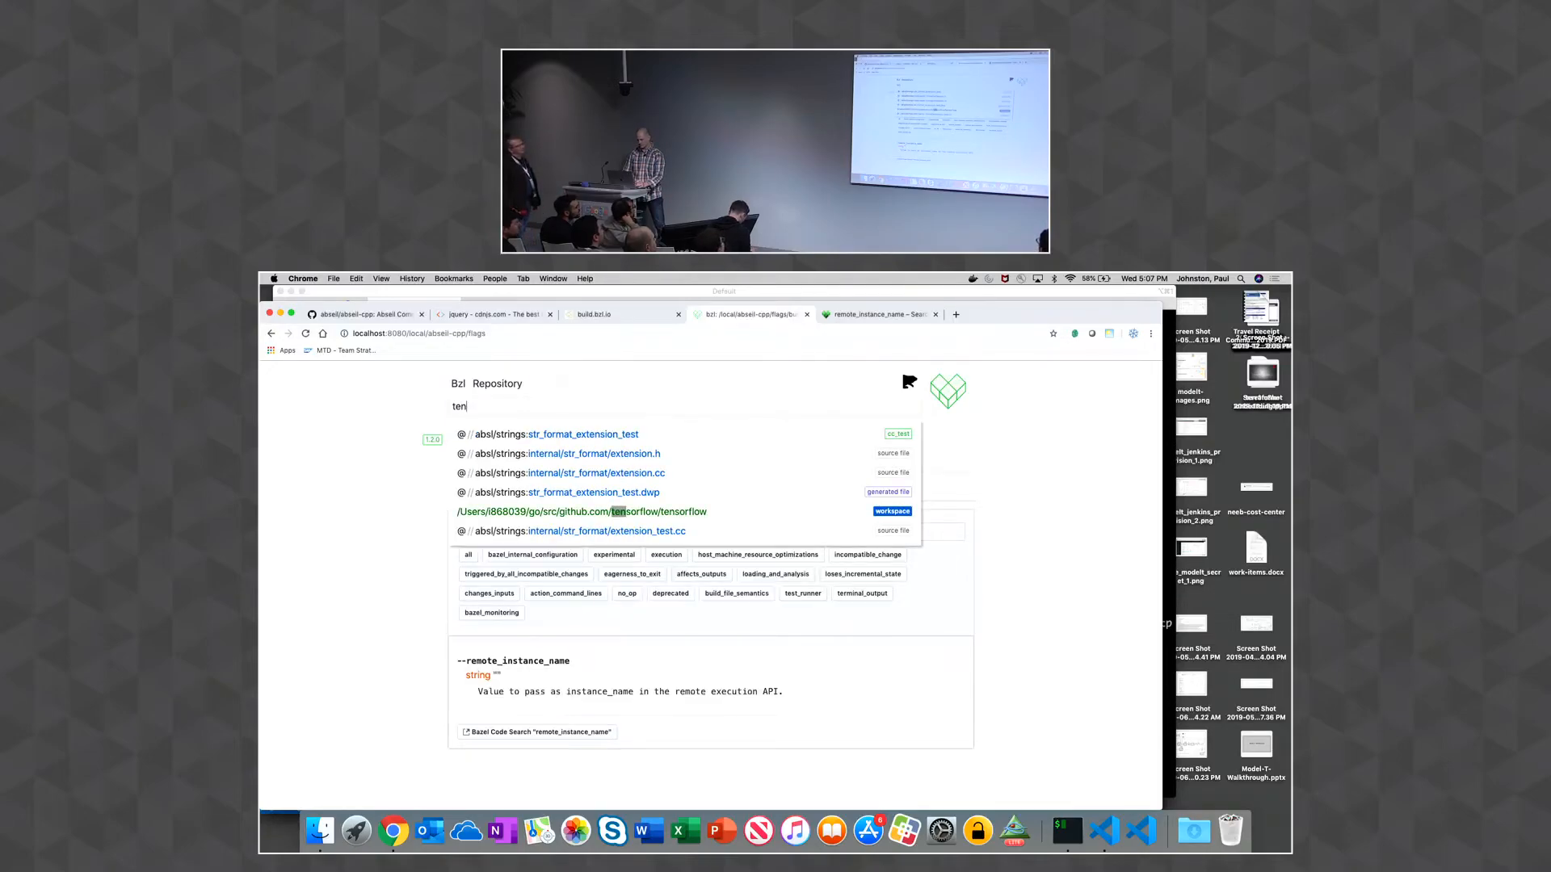
pyautogui.click(581, 512)
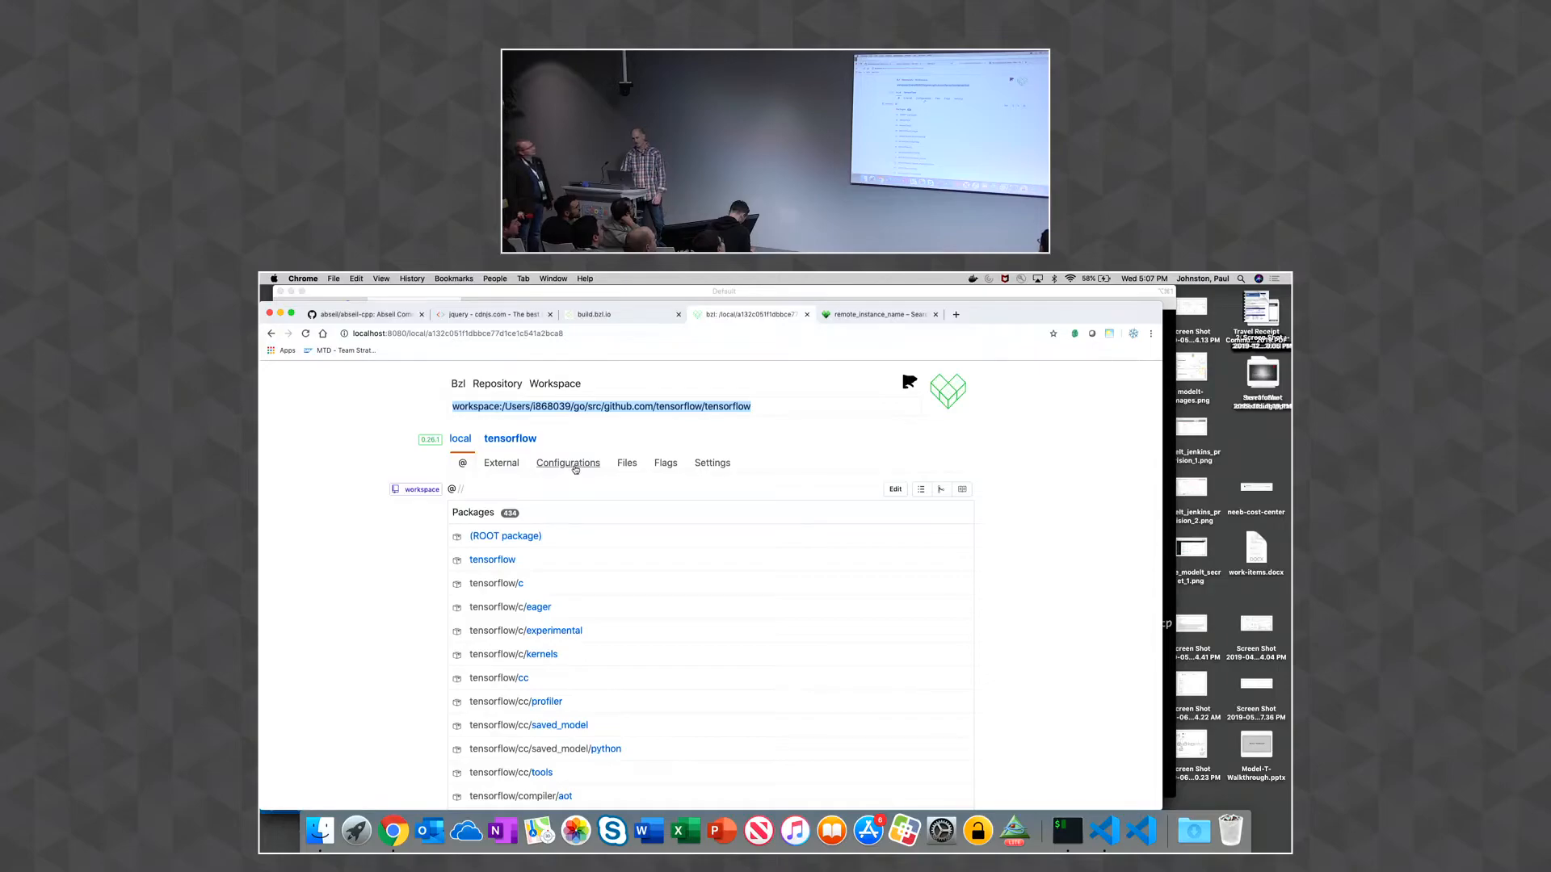
pyautogui.click(567, 462)
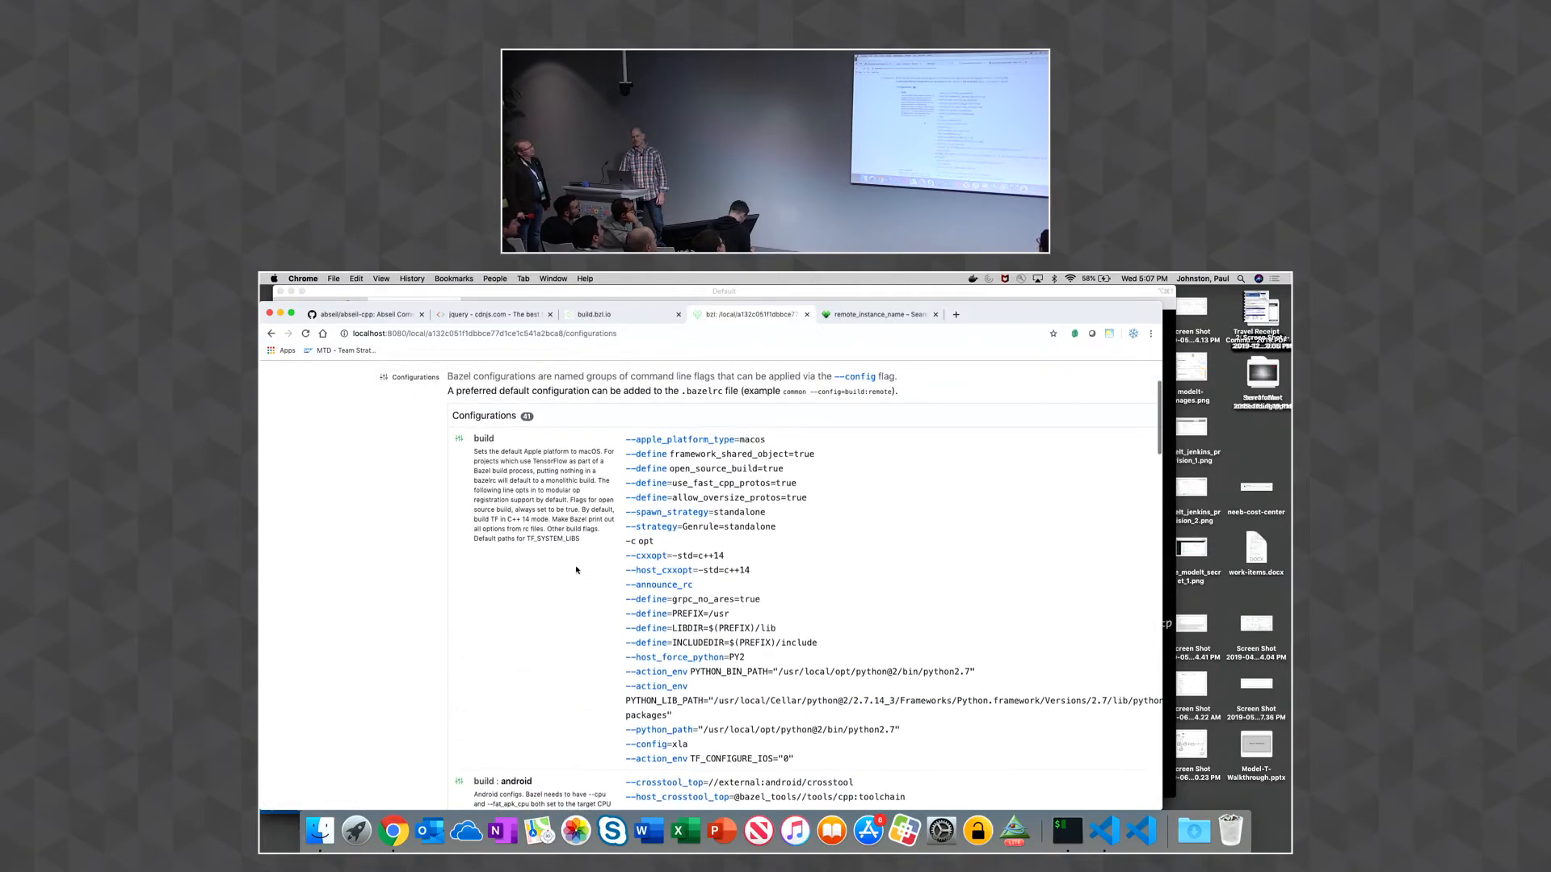
pyautogui.scroll(-3)
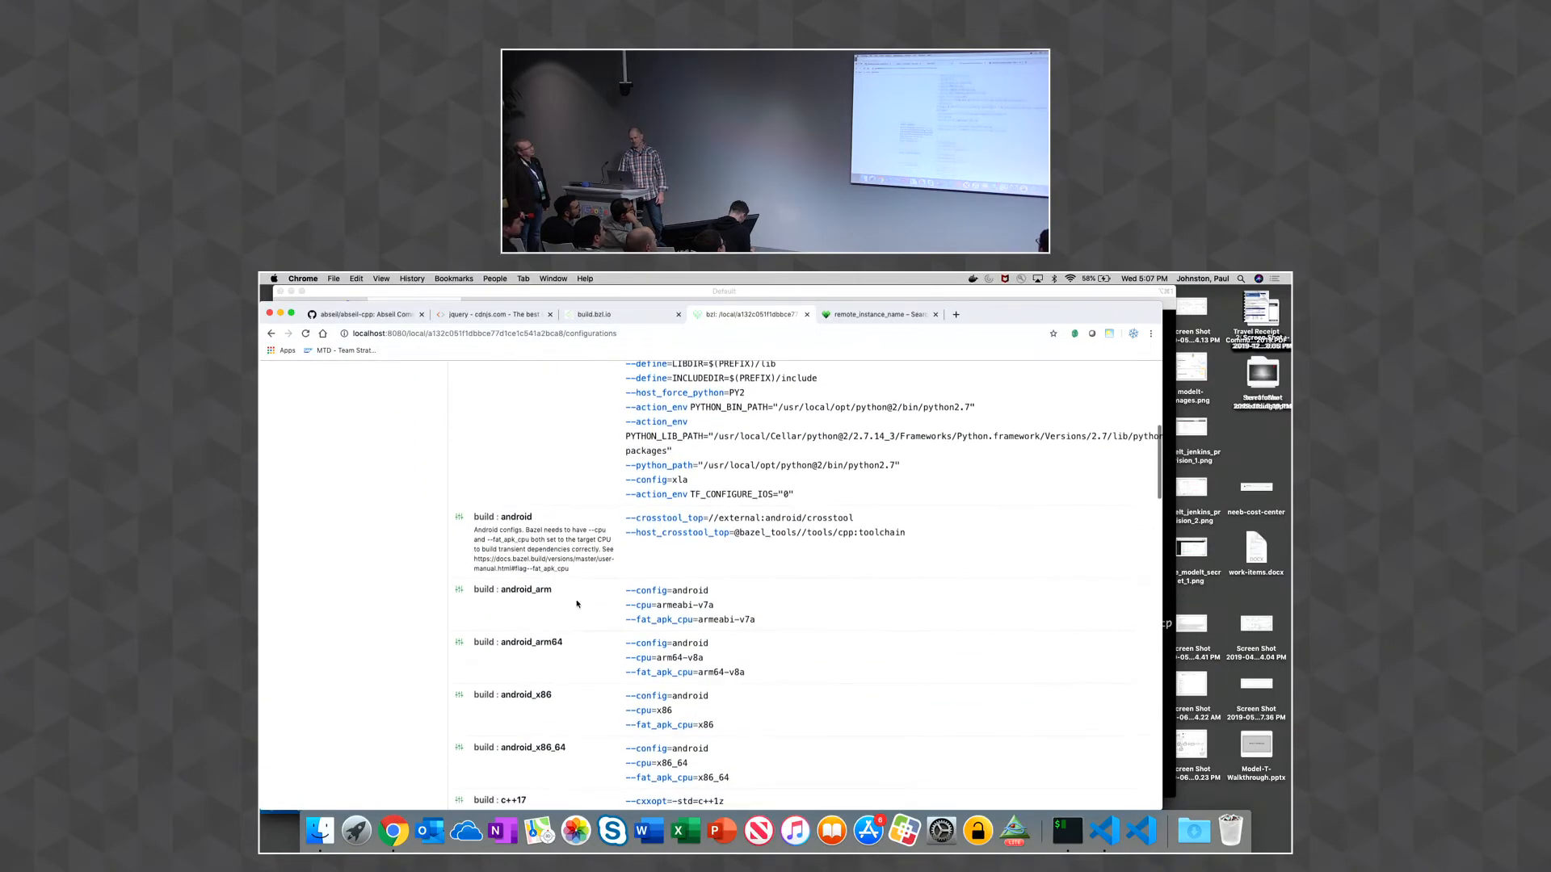
pyautogui.scroll(-3)
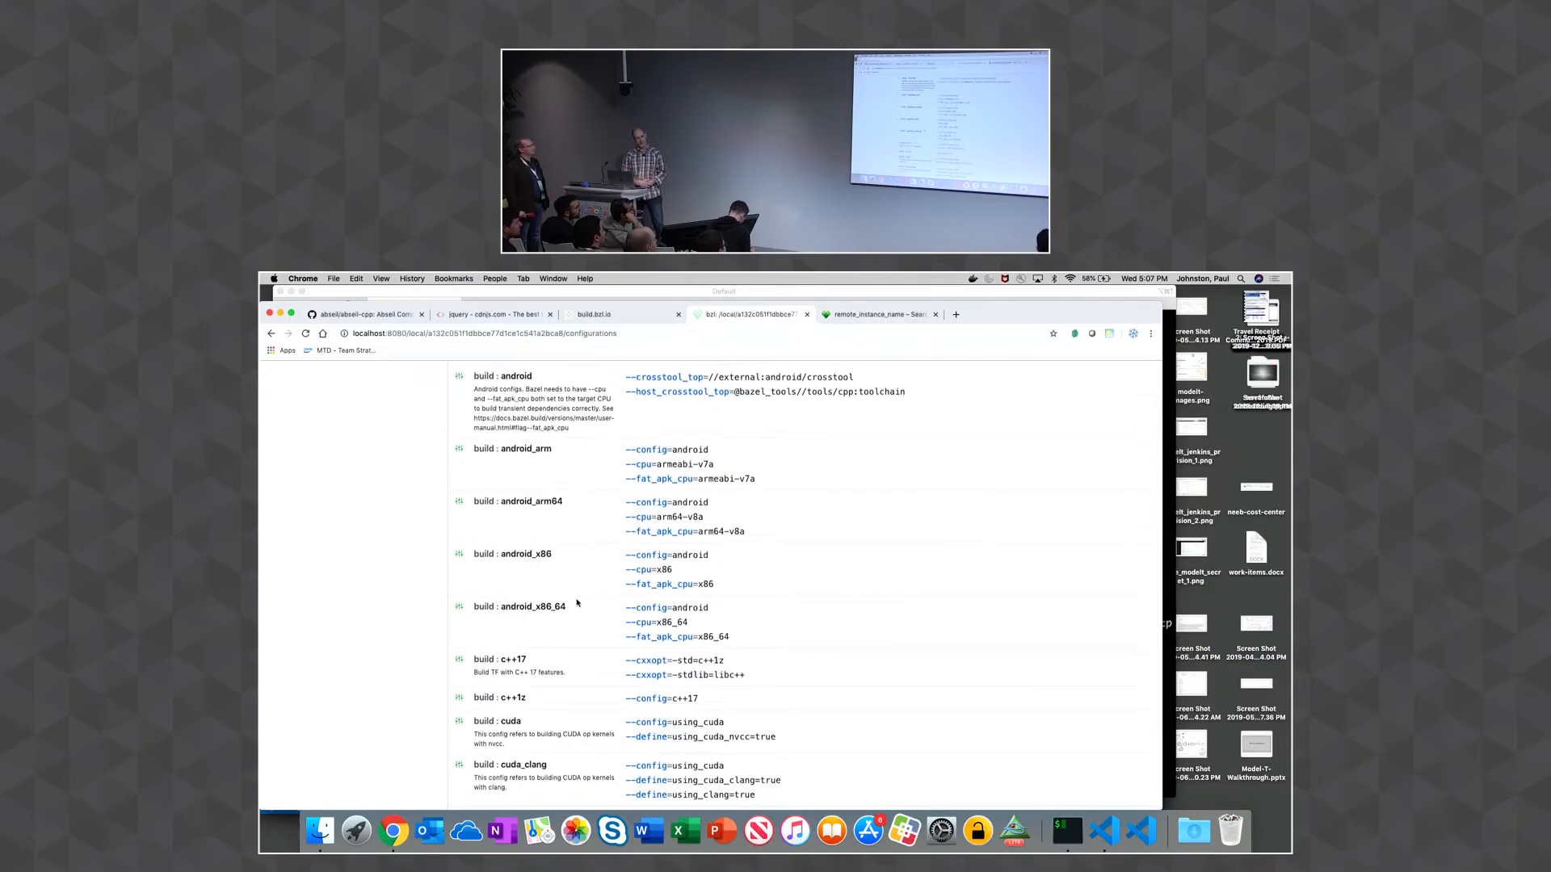
pyautogui.scroll(-3)
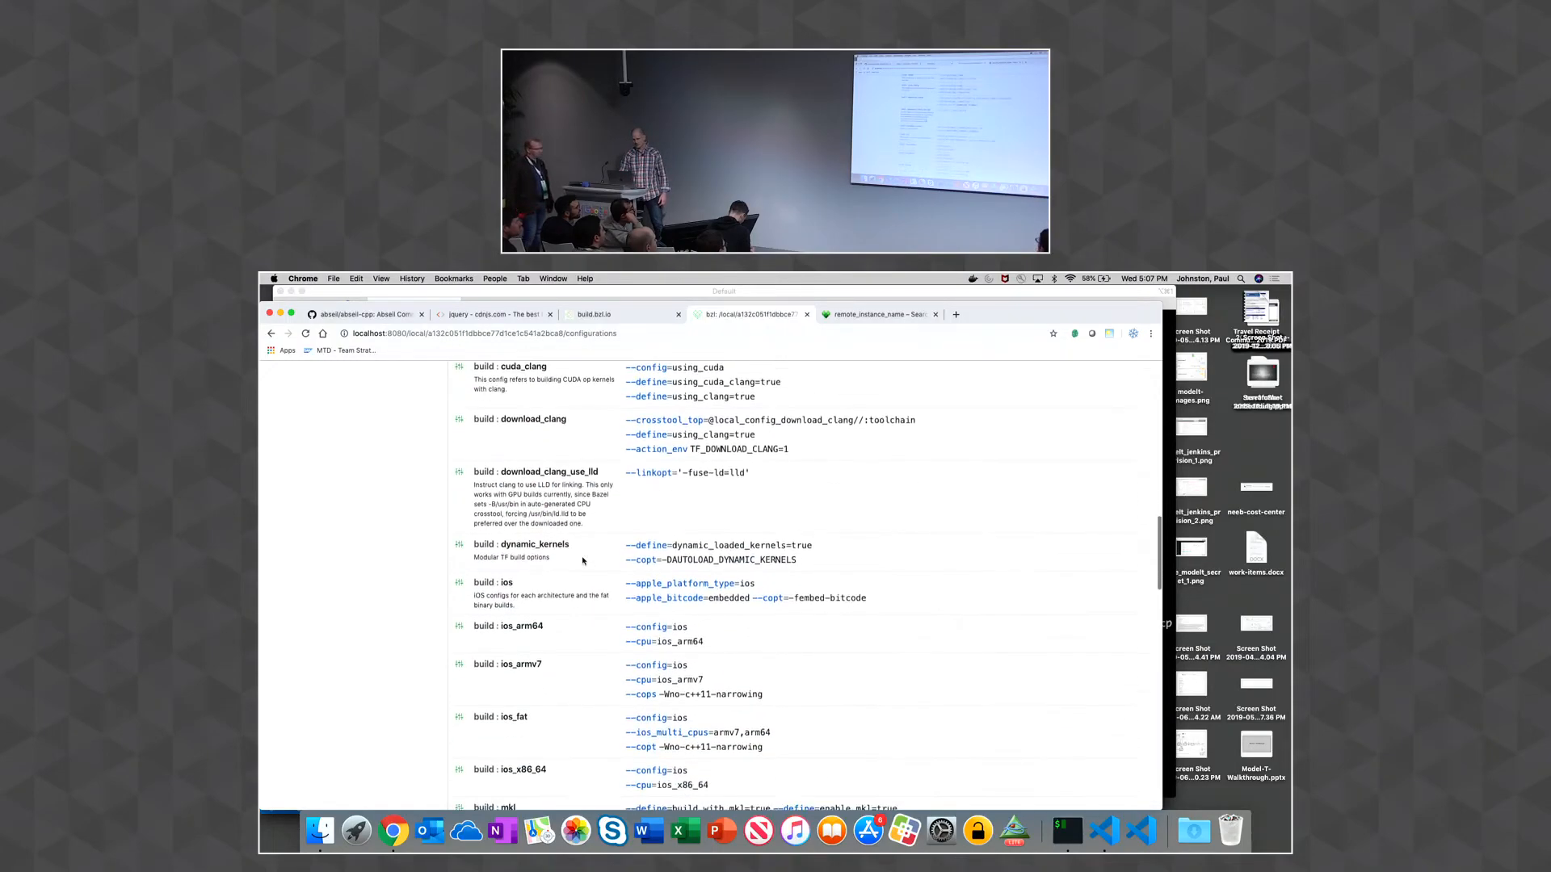
pyautogui.scroll(3)
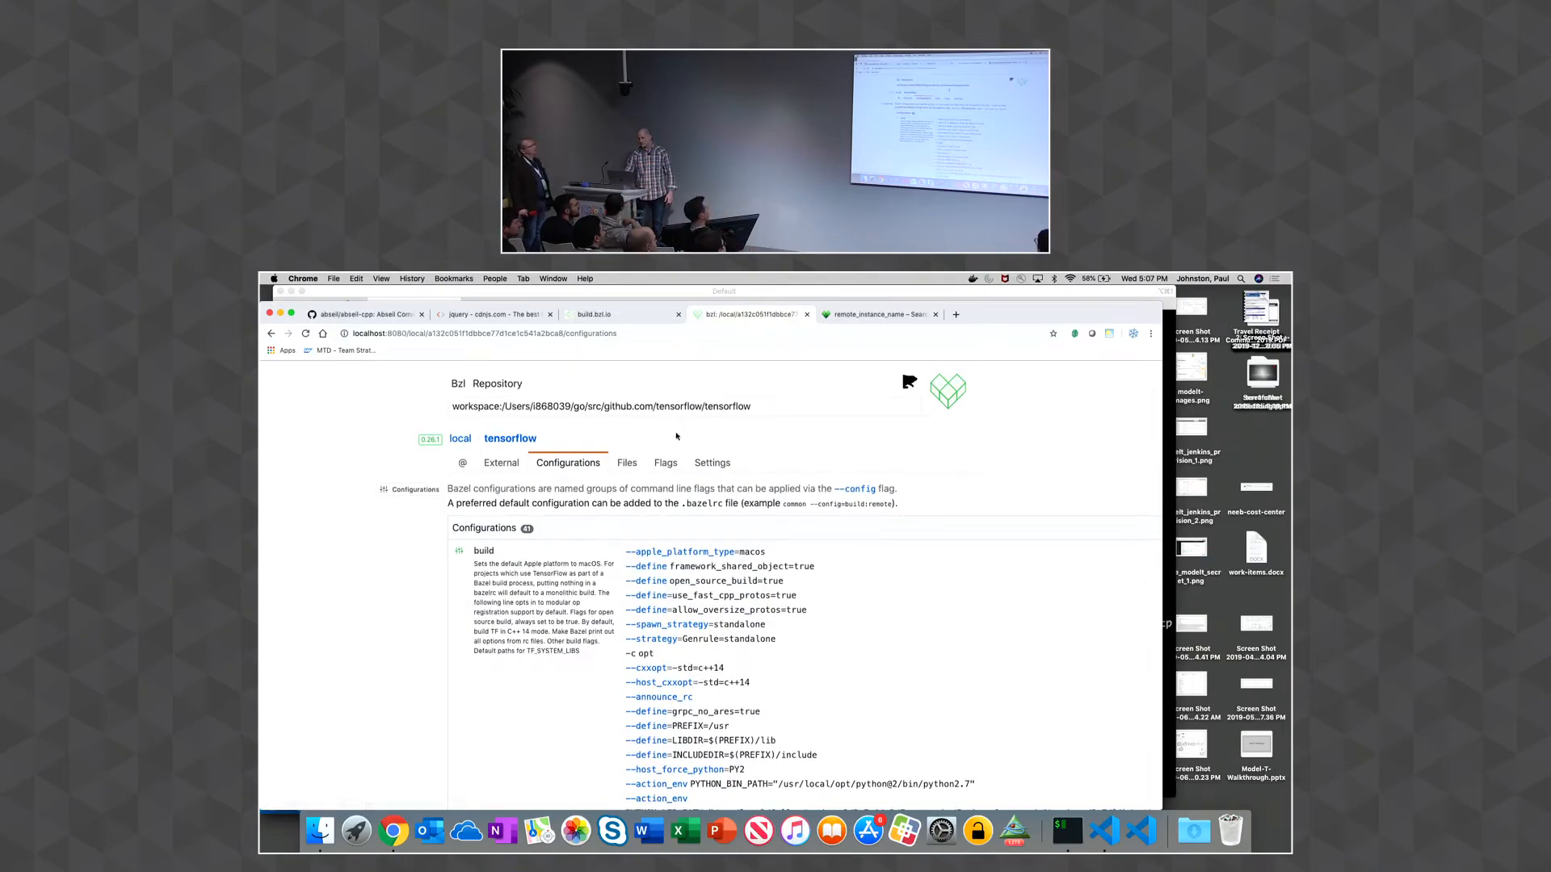
# View the TensorFlow workspace Settings with installable Bazel versions, then switch to build.bzl.io
pyautogui.click(711, 462)
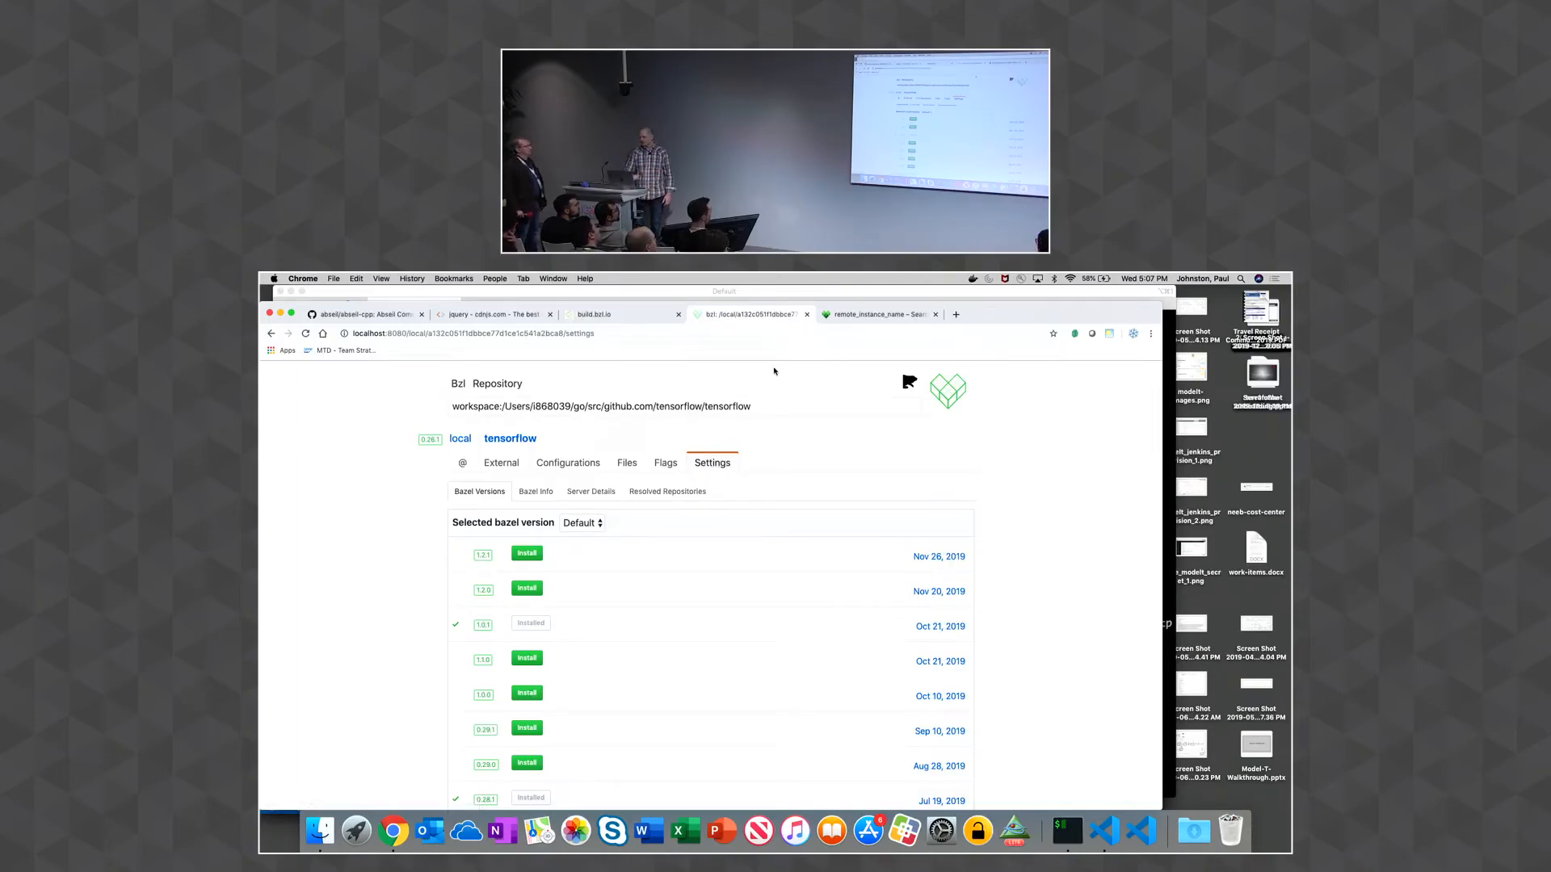
pyautogui.moveTo(754, 349)
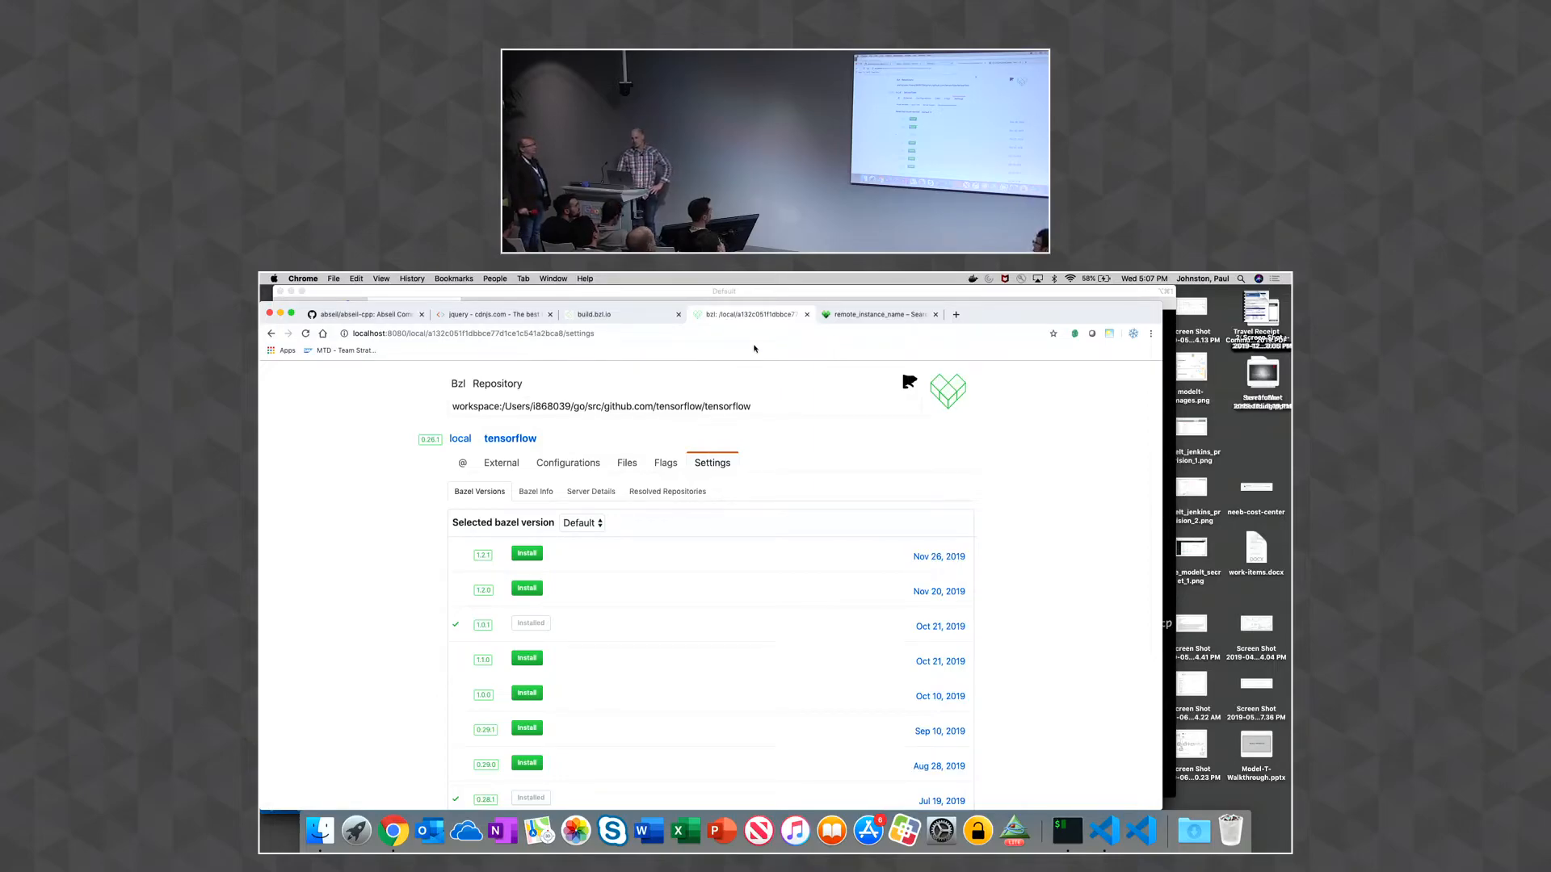
pyautogui.click(593, 313)
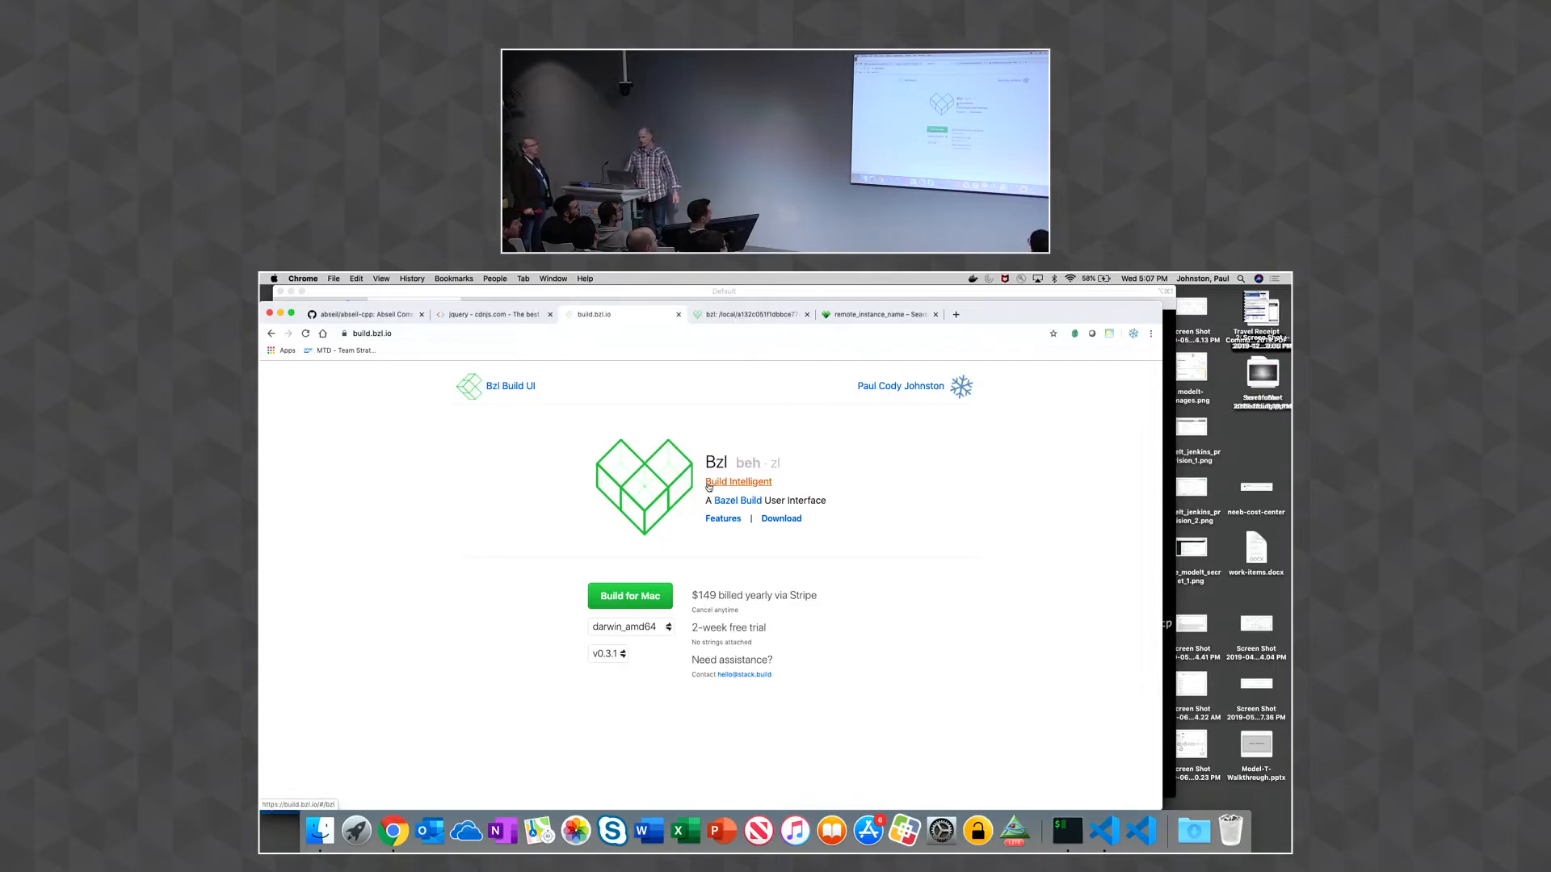
pyautogui.moveTo(785, 425)
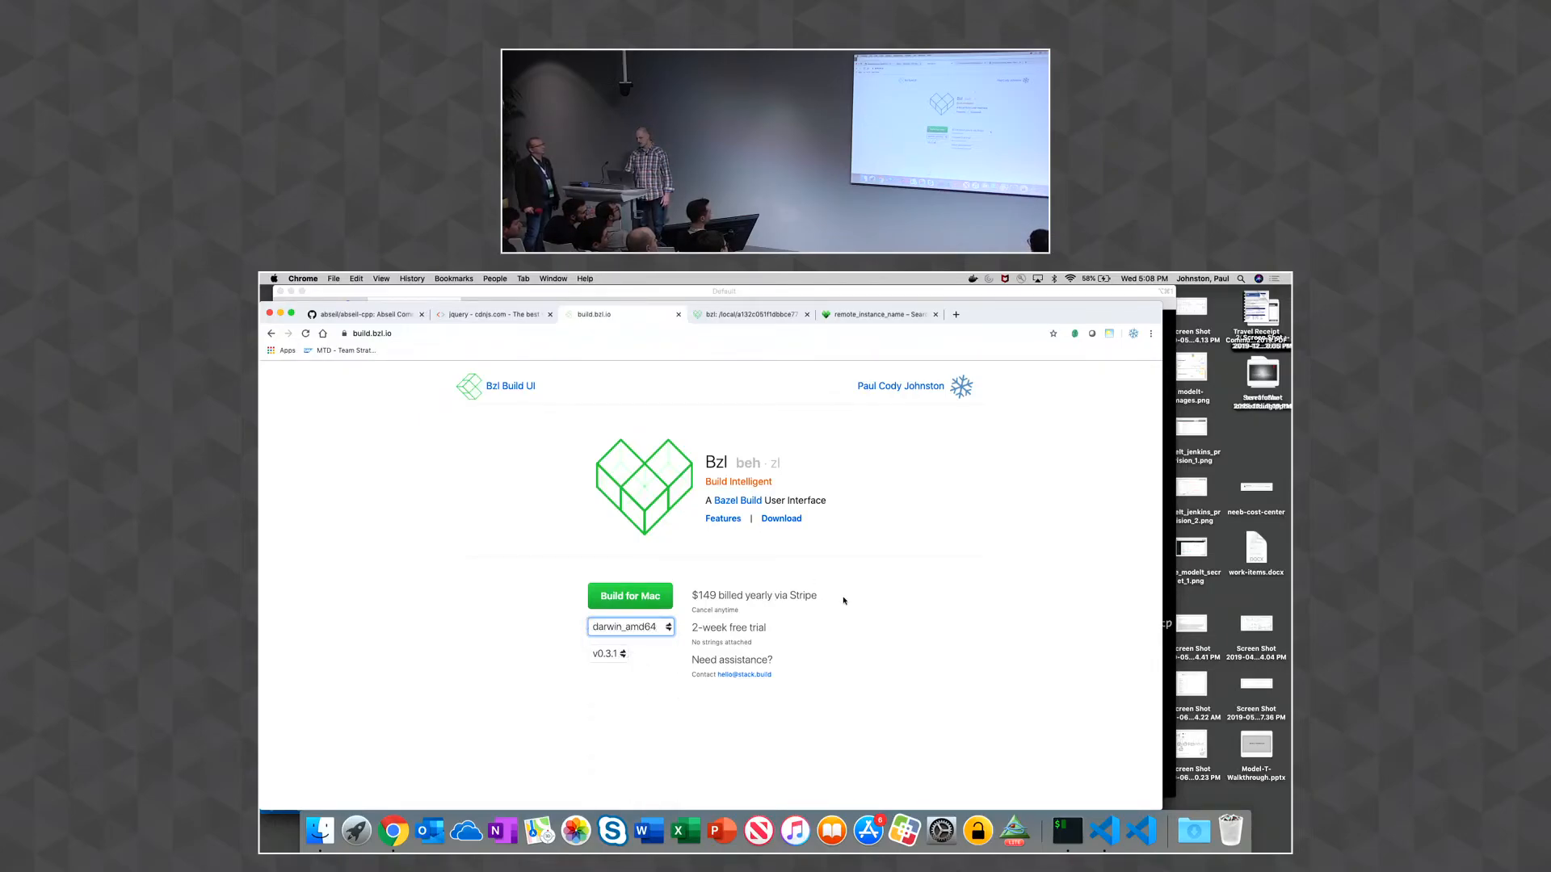
# Return from the build.bzl.io pricing page to the TensorFlow workspace Settings
pyautogui.click(620, 313)
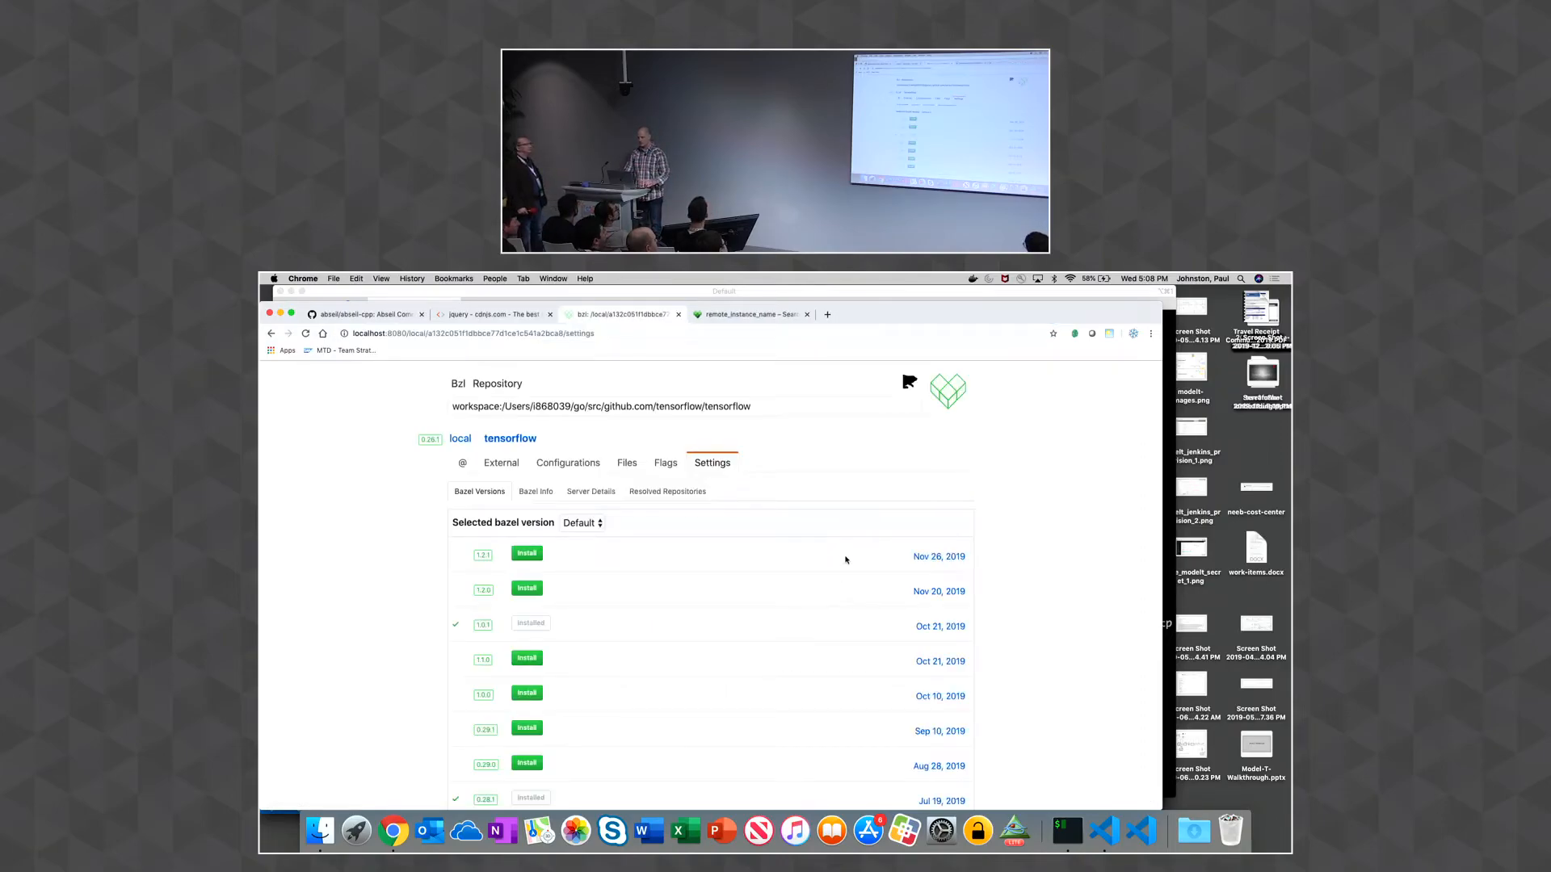
# Review Bazel Versions, then view Bazel Info properties and the Server Details for the TensorFlow workspace
pyautogui.scroll(-3)
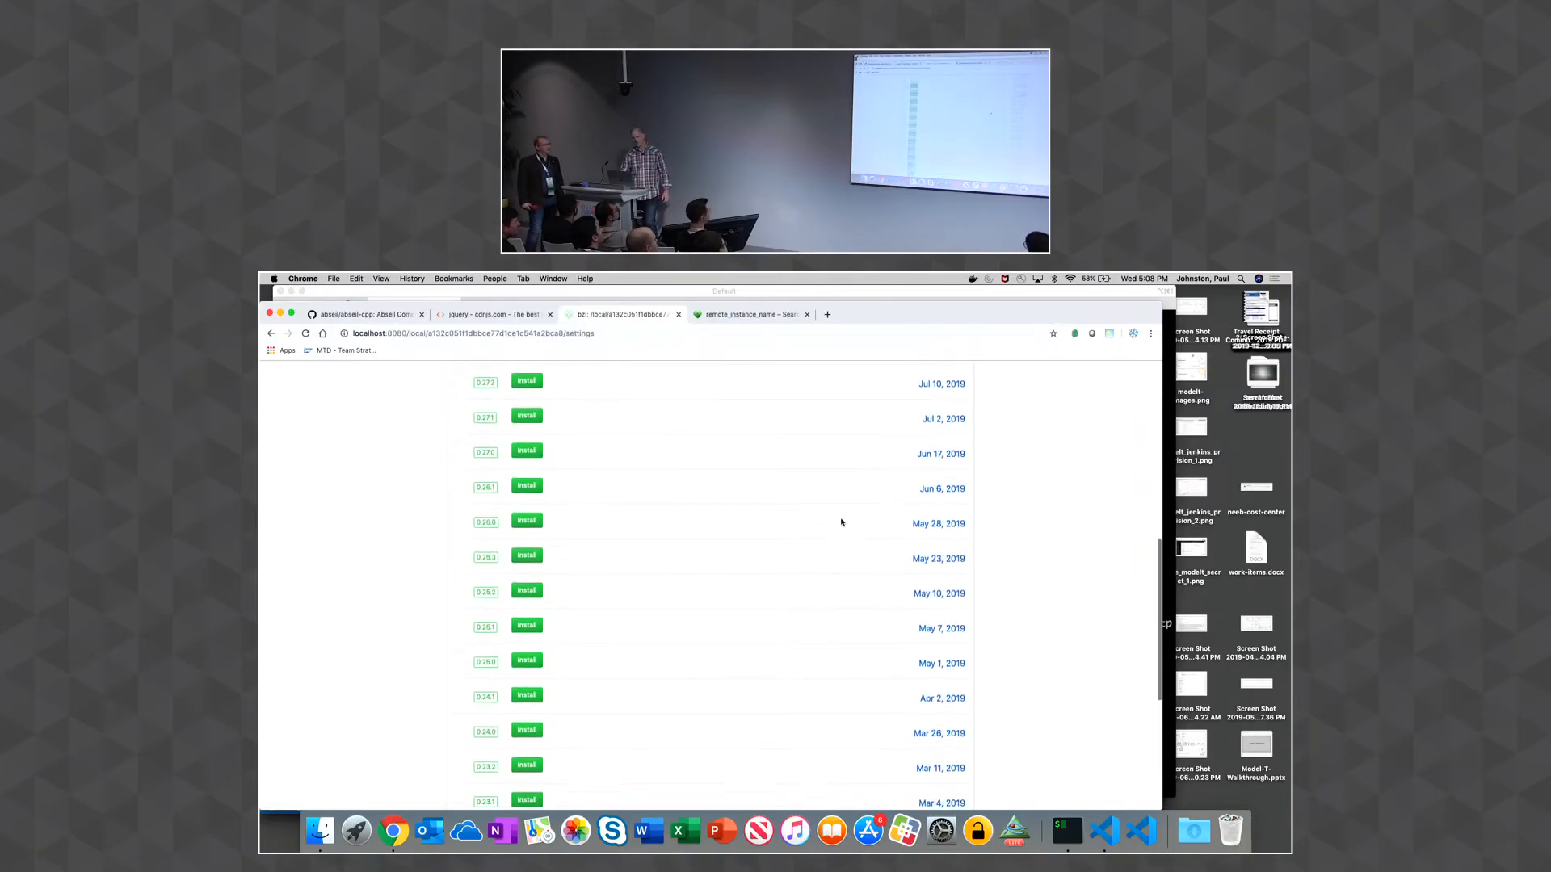
pyautogui.scroll(3)
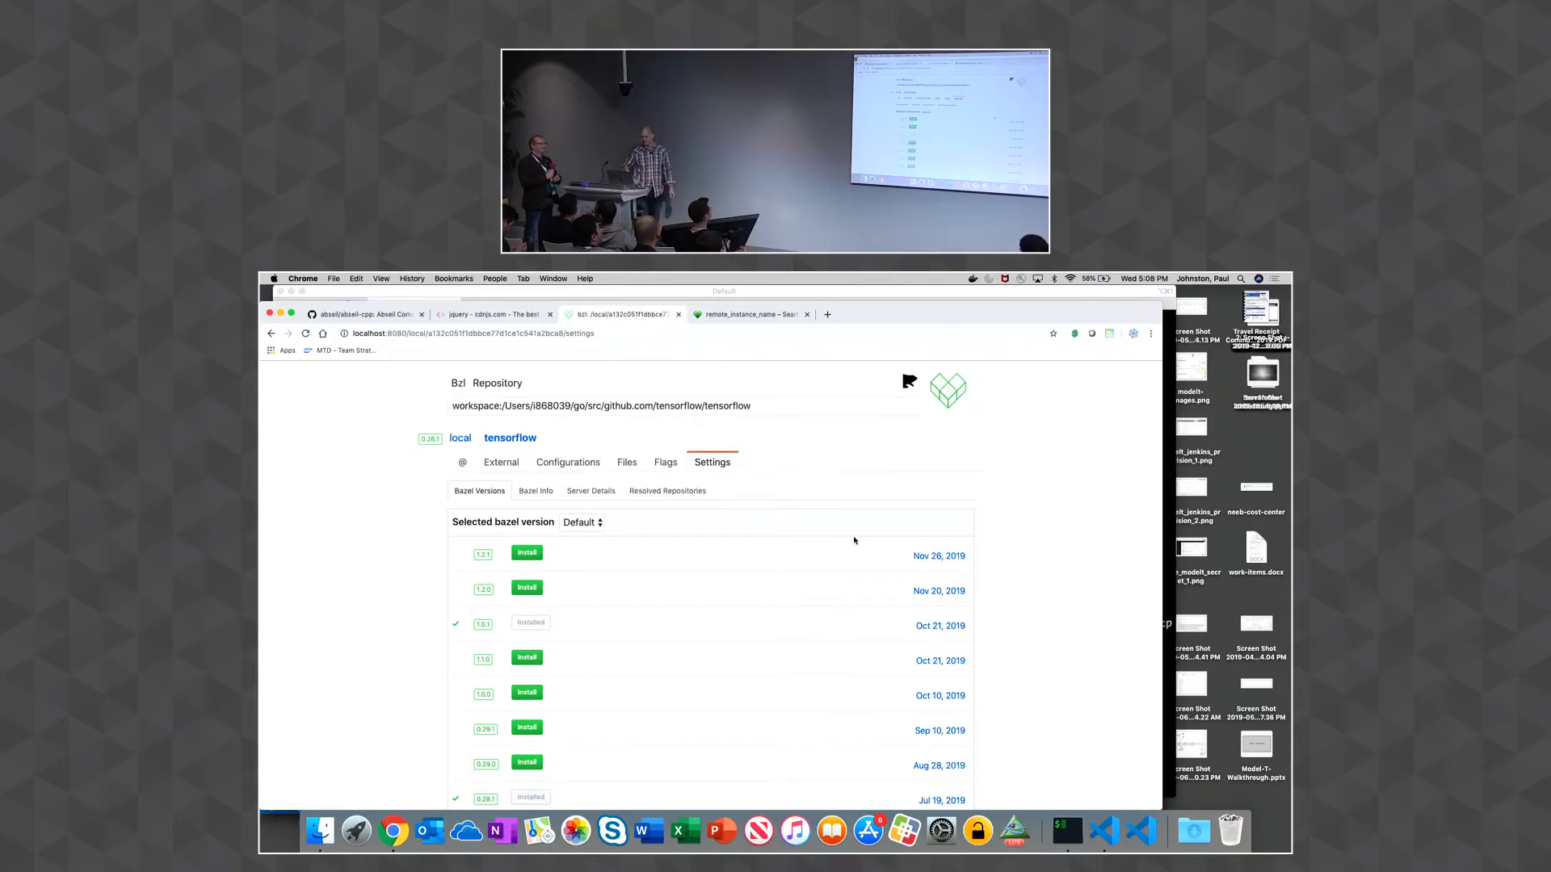
pyautogui.click(534, 491)
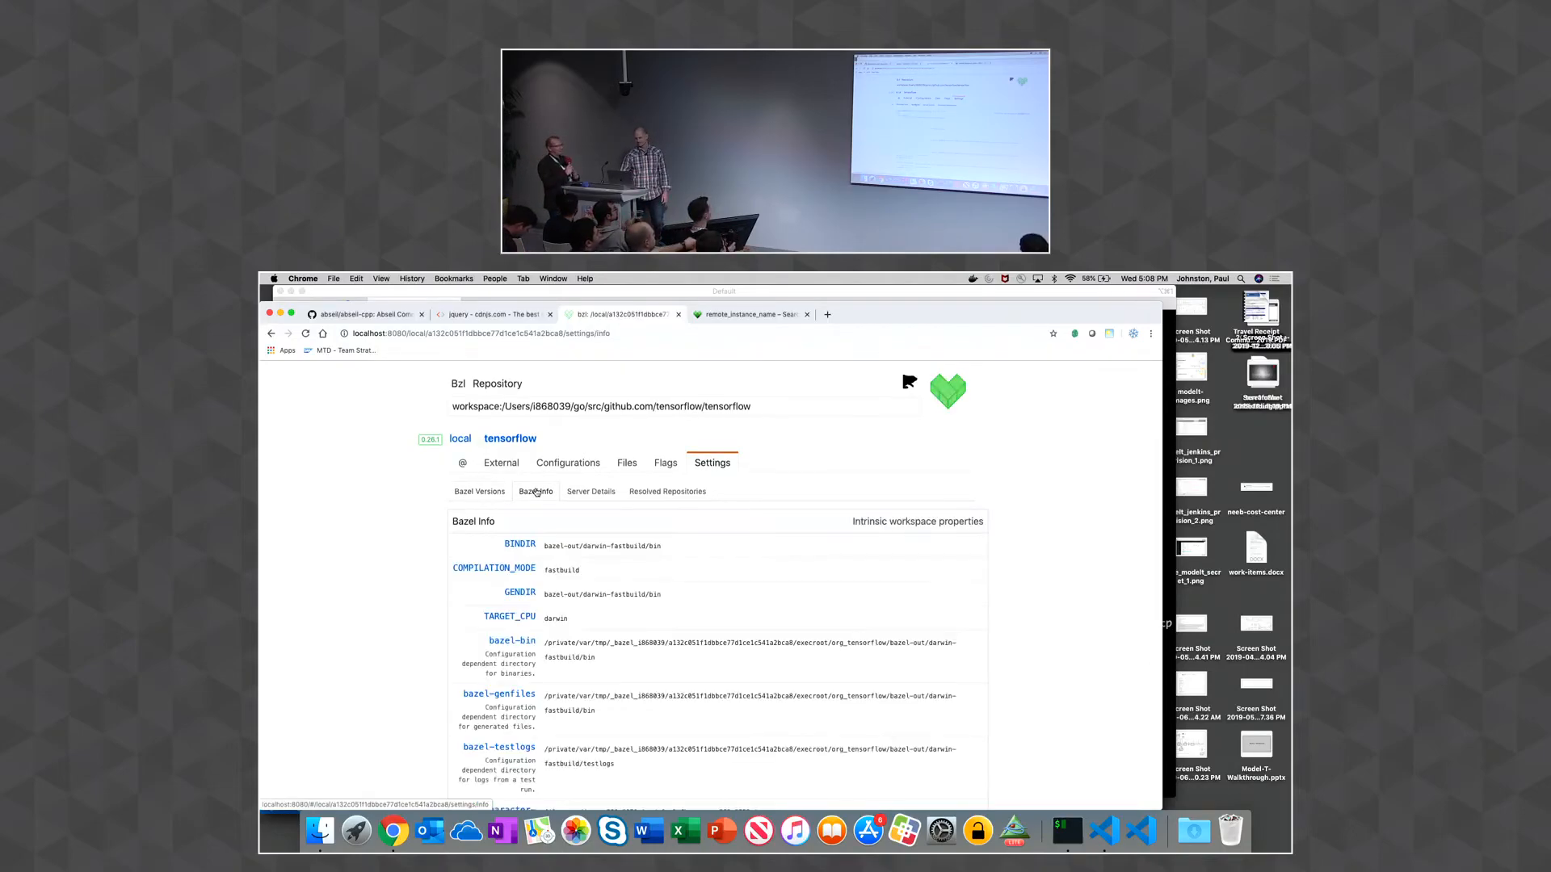
pyautogui.click(591, 491)
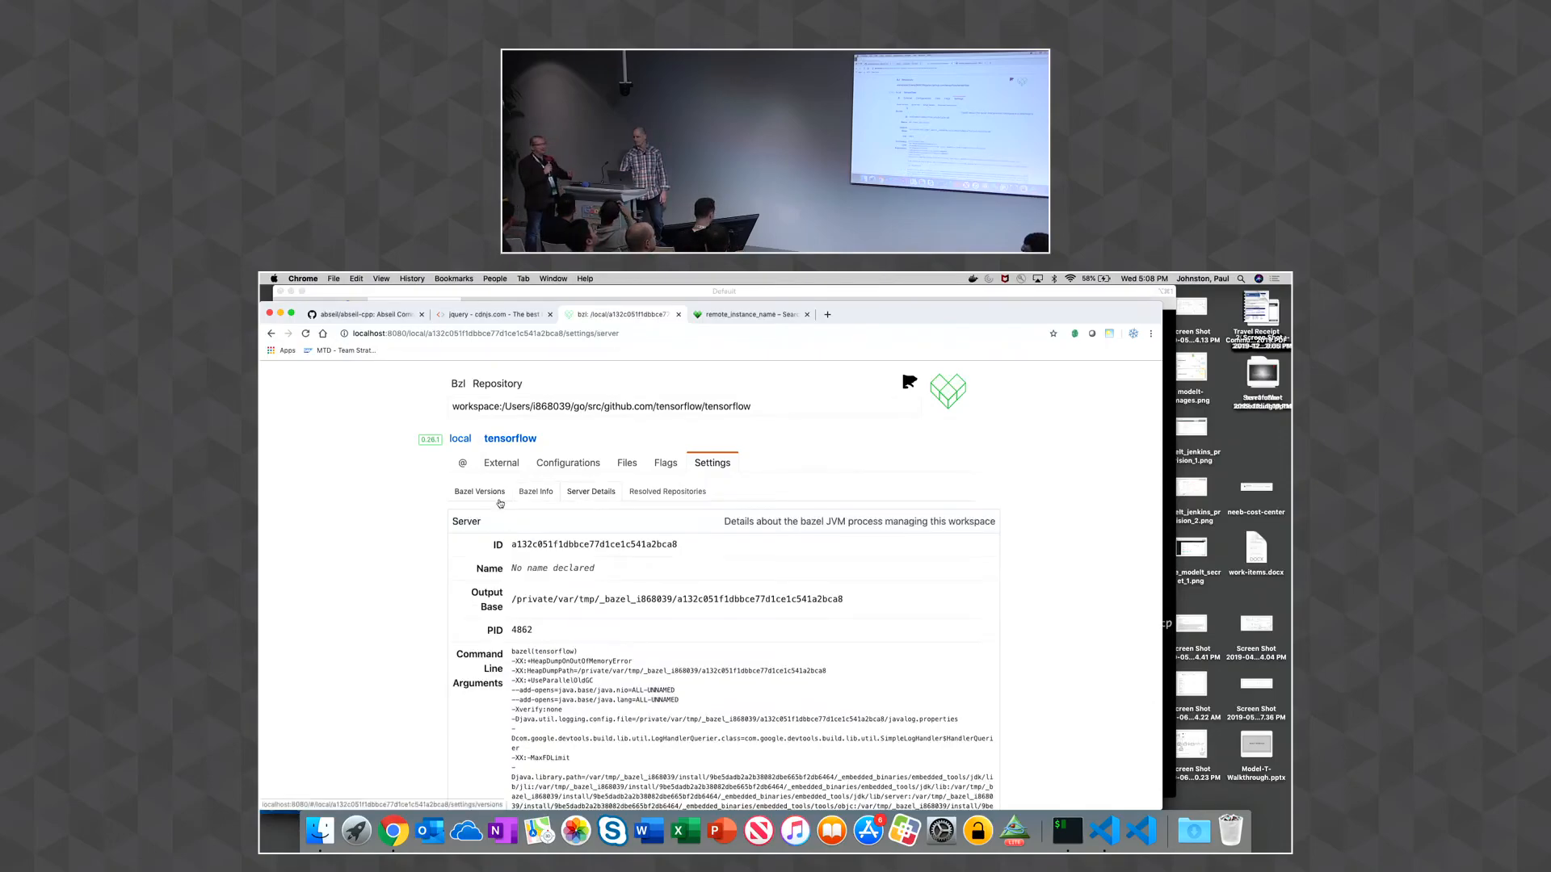
pyautogui.click(500, 462)
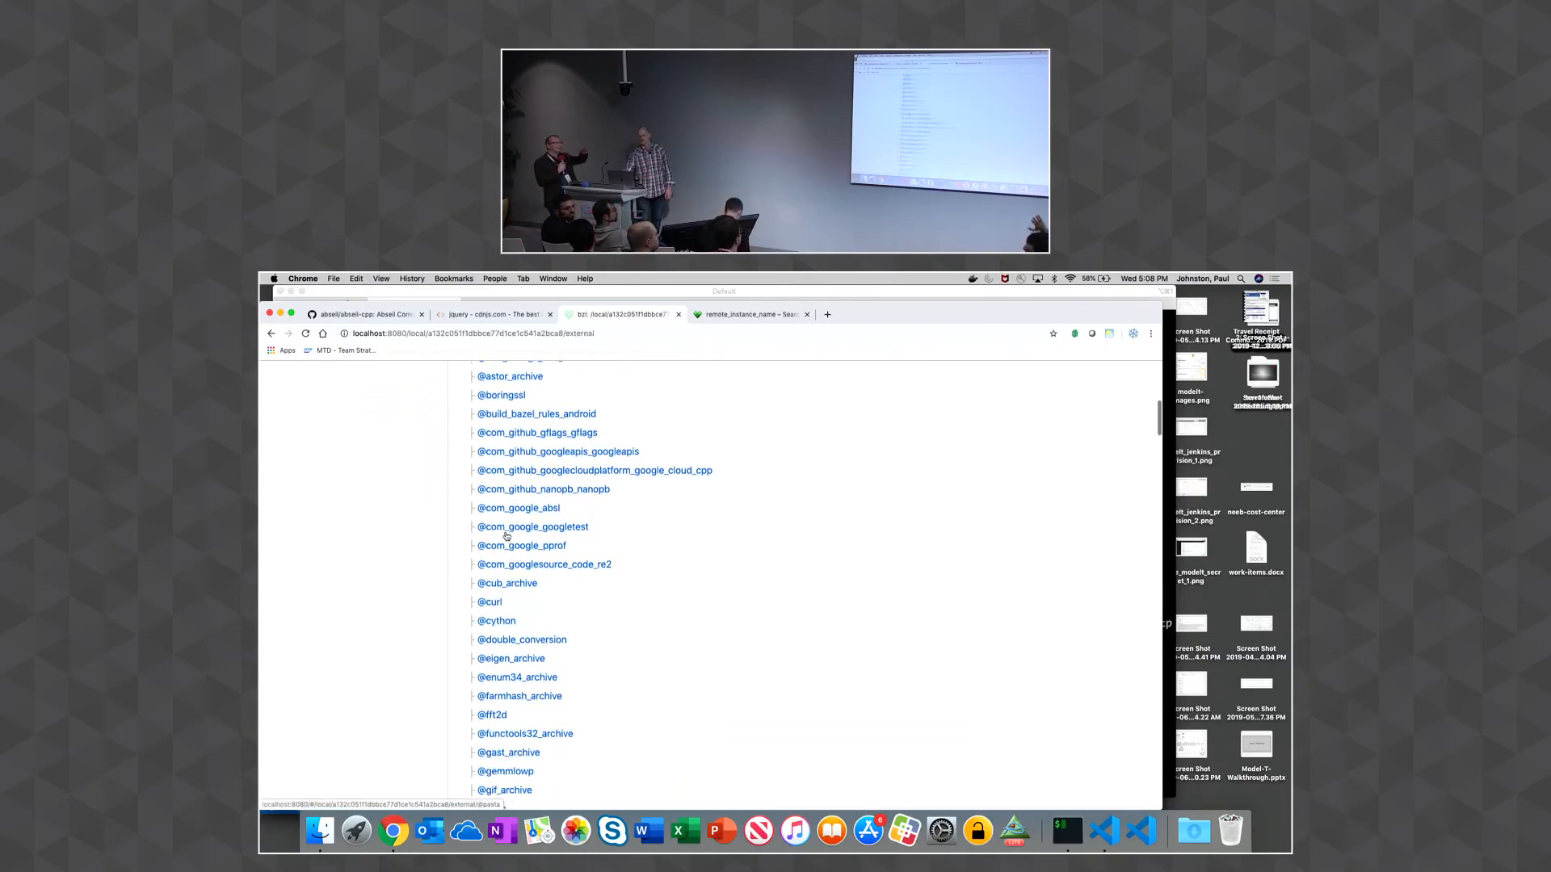
pyautogui.scroll(3)
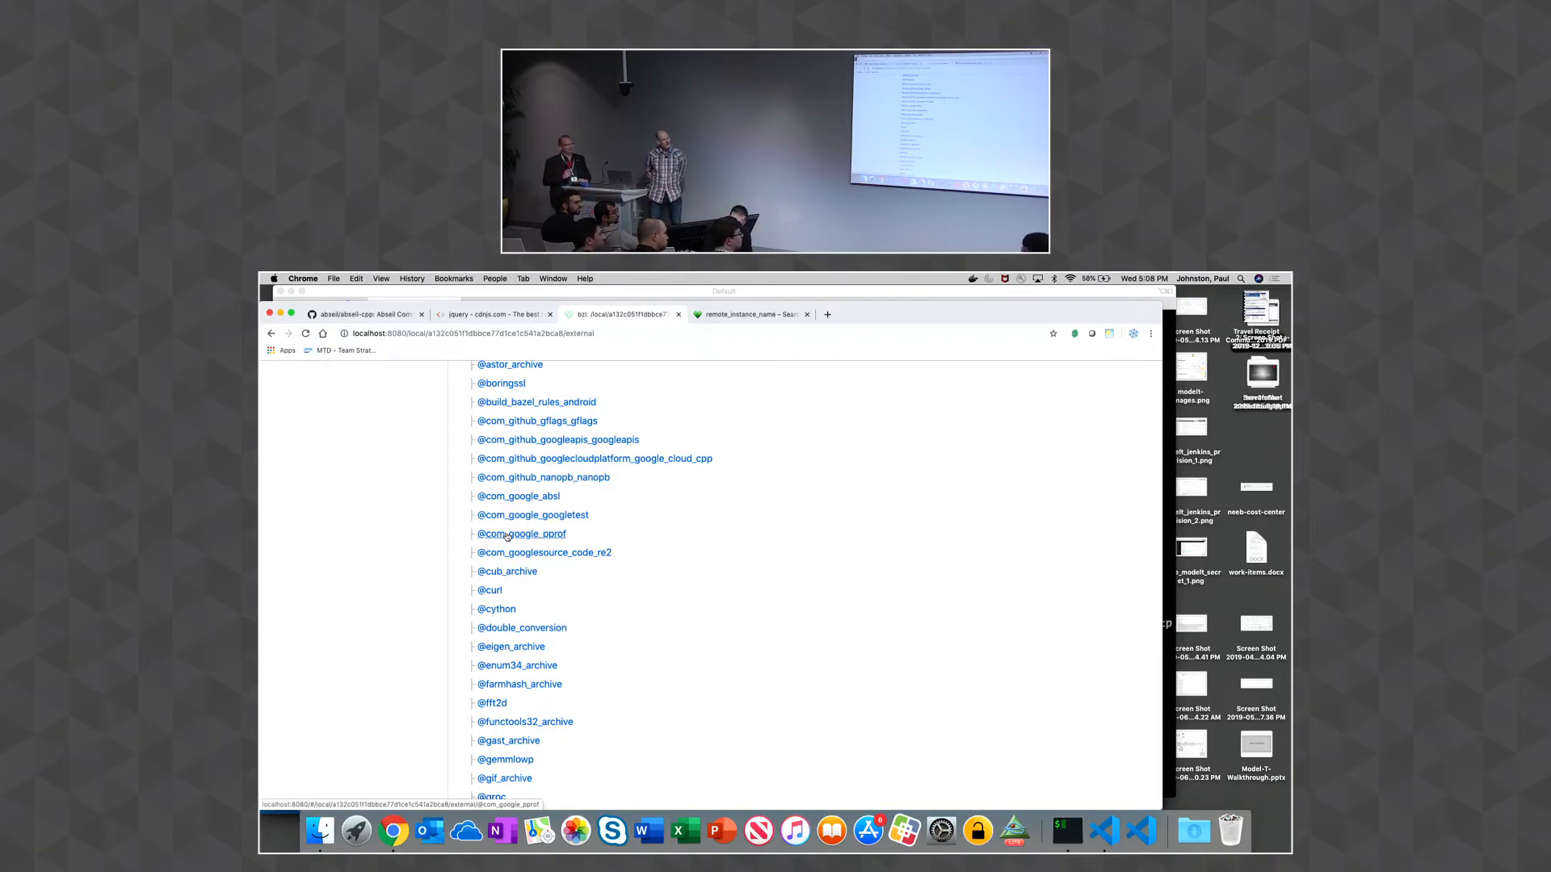
pyautogui.scroll(3)
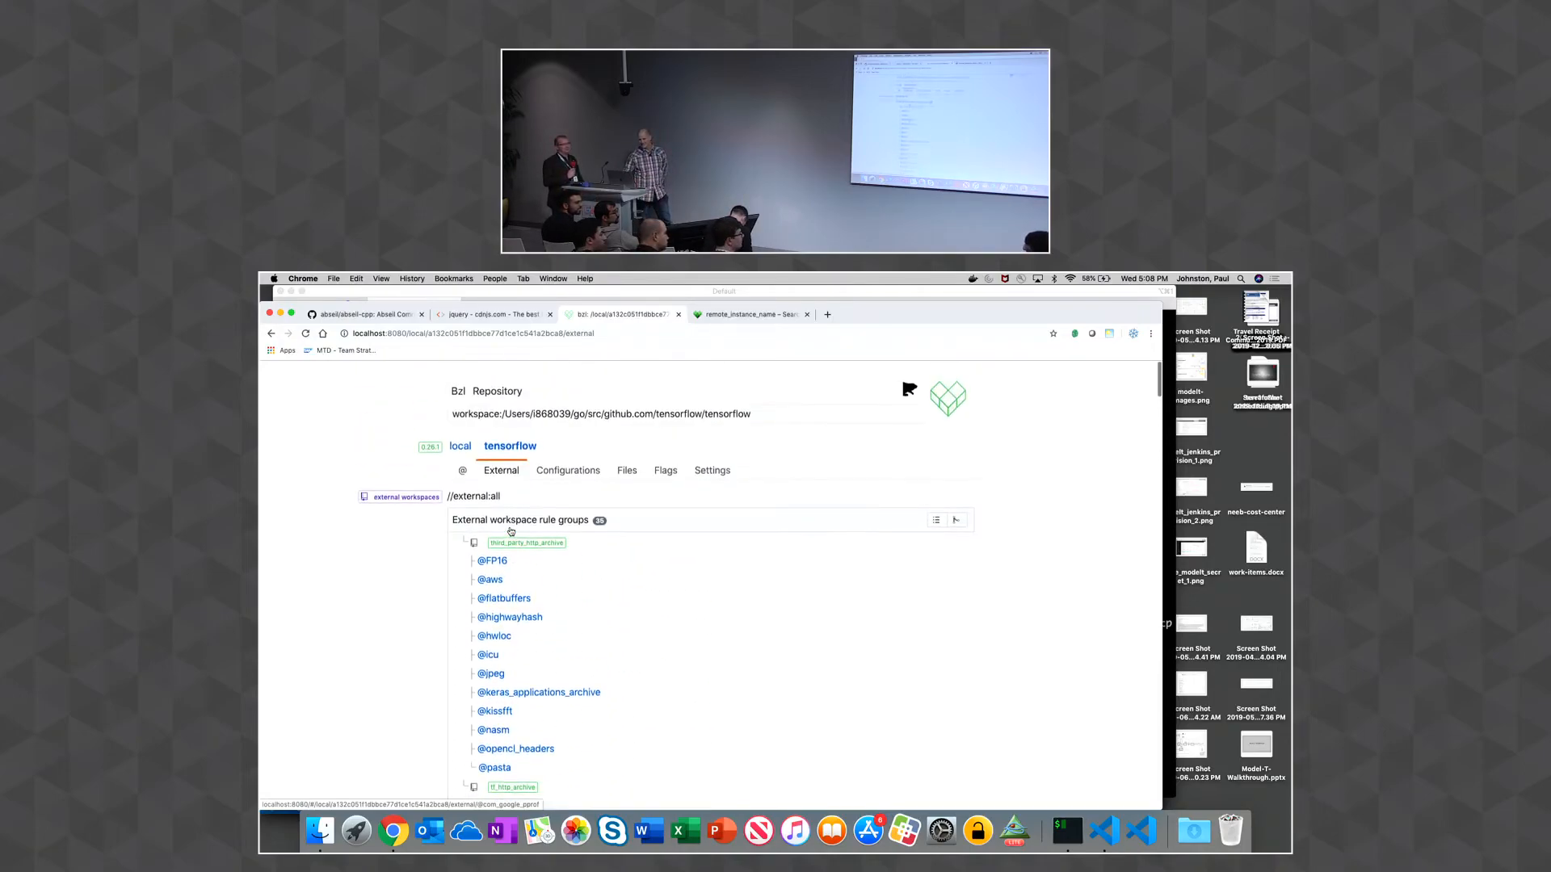
pyautogui.scroll(-3)
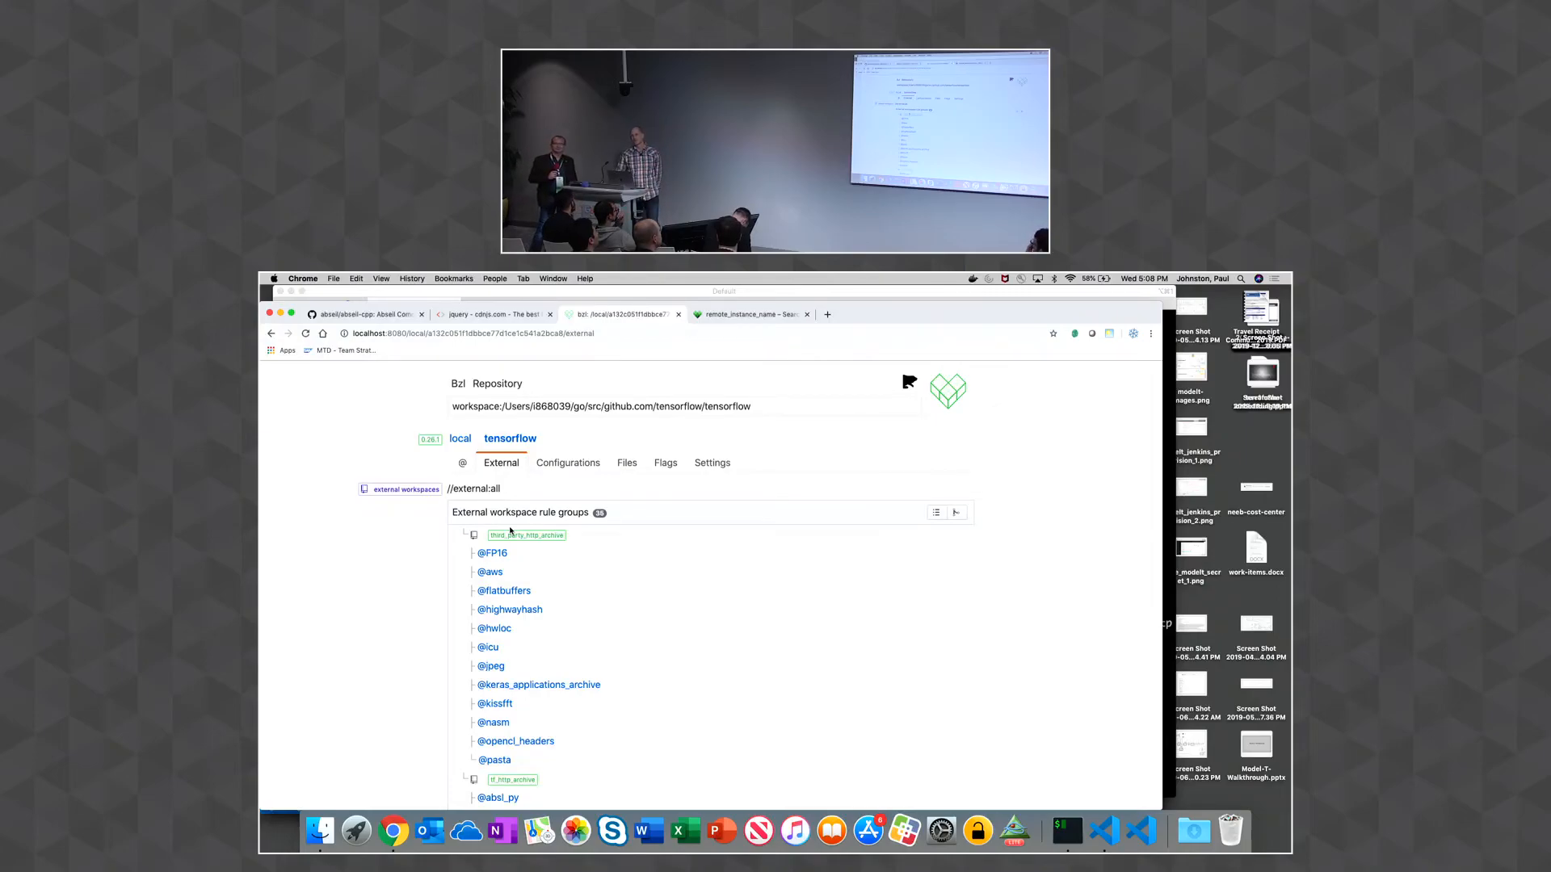
pyautogui.scroll(-3)
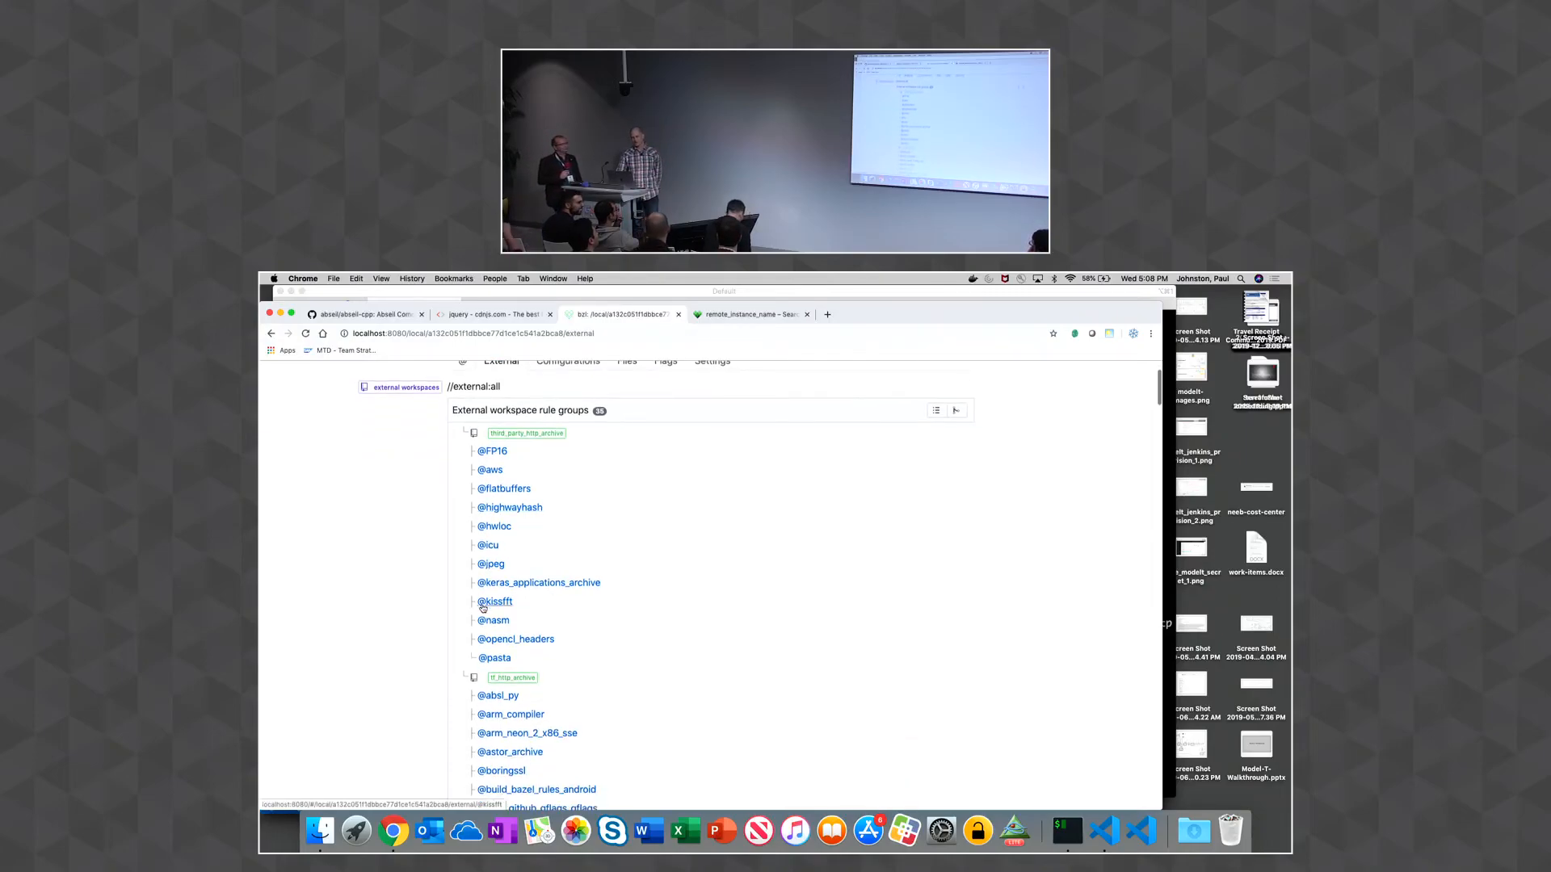
pyautogui.scroll(-3)
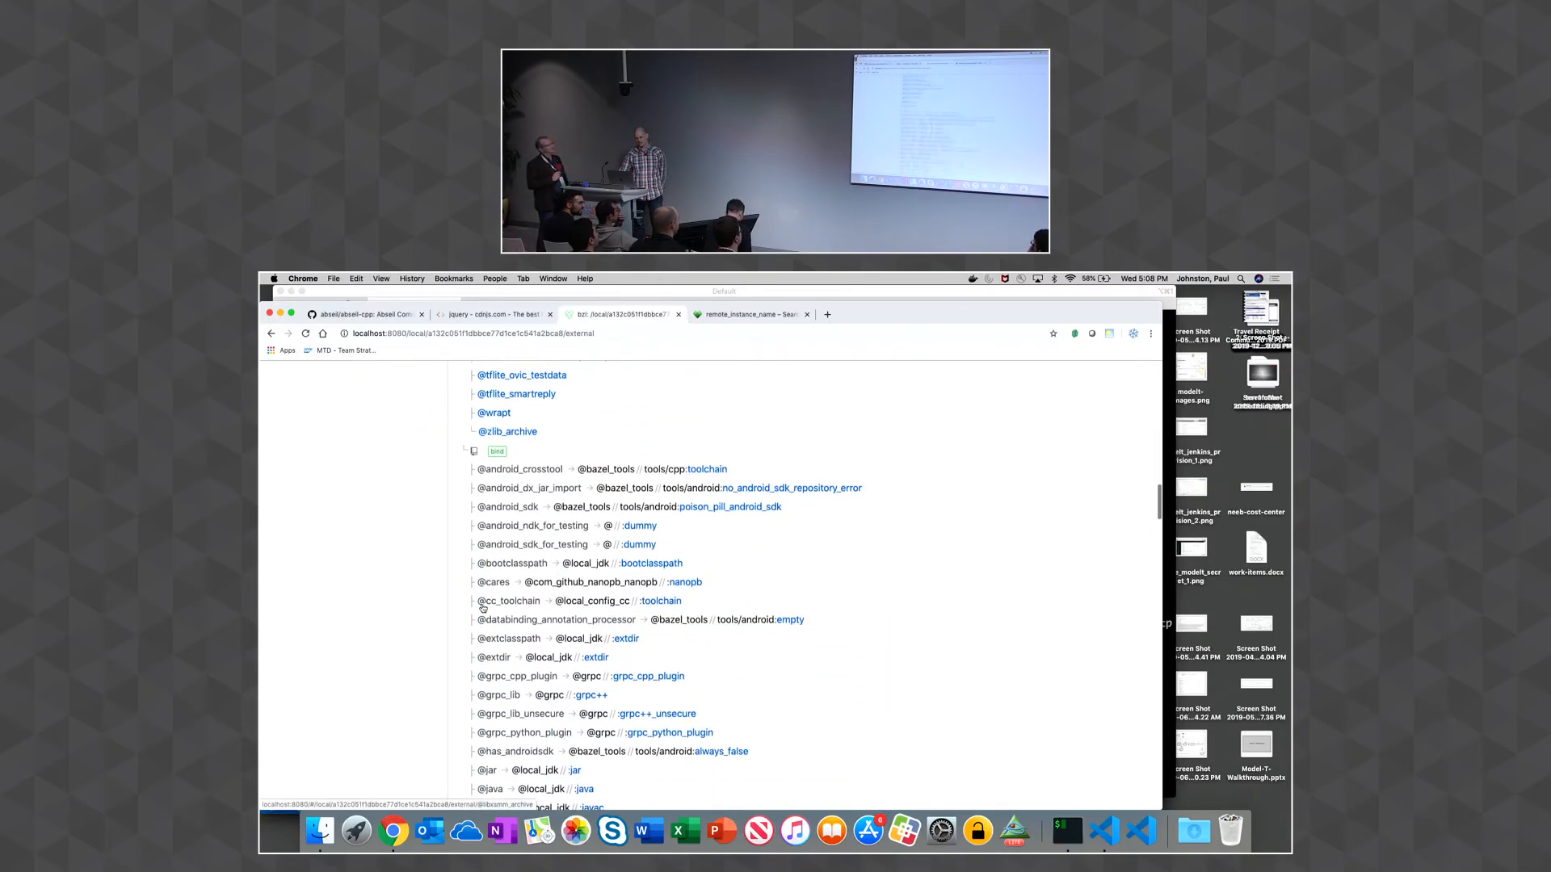
pyautogui.scroll(-3)
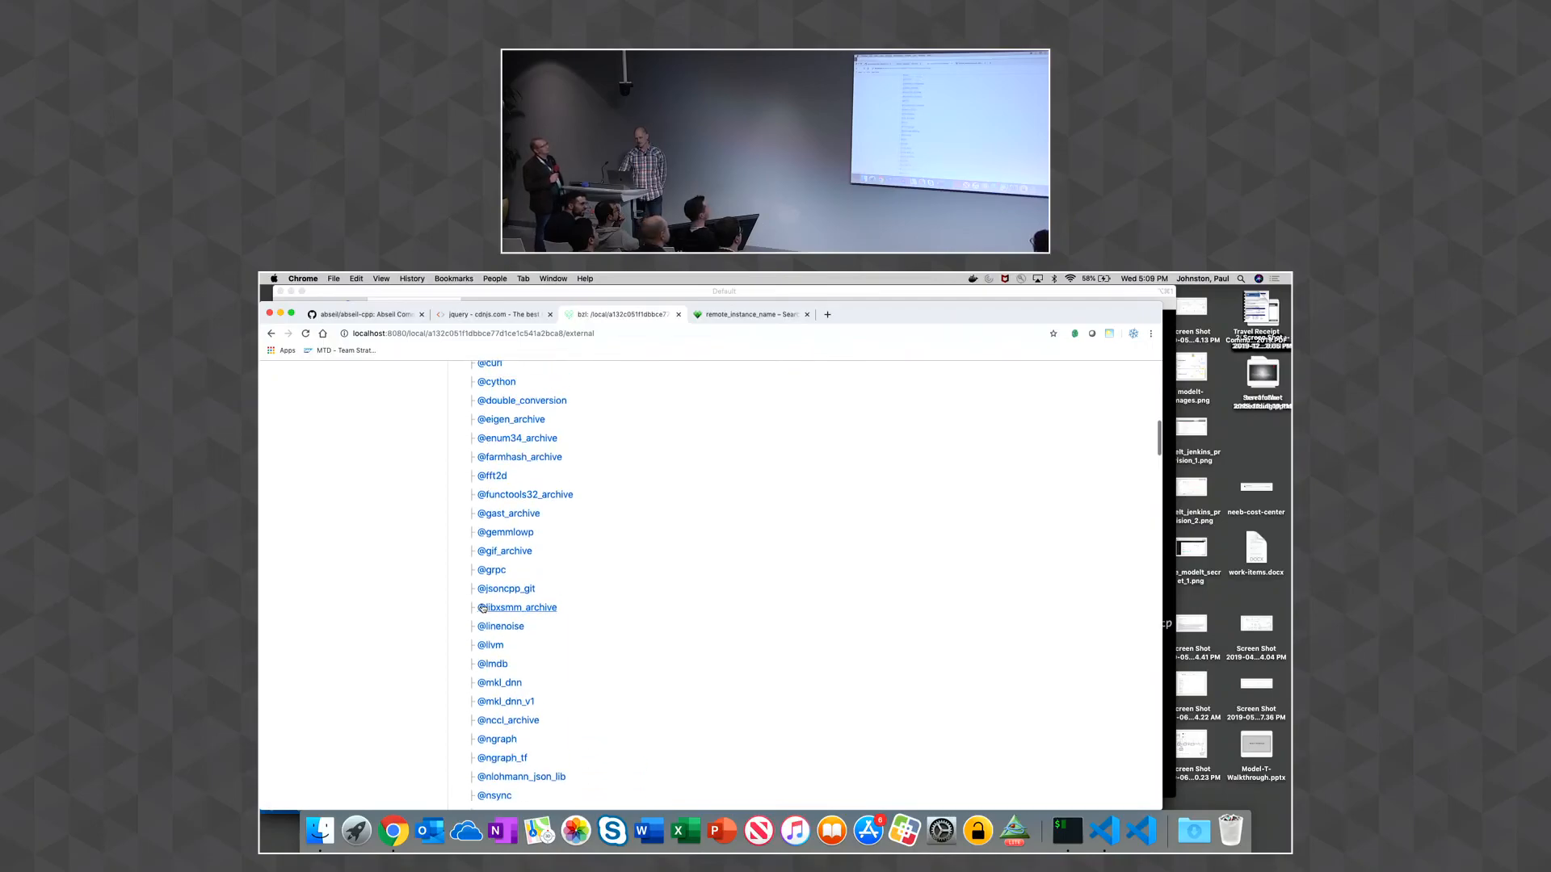
pyautogui.click(519, 607)
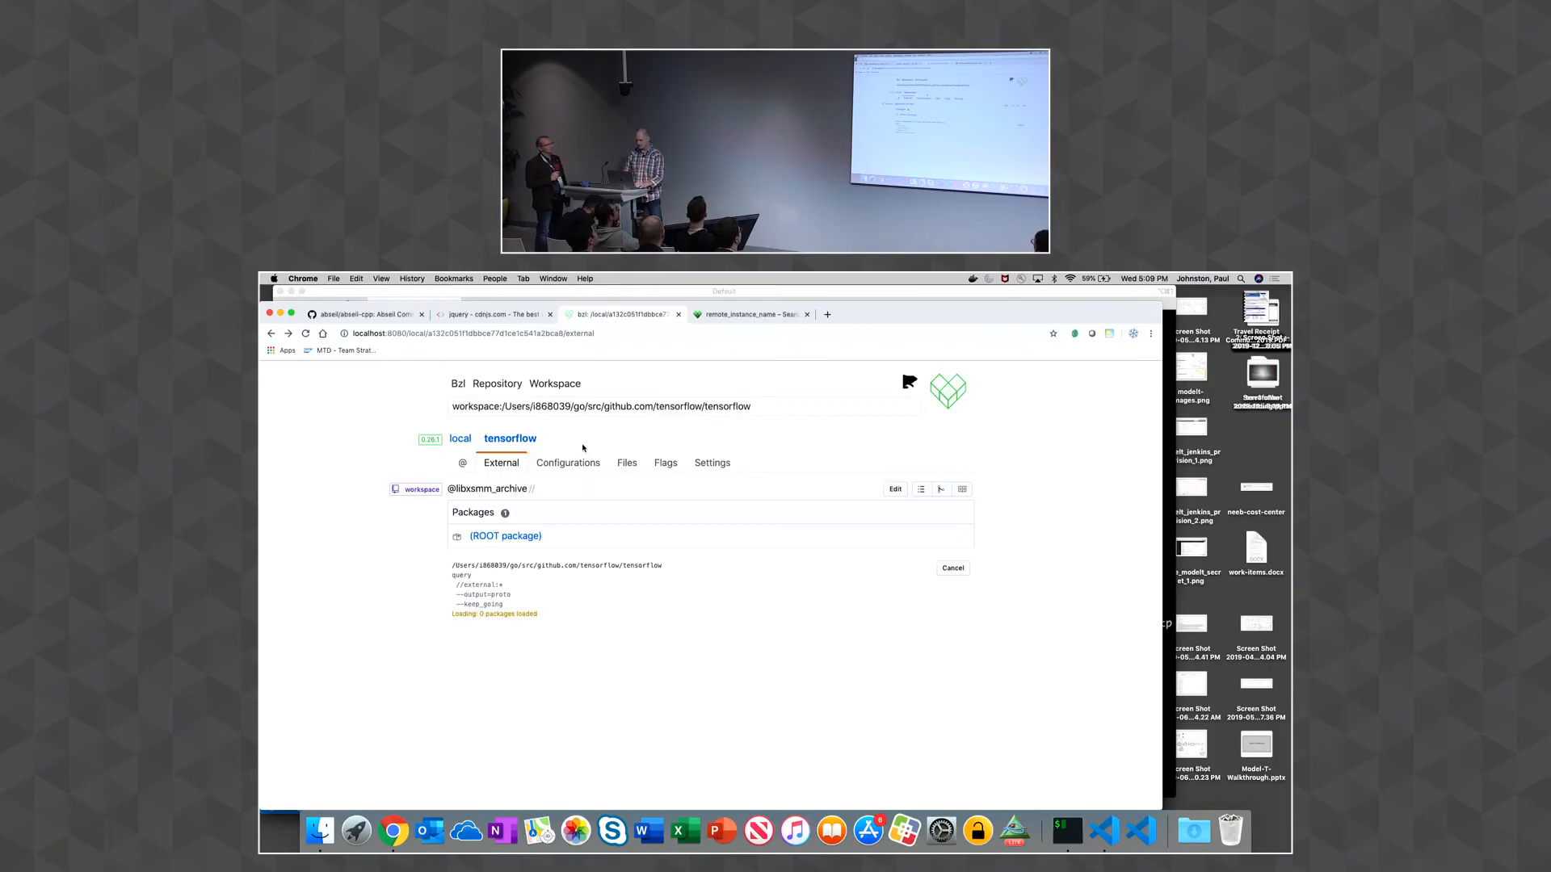
pyautogui.click(664, 462)
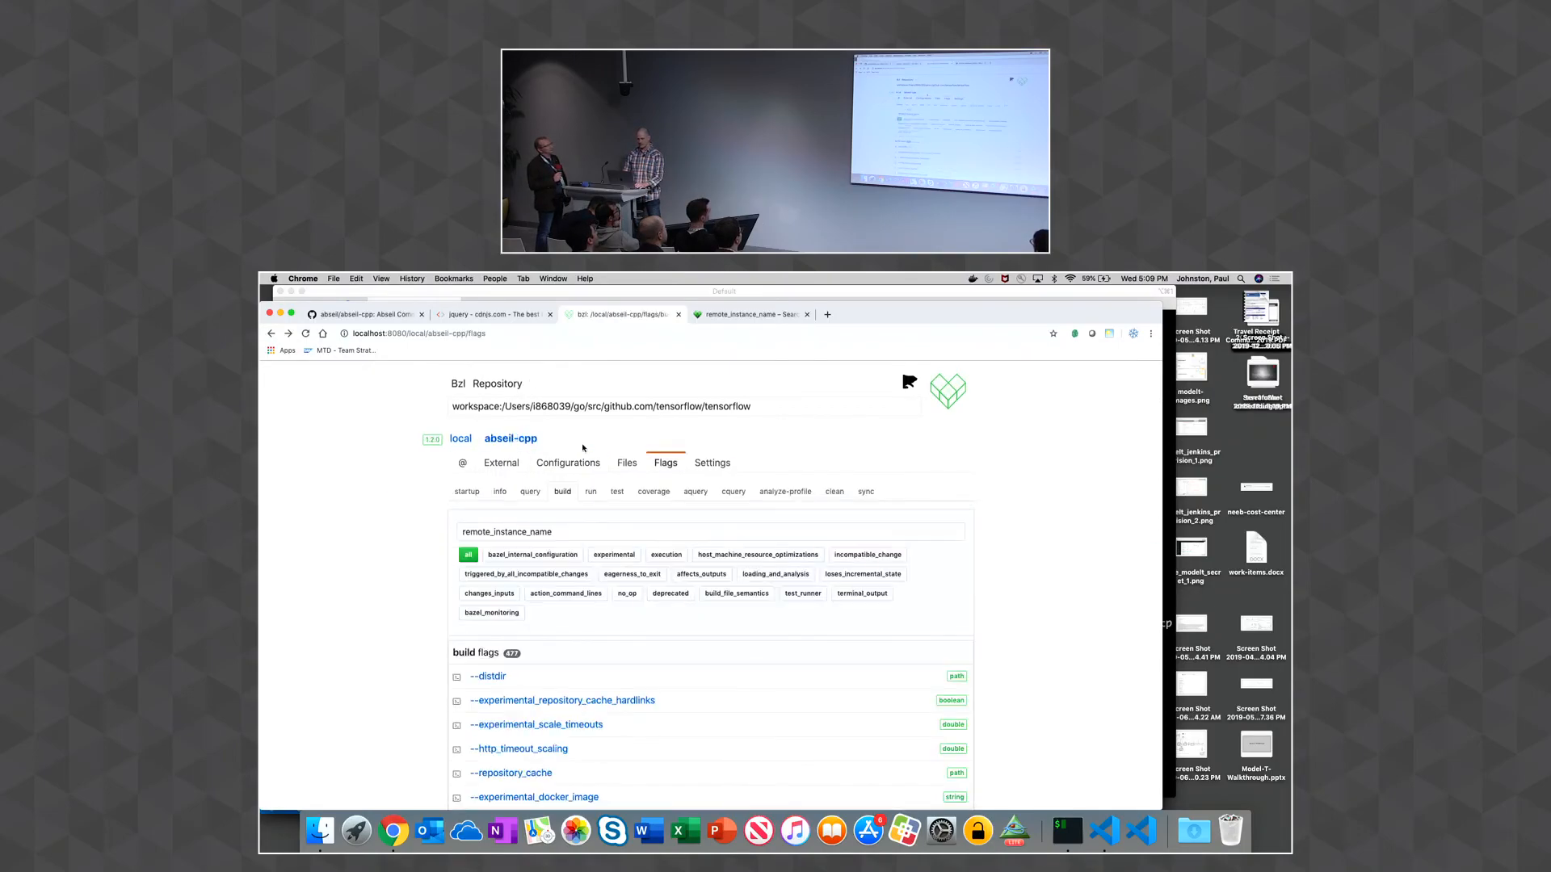
pyautogui.click(501, 464)
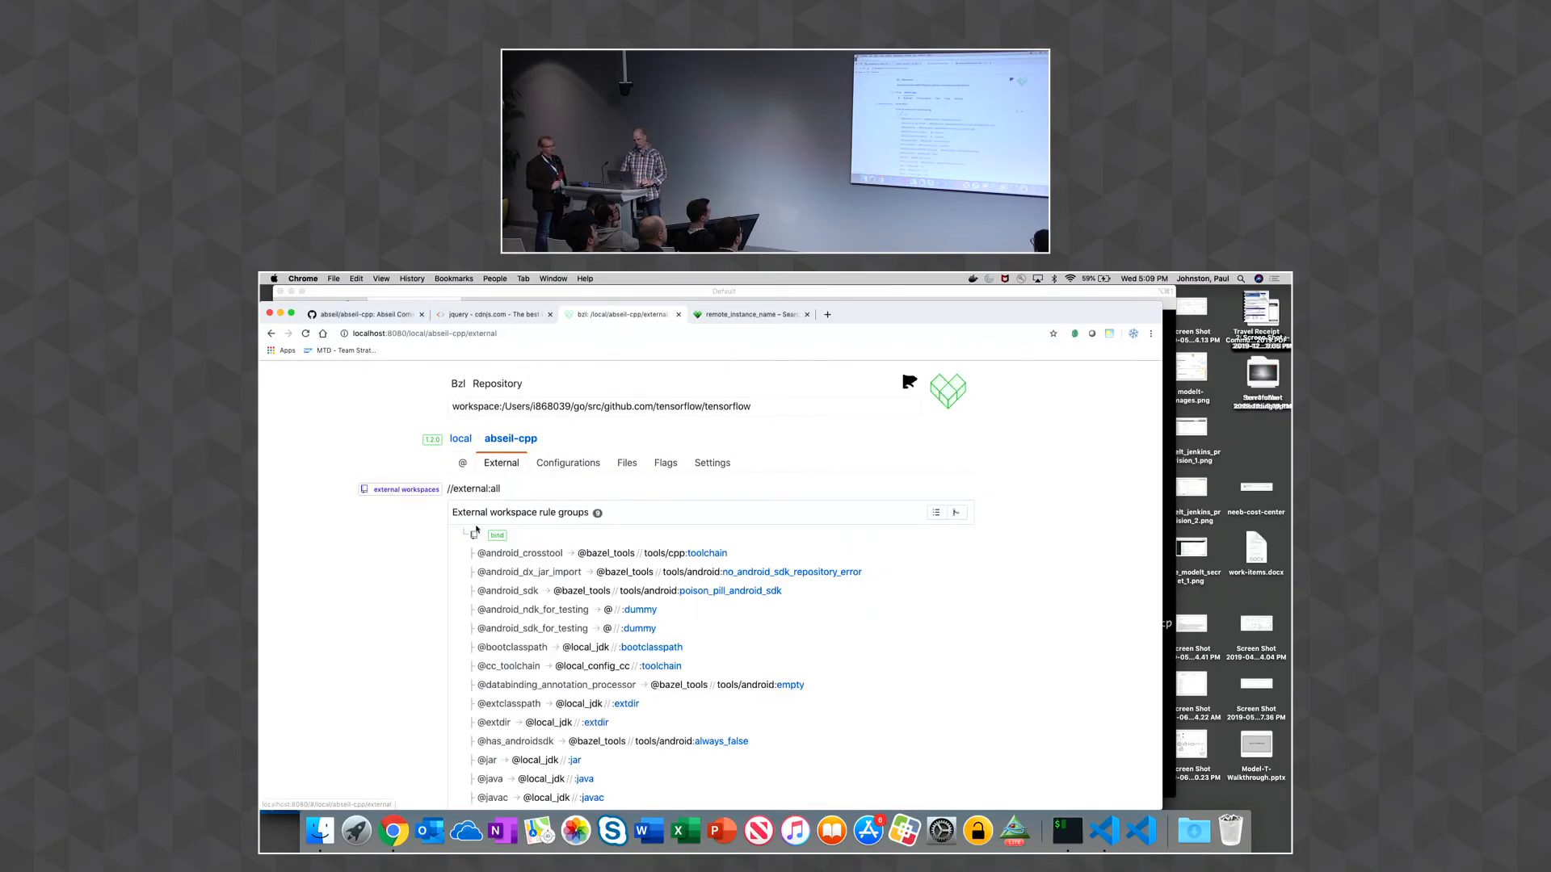
pyautogui.scroll(-3)
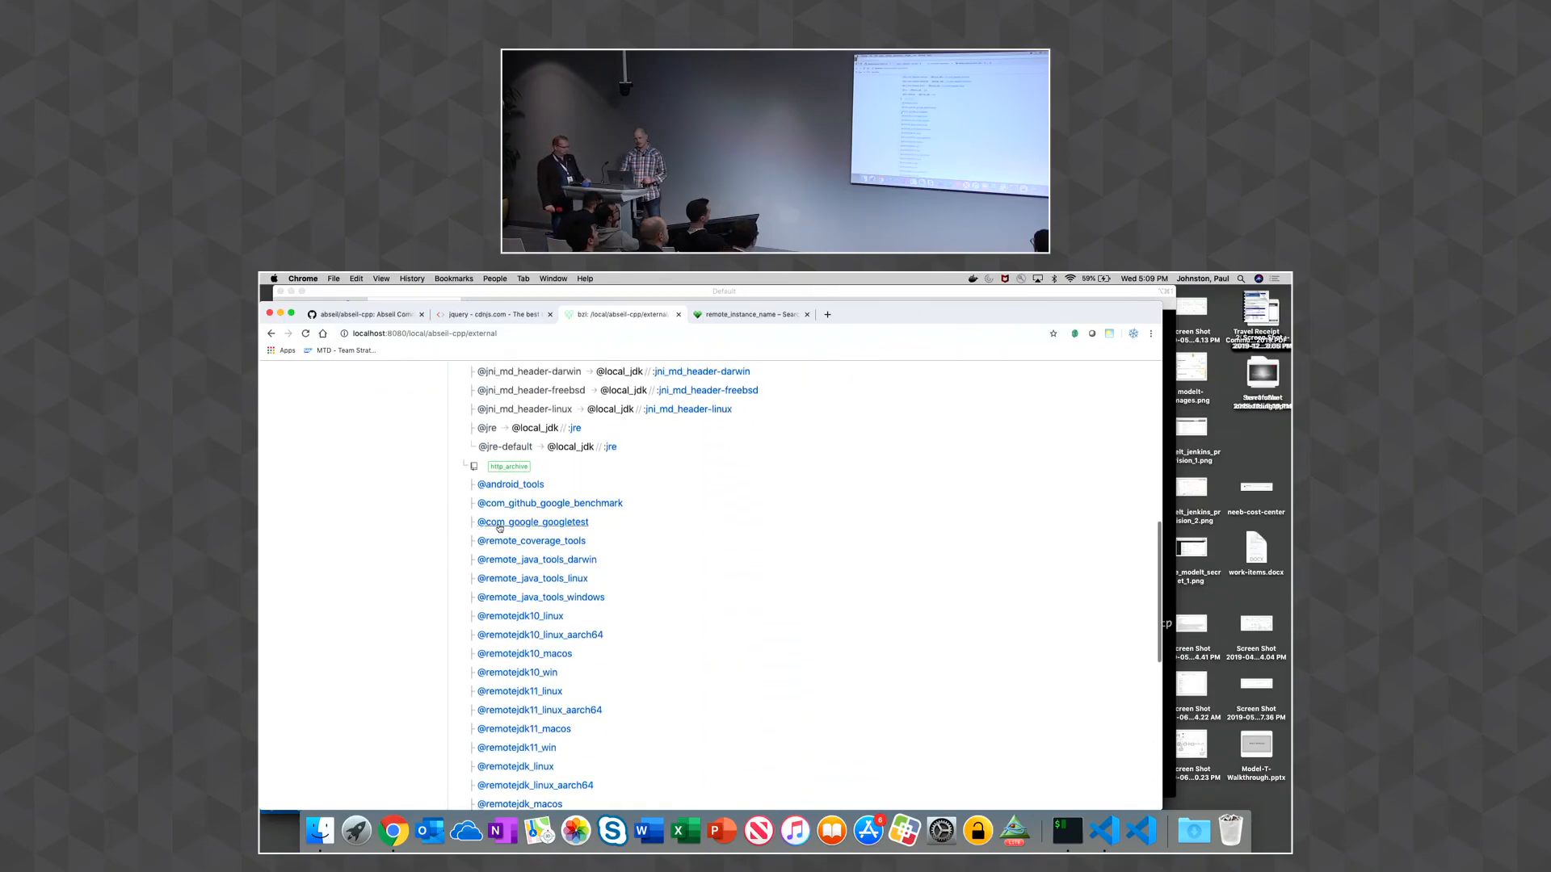
pyautogui.click(532, 522)
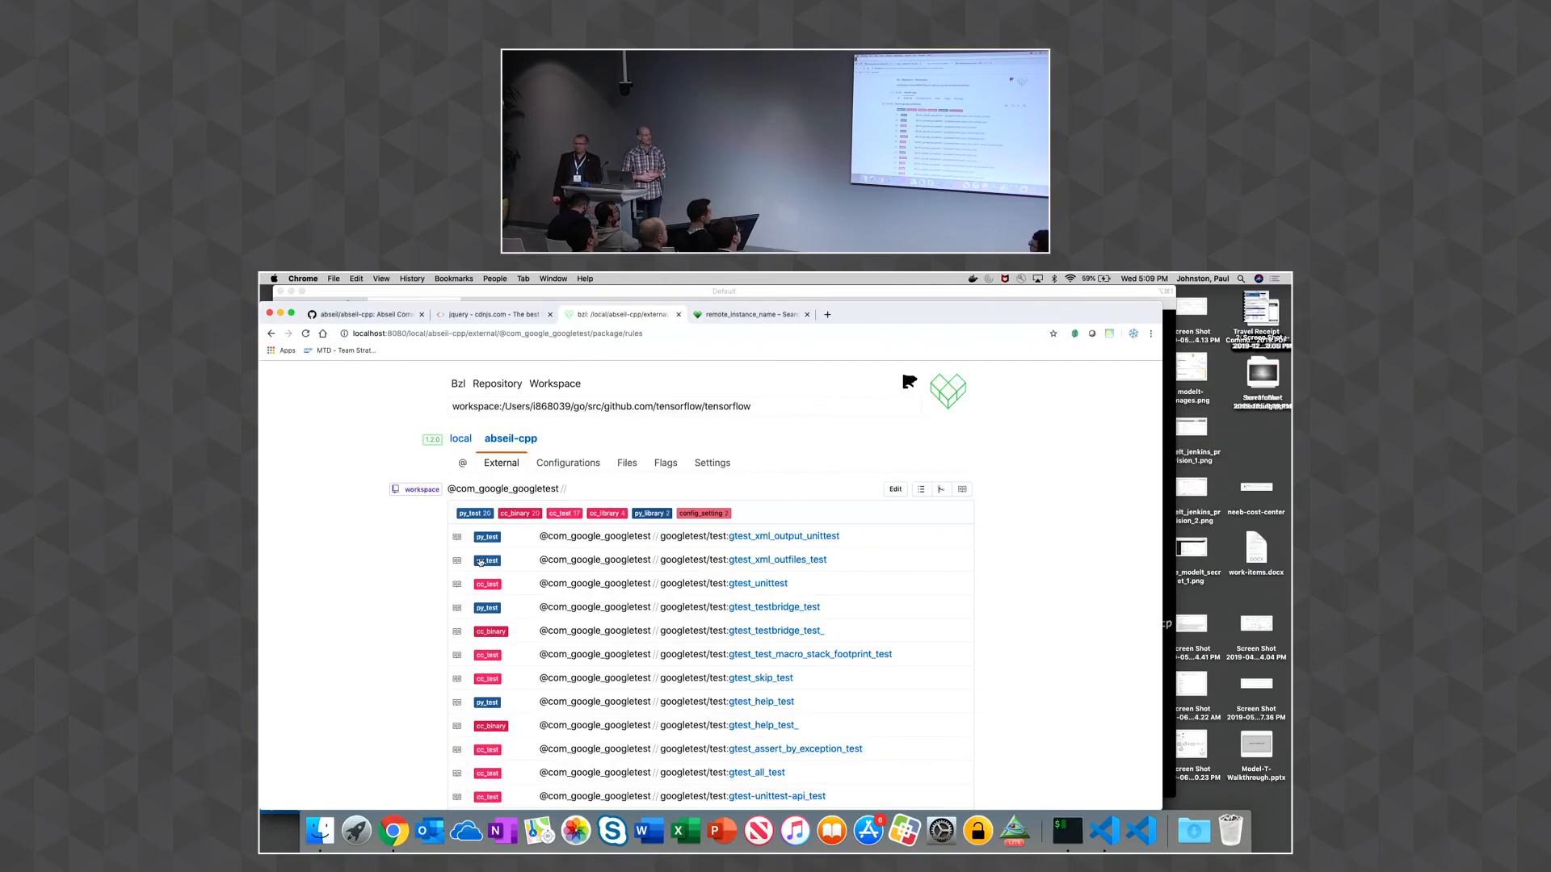
# Filter to cc_binary rules, build gtest_testbridge_test_ and watch its Events timeline
pyautogui.click(517, 514)
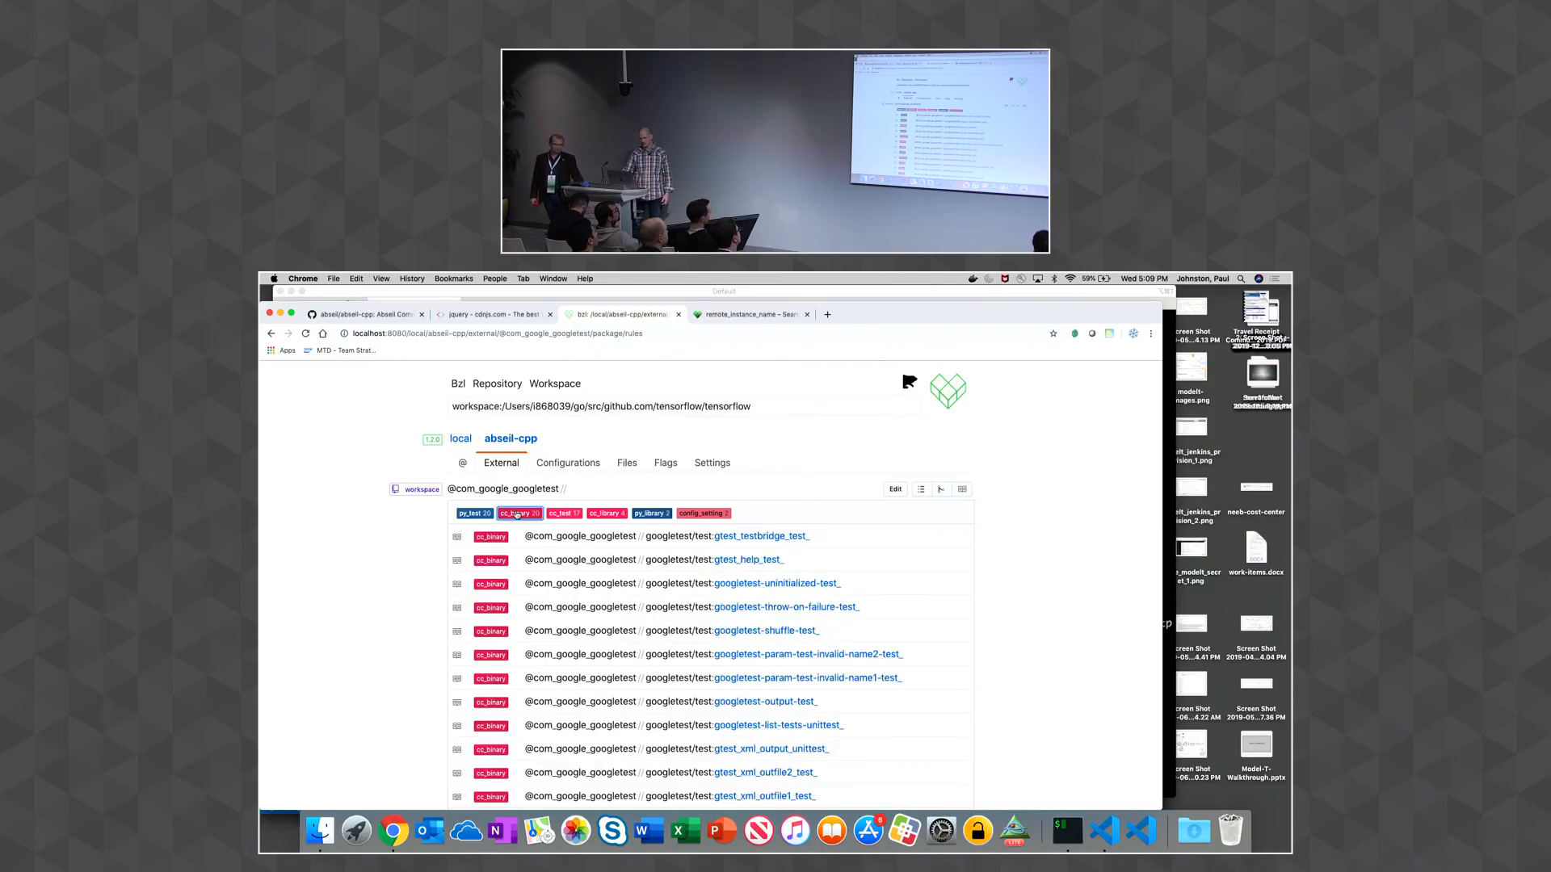
pyautogui.moveTo(761, 535)
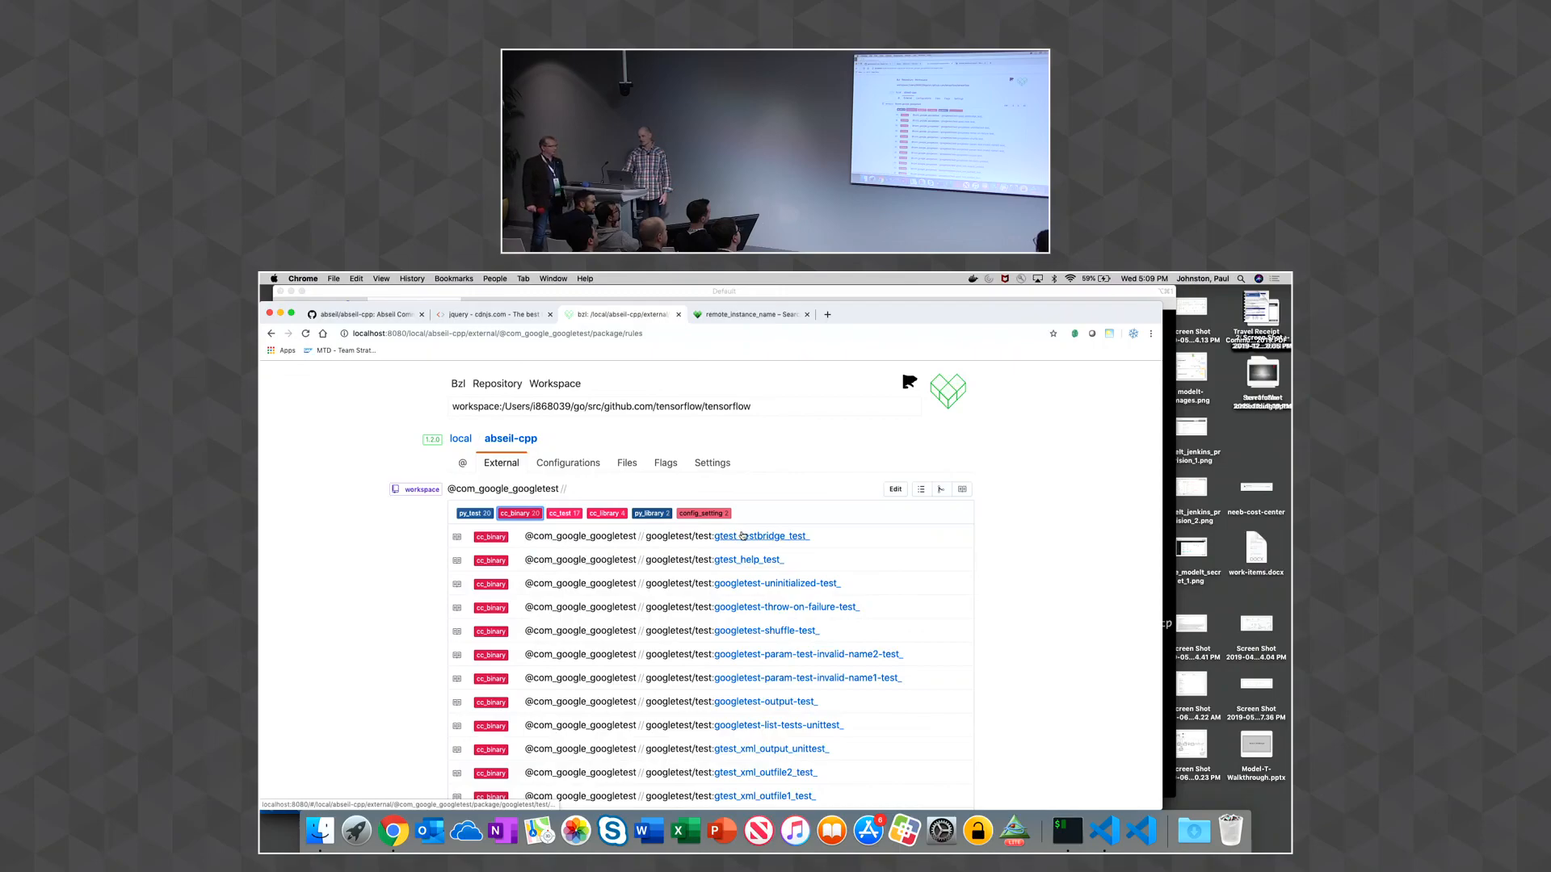
pyautogui.click(761, 534)
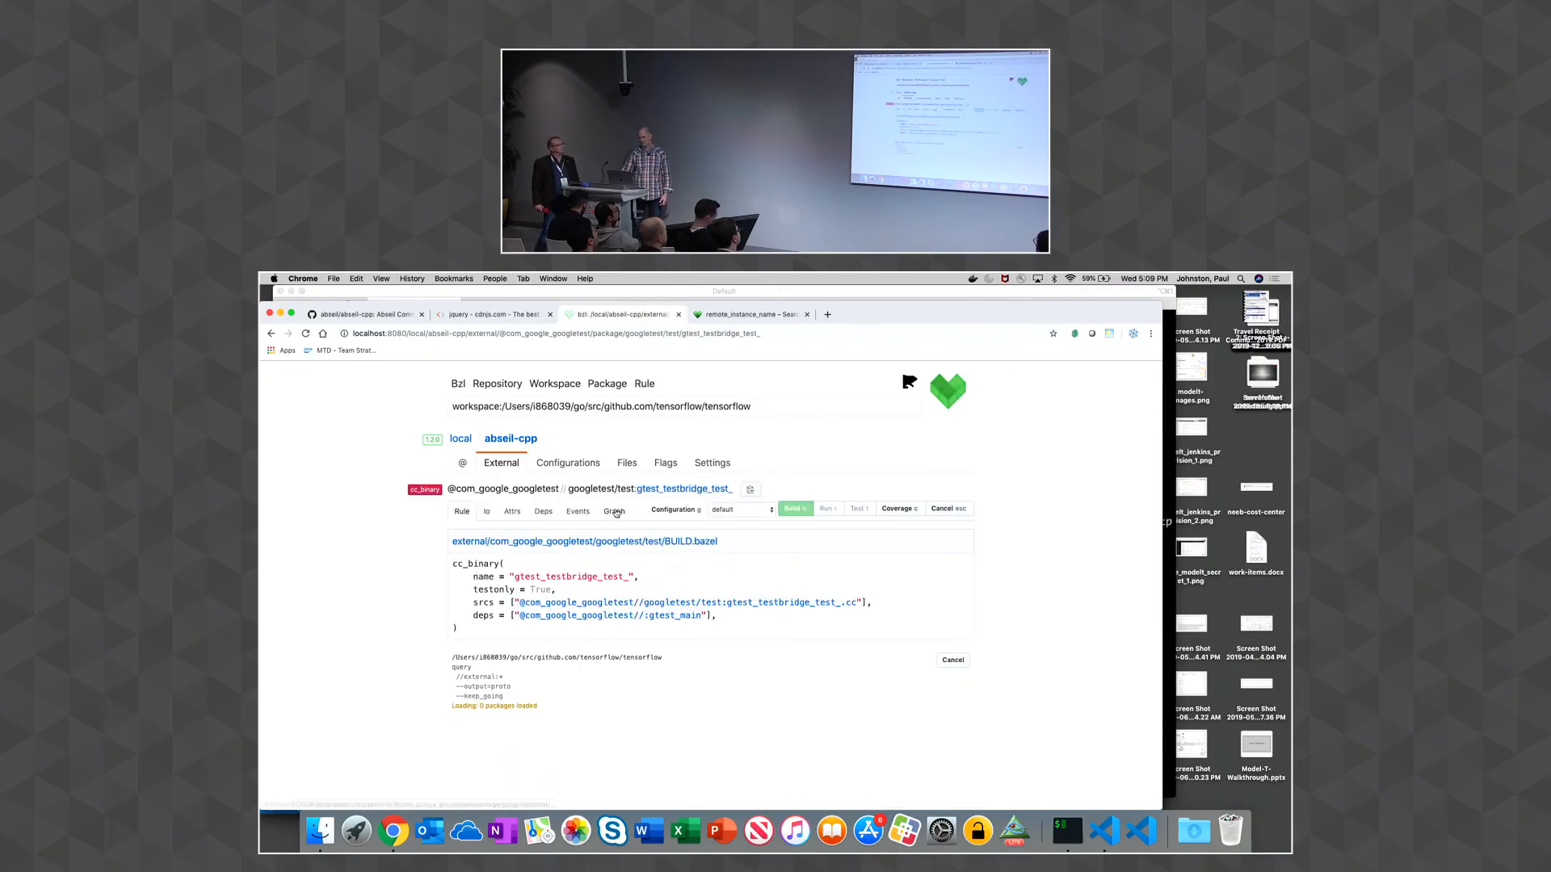
pyautogui.click(578, 512)
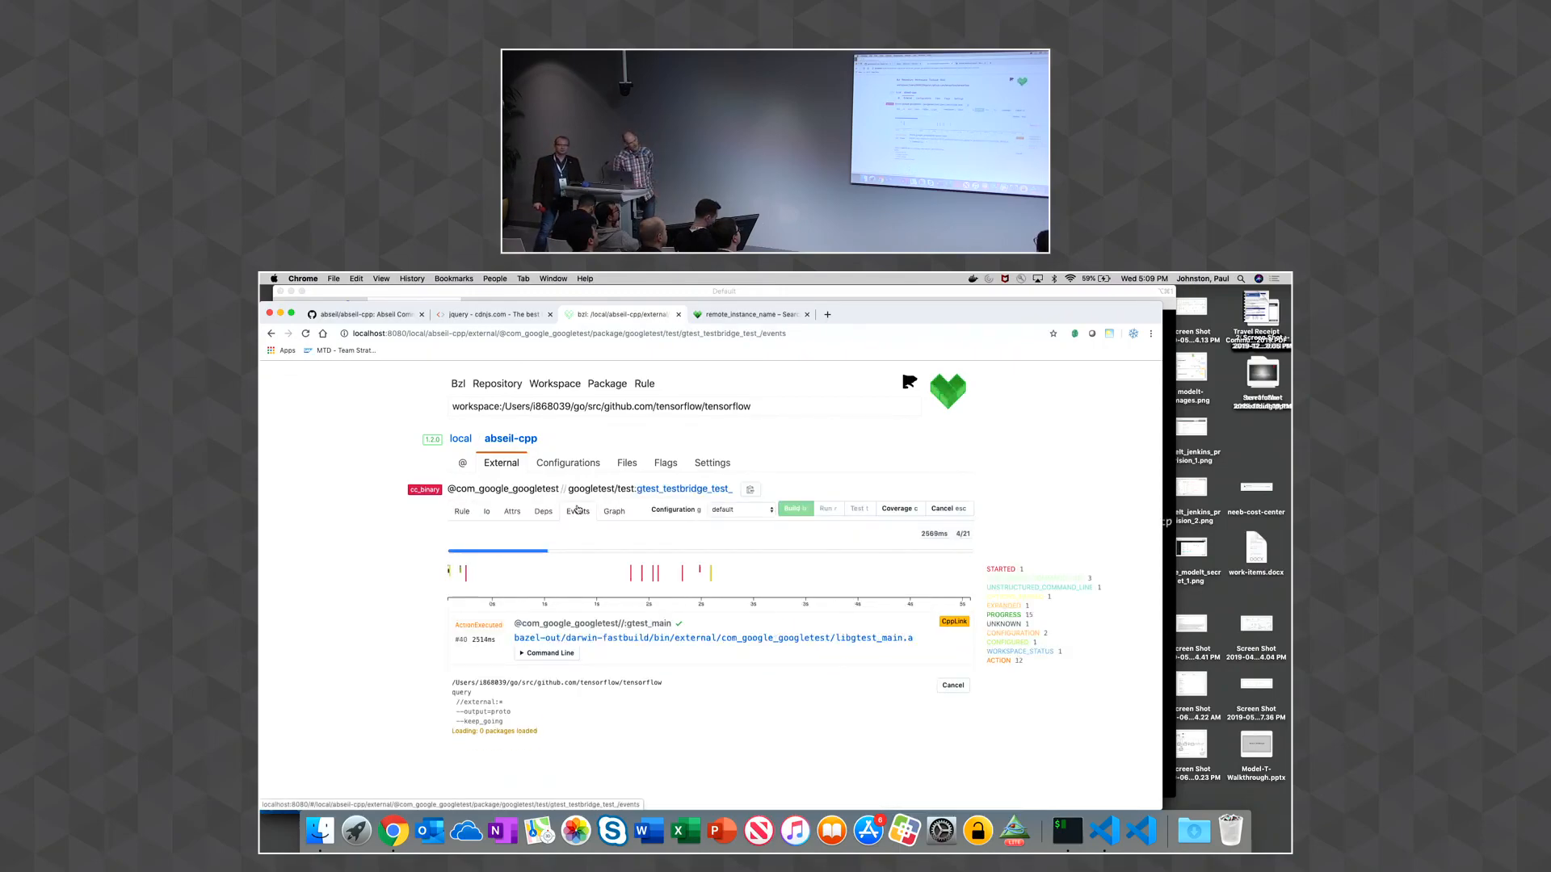